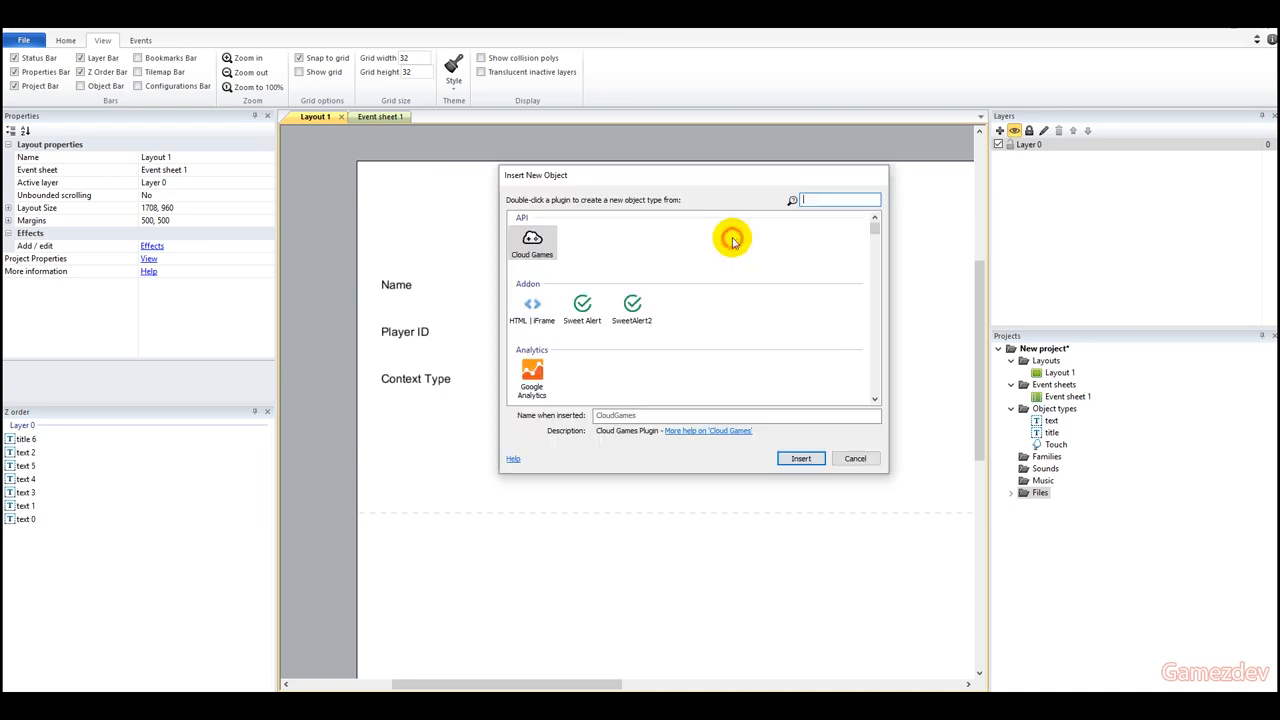
# Step: Open the Javascript plugin page from the Scirra Construct 2 addons catalogue
pyautogui.write('j')
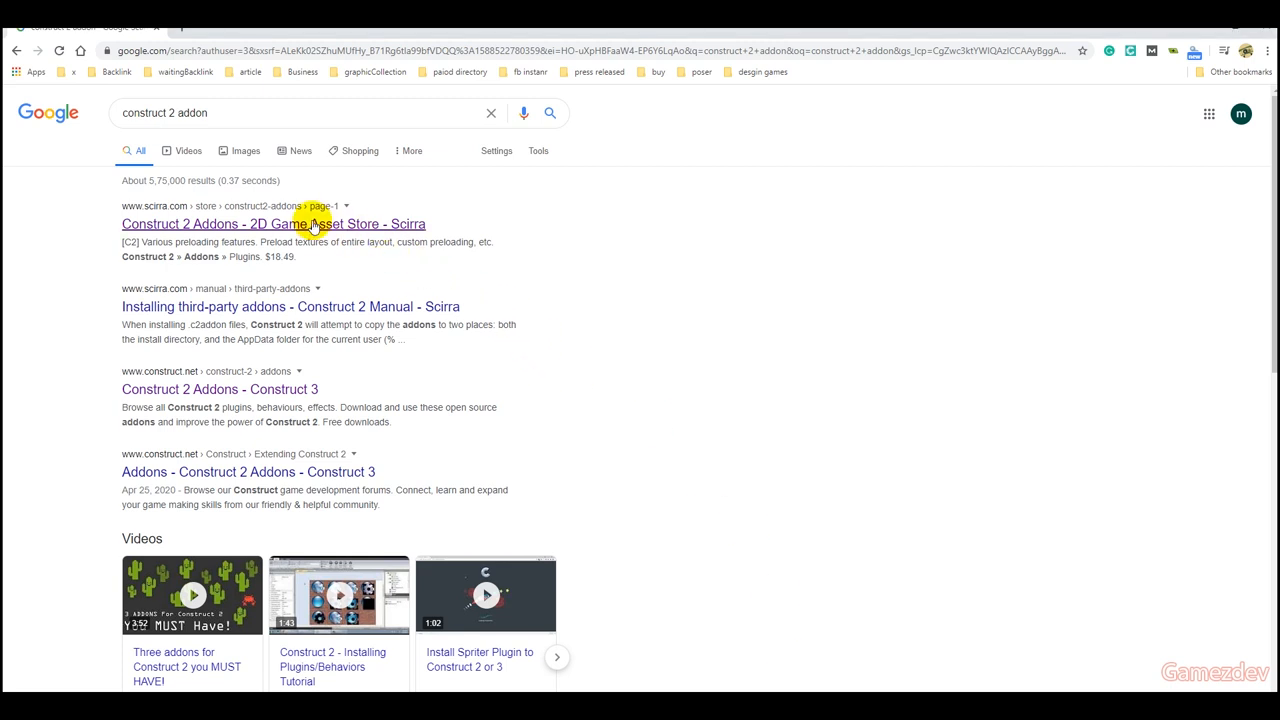
pyautogui.moveTo(223, 123)
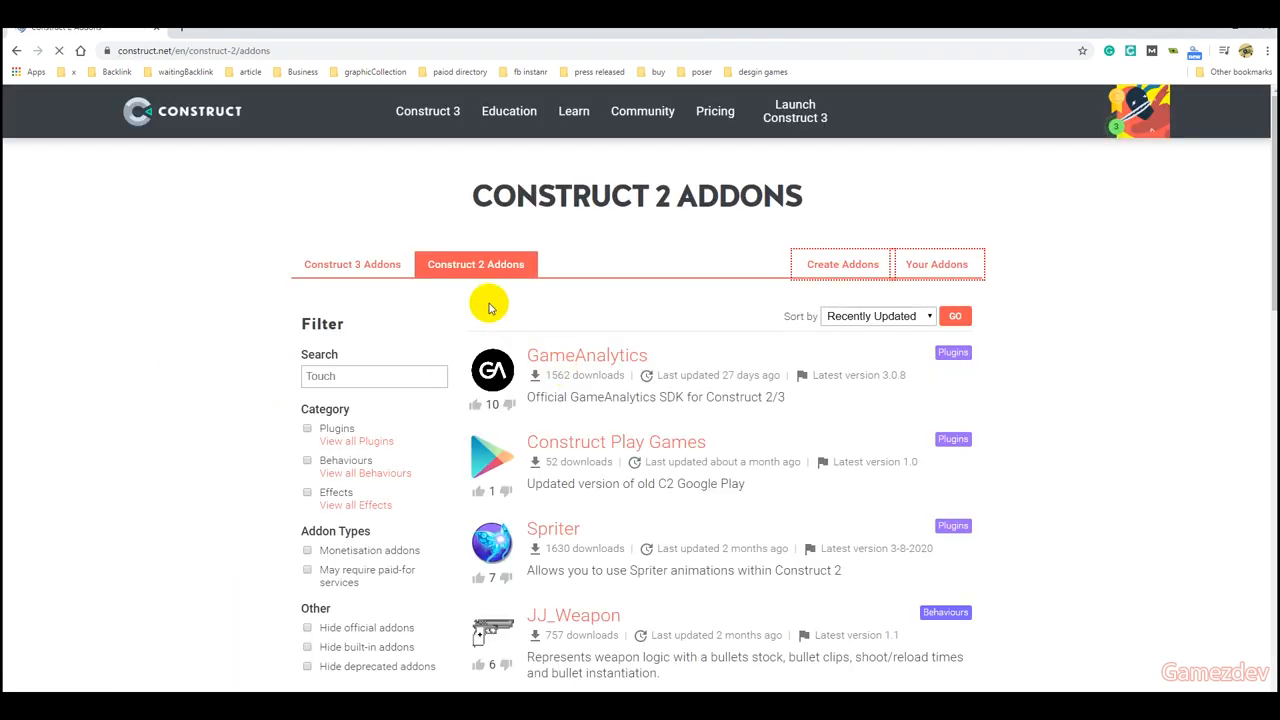
pyautogui.scroll(-3)
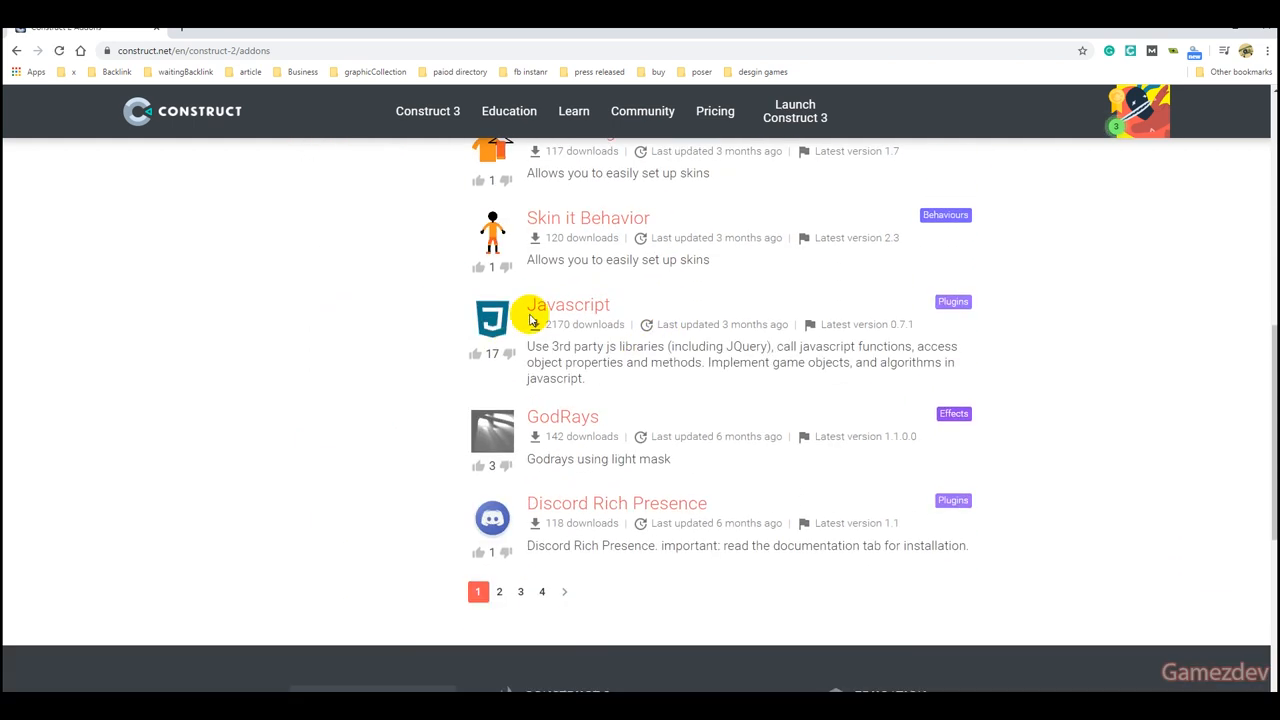
pyautogui.click(568, 304)
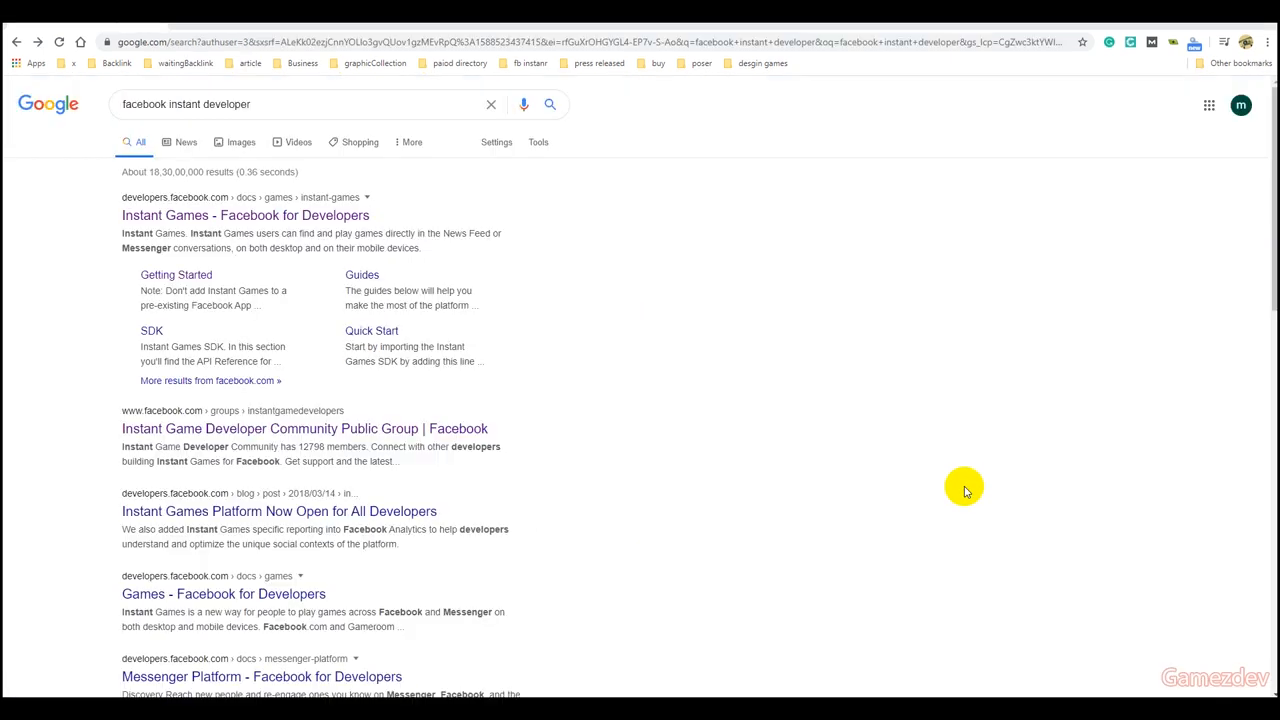
pyautogui.moveTo(176, 275)
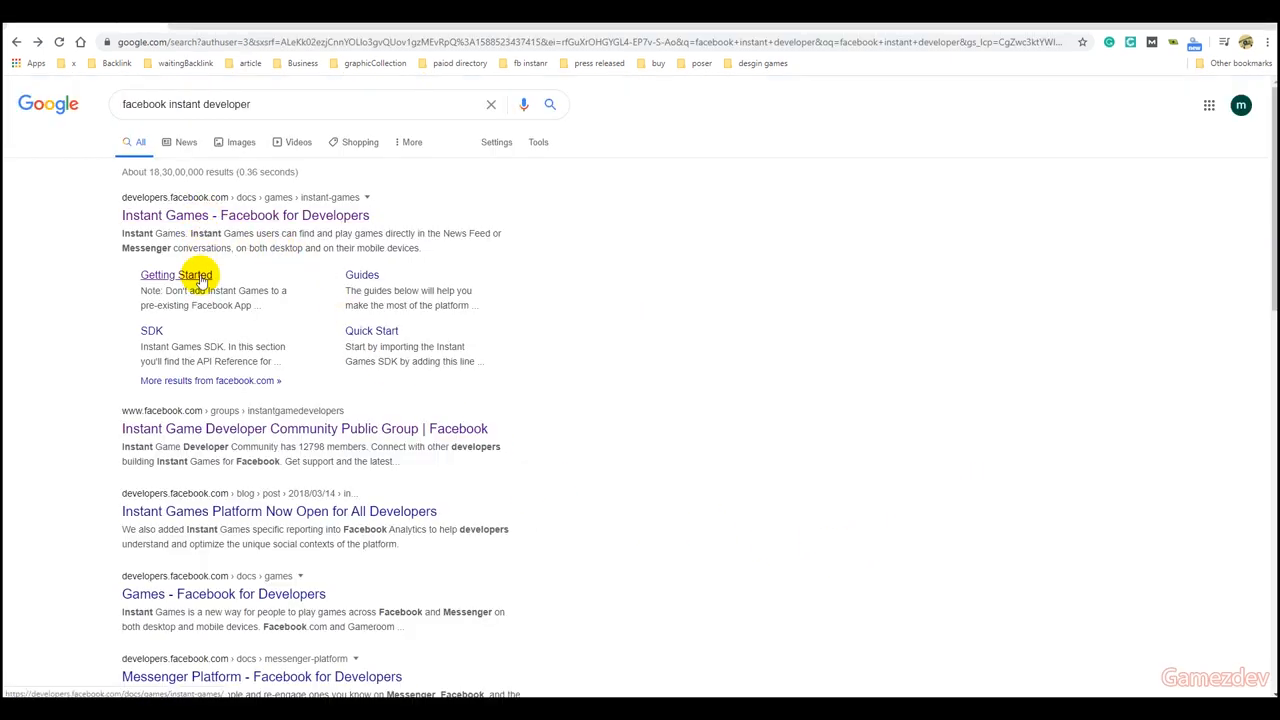
# Step: Download the fbinstant-samples demo repository as a ZIP from the Instant Games quick start
pyautogui.click(177, 275)
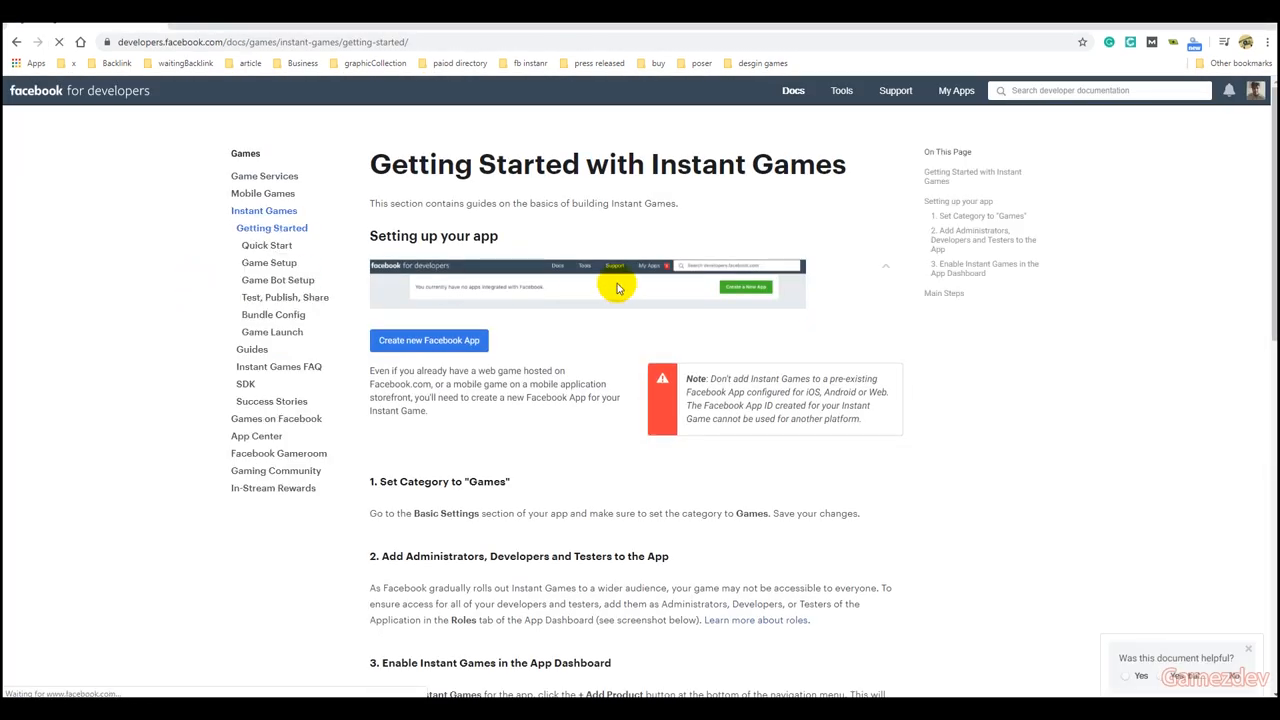
pyautogui.scroll(-3)
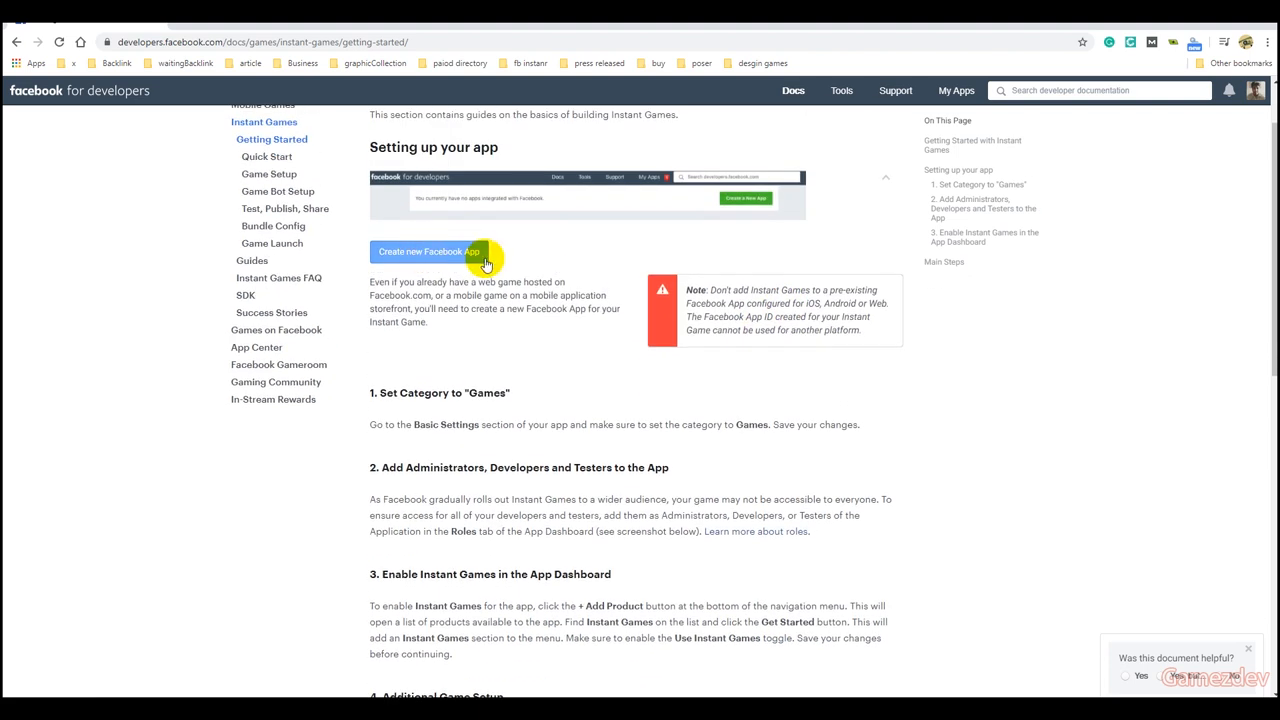
pyautogui.scroll(-3)
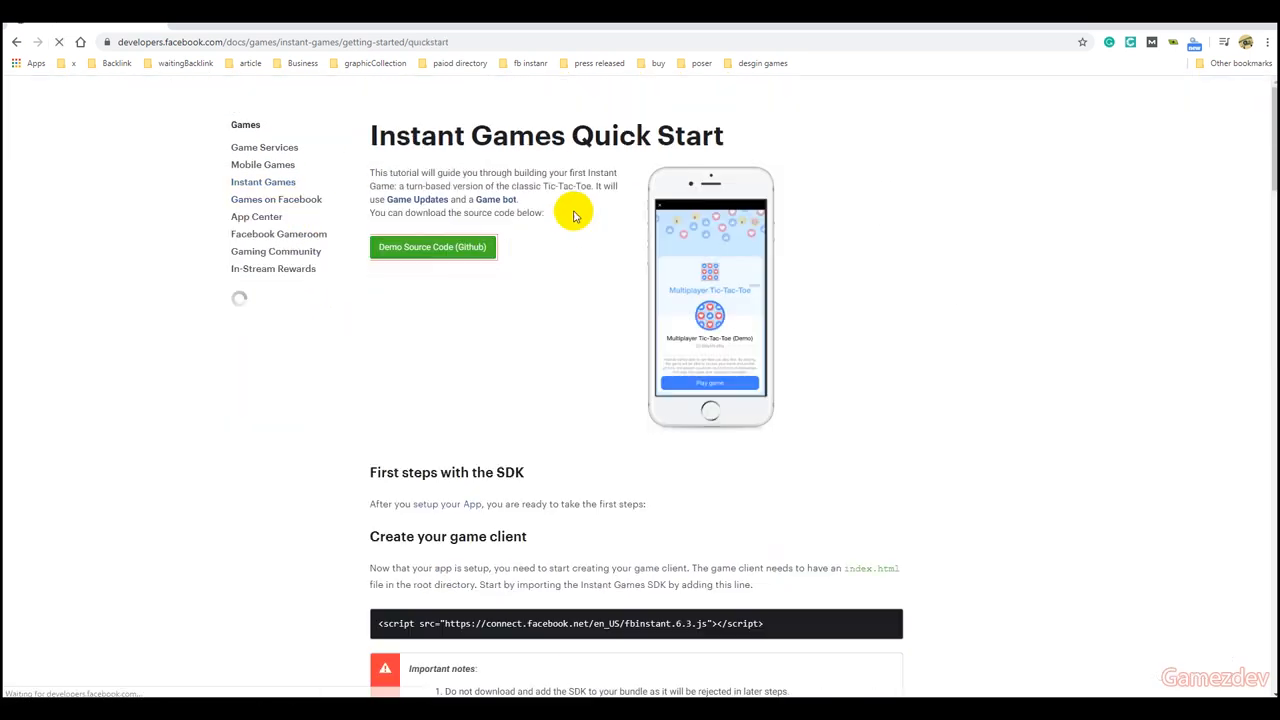
pyautogui.scroll(-3)
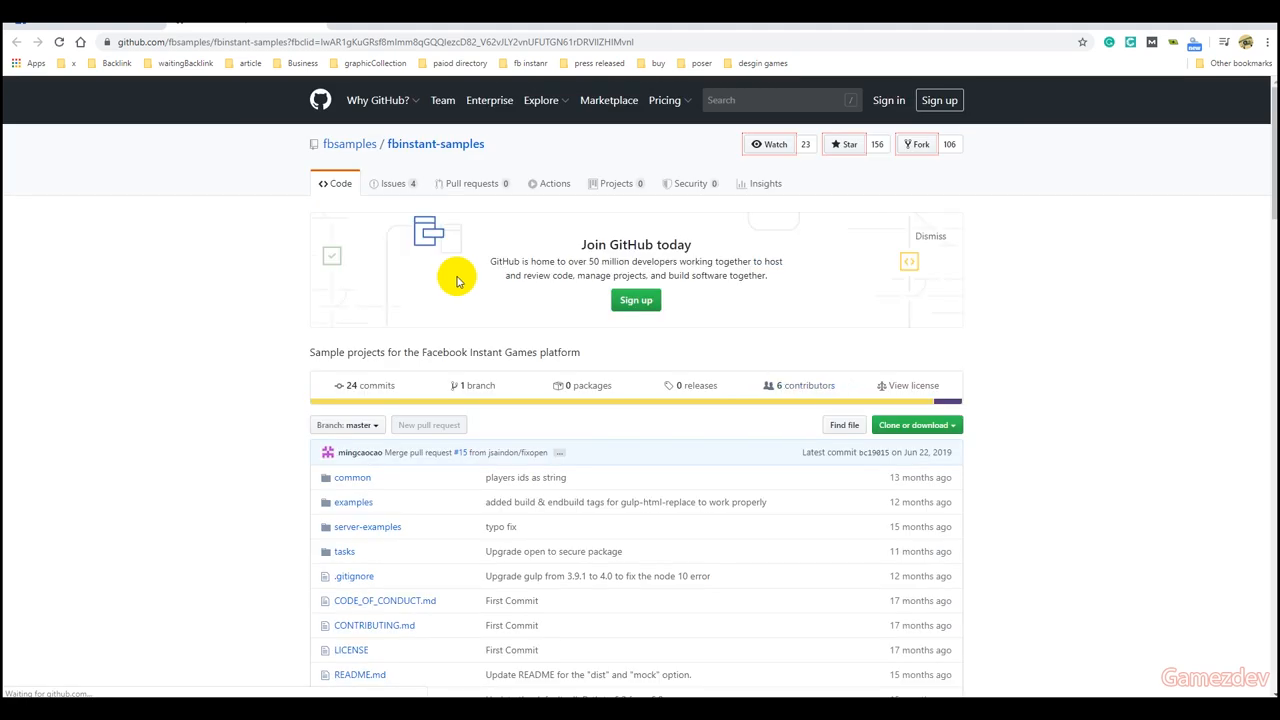
pyautogui.click(911, 424)
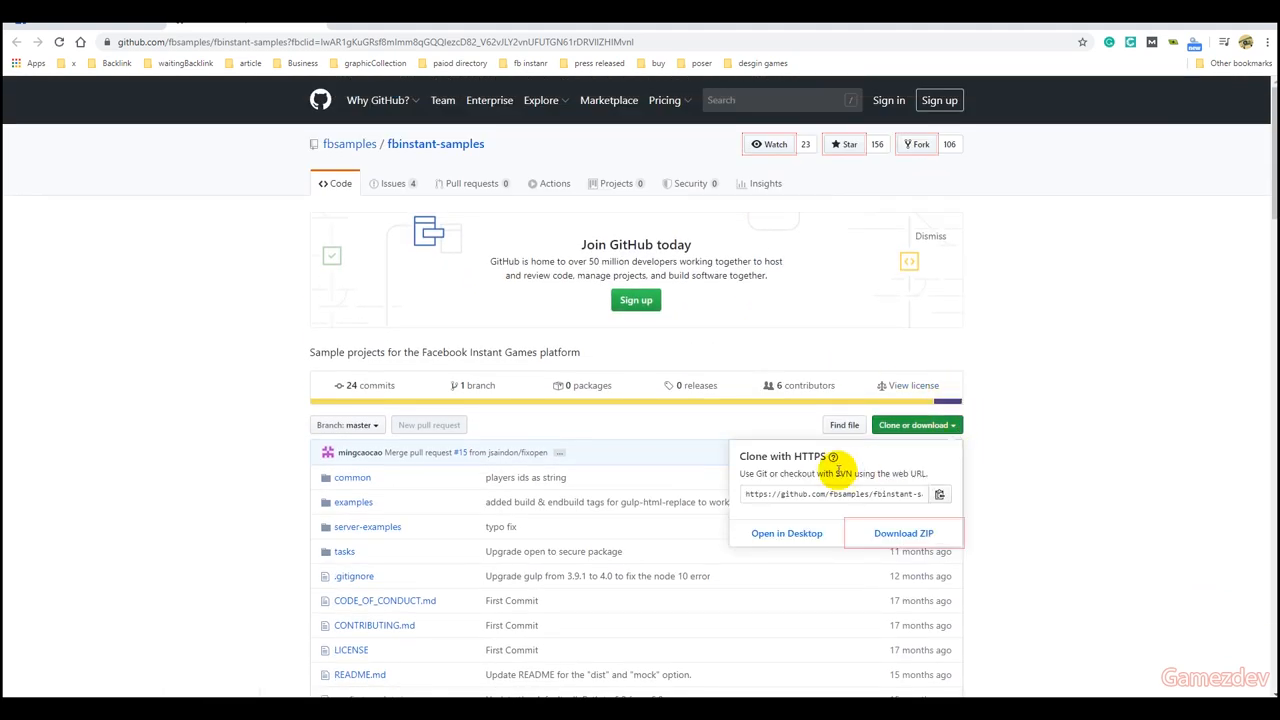
pyautogui.click(903, 533)
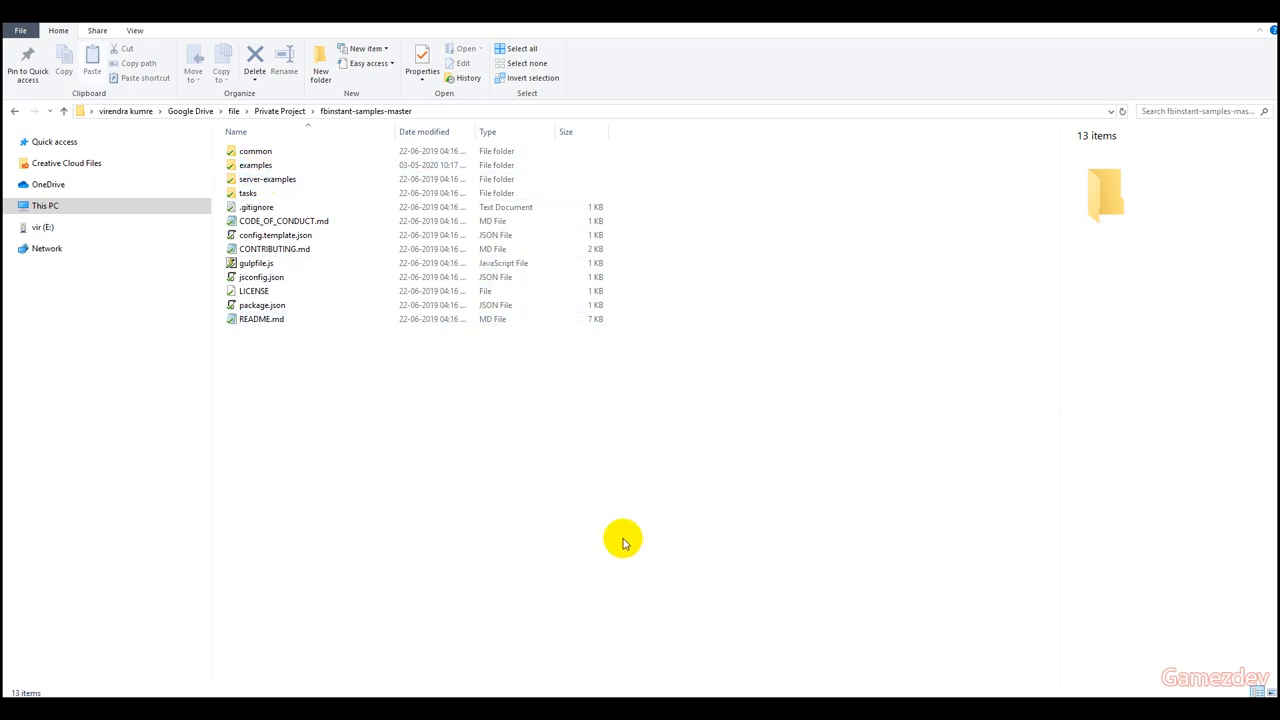
# Step: Open examples > hello-world > index.html from the downloaded samples
pyautogui.doubleClick(256, 165)
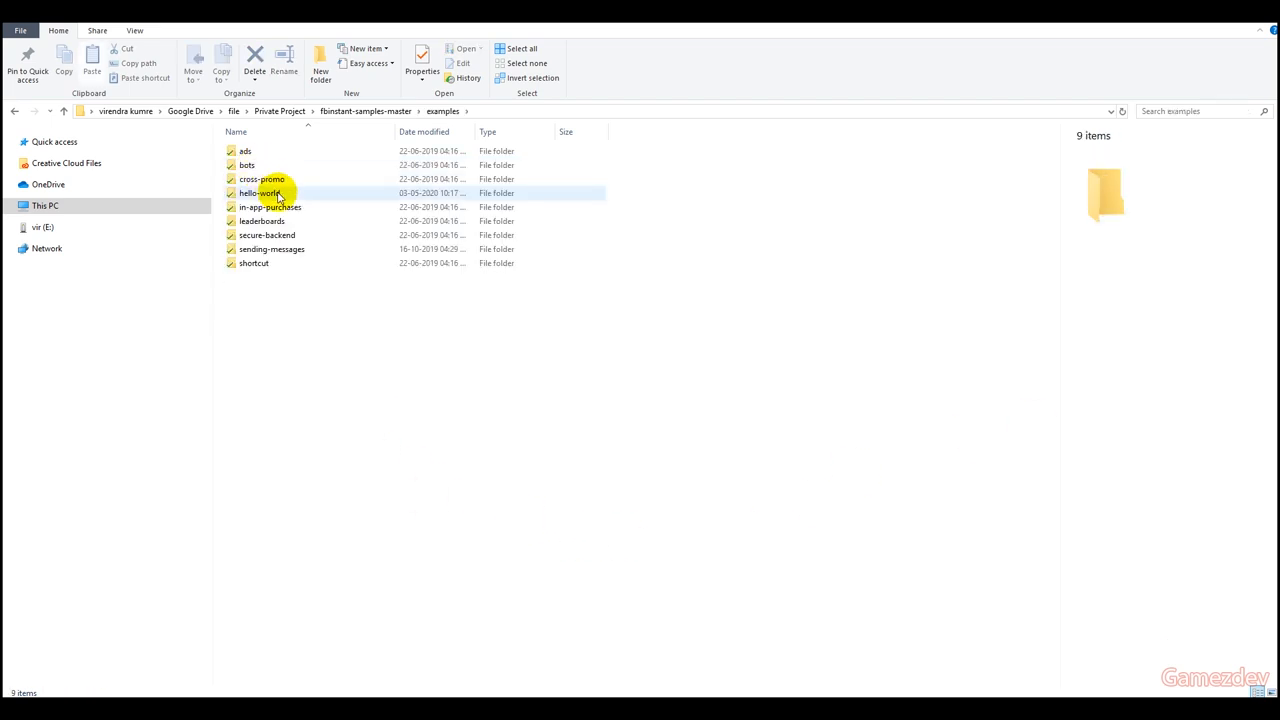
pyautogui.doubleClick(260, 193)
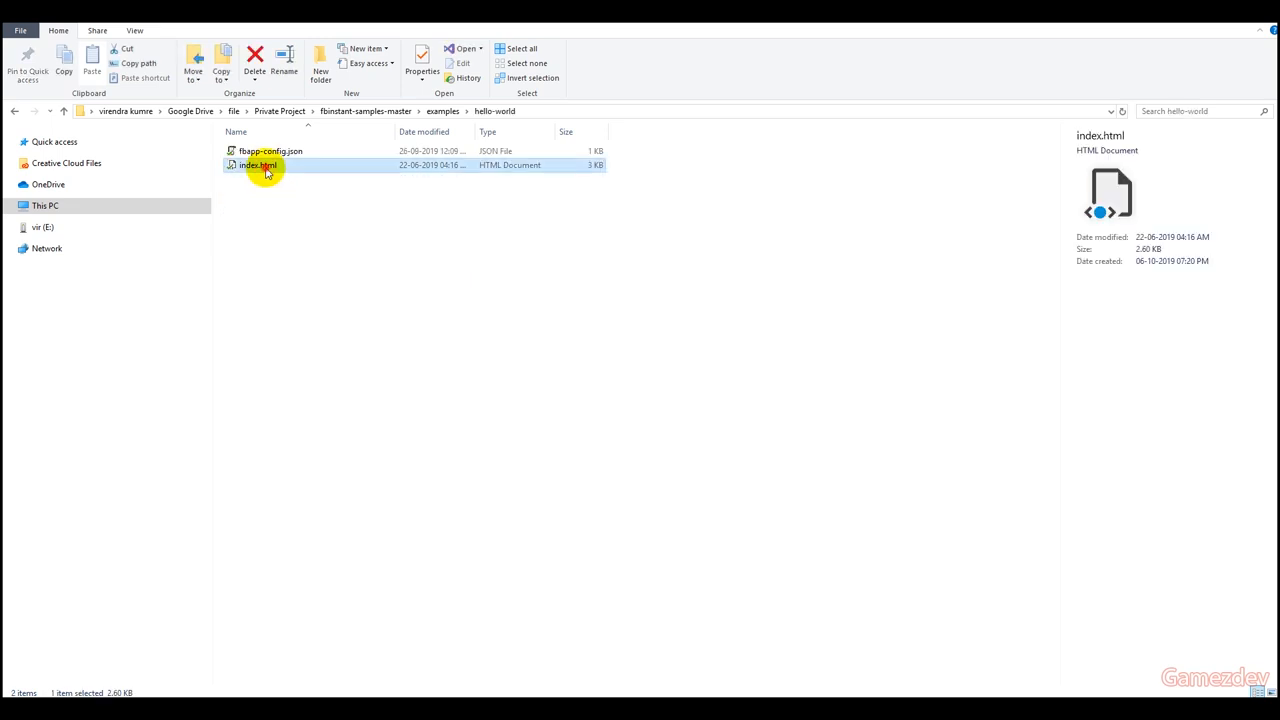
pyautogui.doubleClick(258, 165)
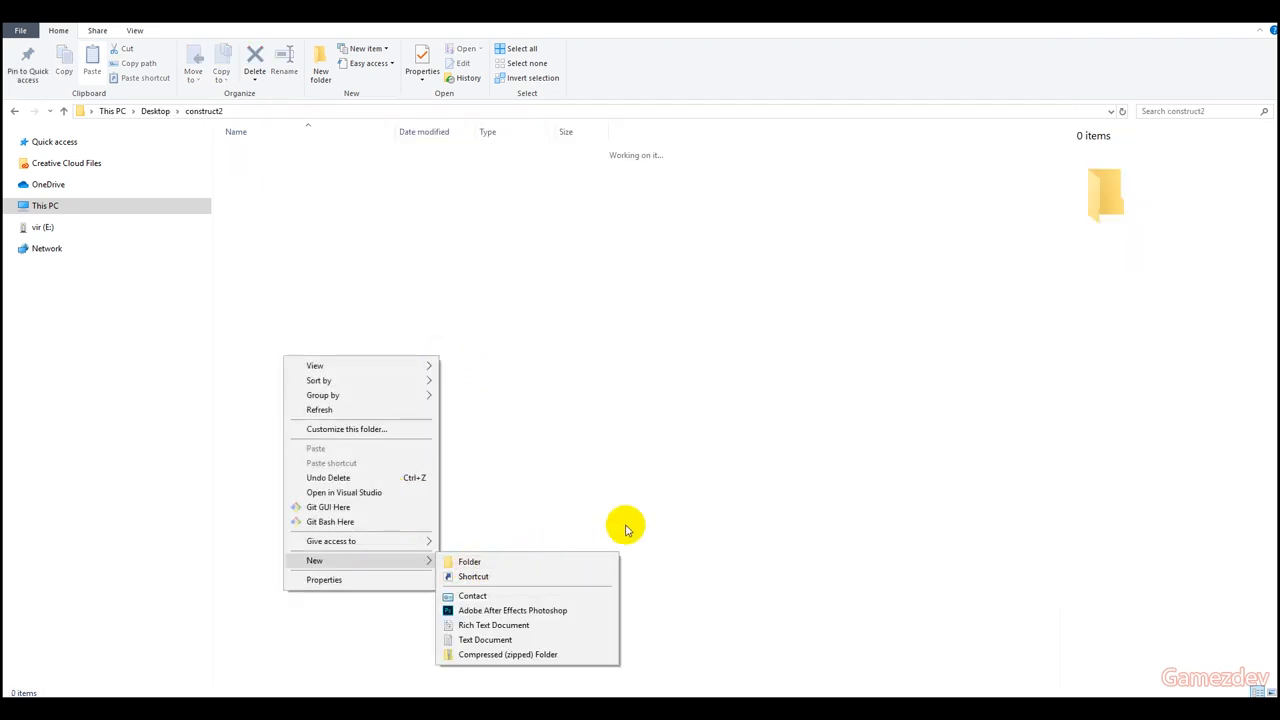
pyautogui.moveTo(475, 623)
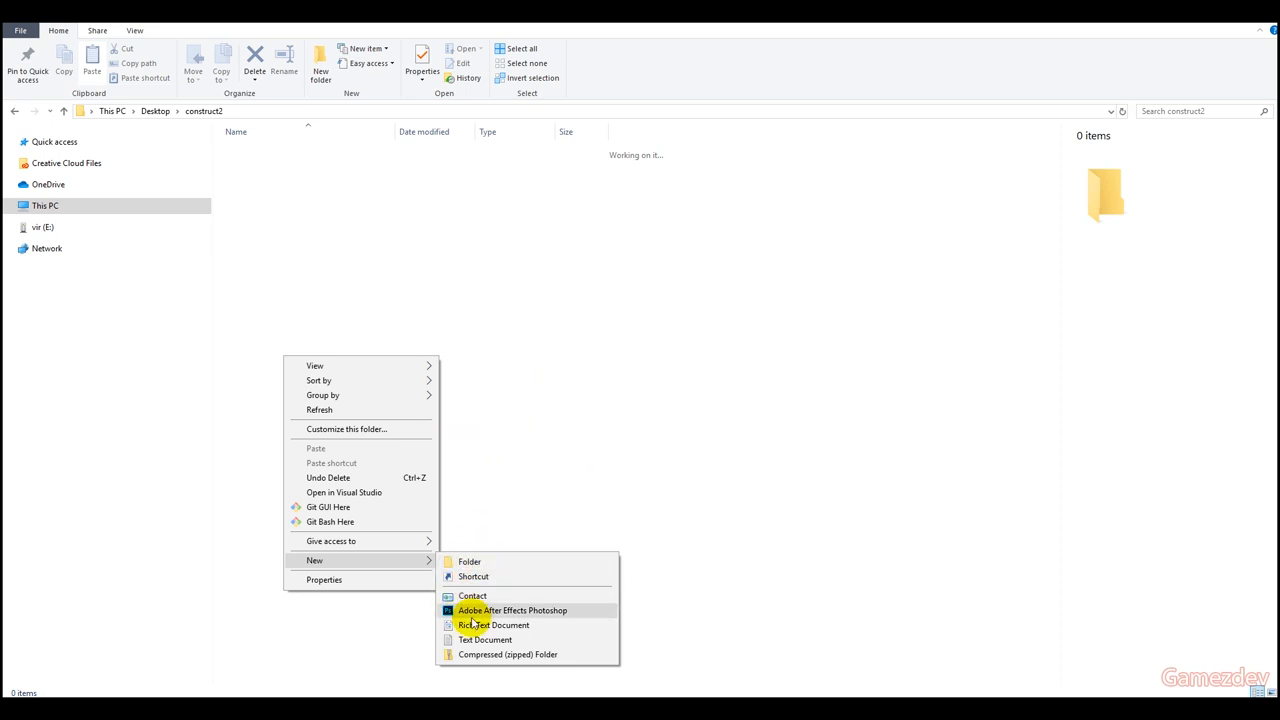
# Step: Create a new file named fb.js, accepting the extension change to .js
pyautogui.click(485, 639)
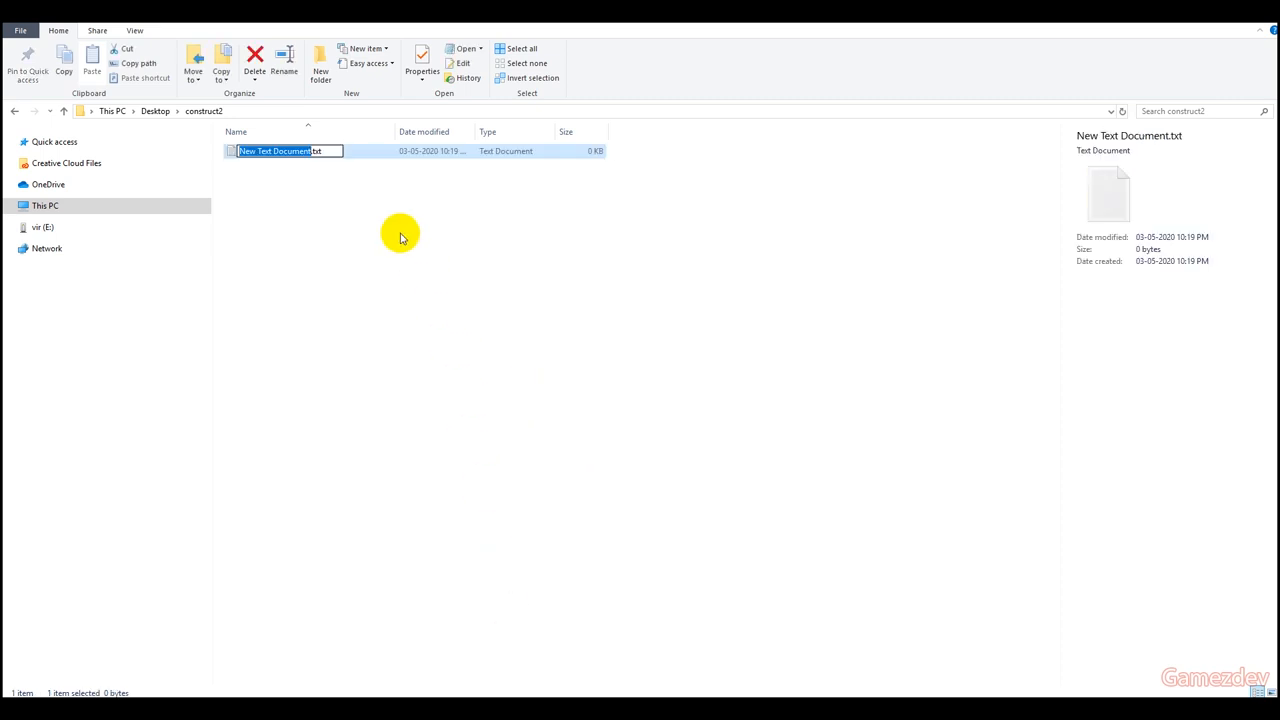
pyautogui.write('fb.js')
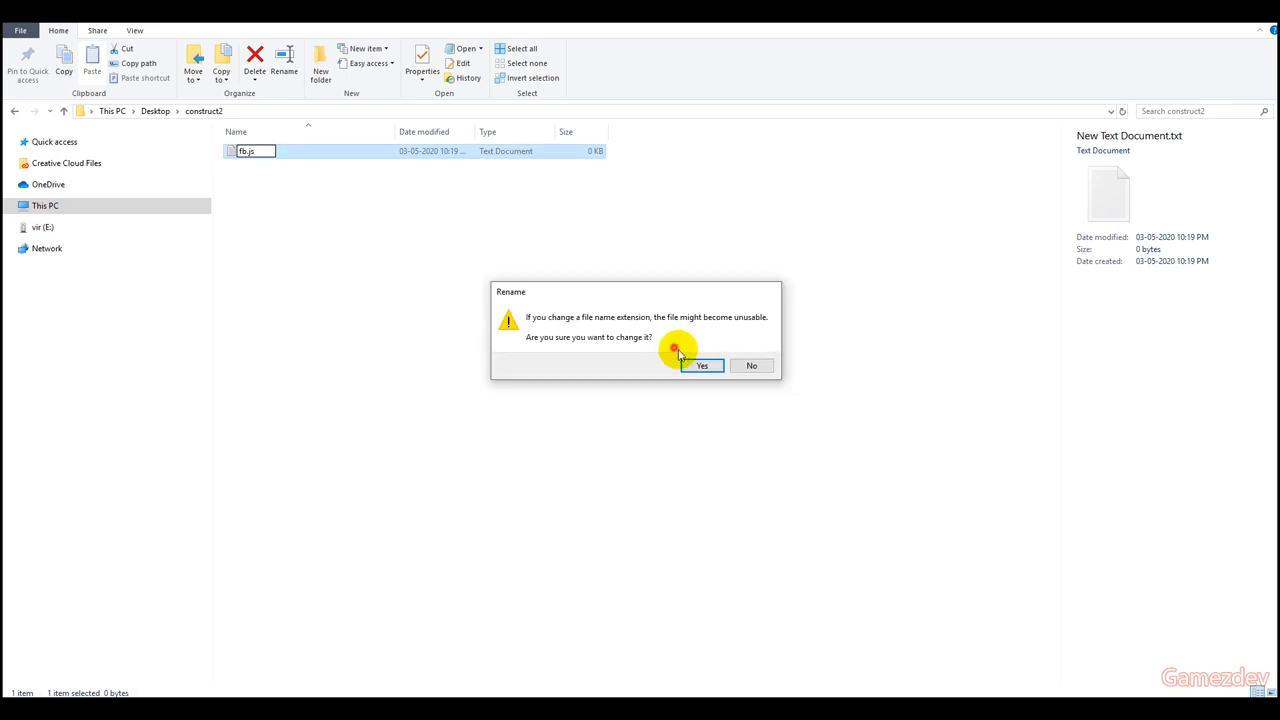
pyautogui.click(701, 365)
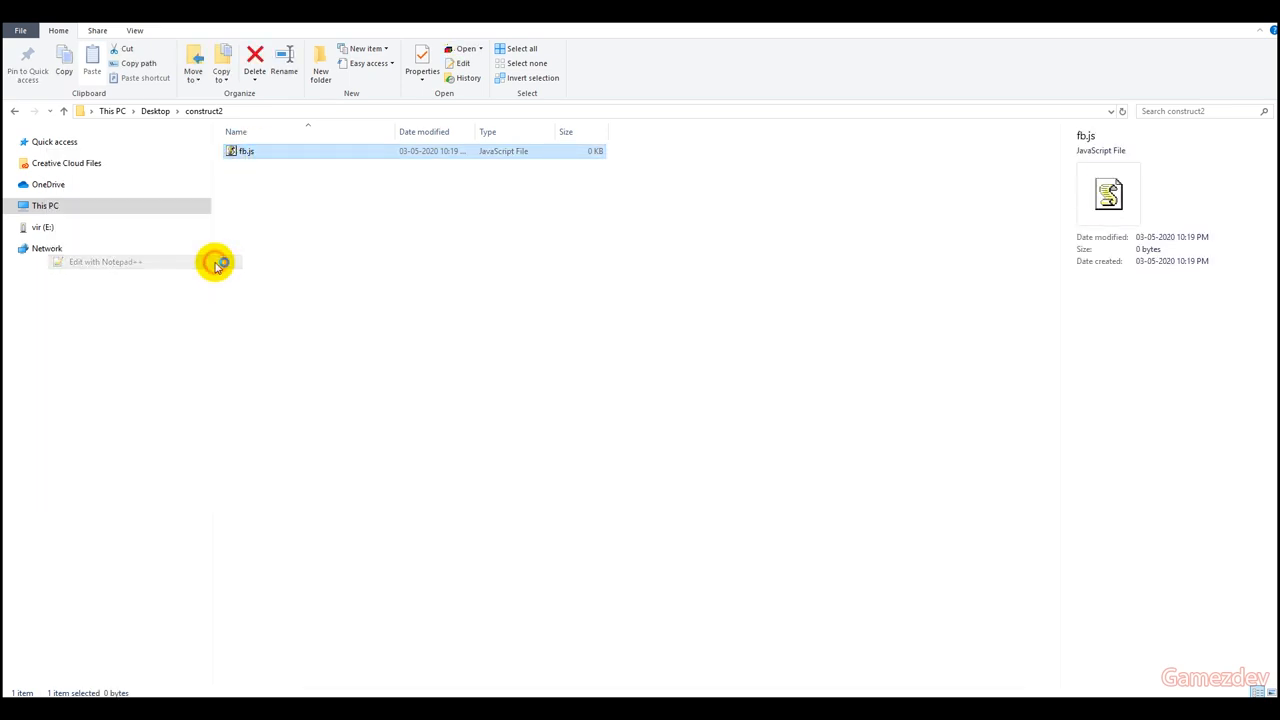
# Step: Open fb.js in Notepad++ and type 'function load(){'
pyautogui.click(105, 261)
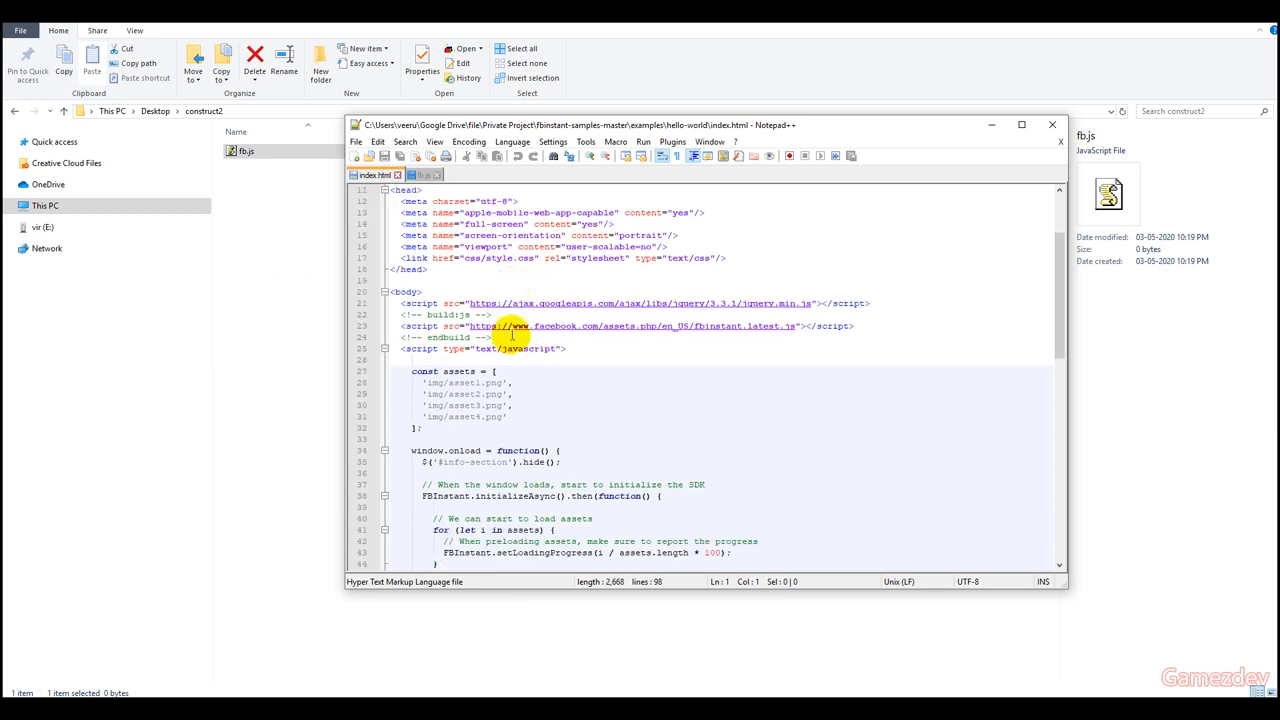
pyautogui.scroll(-3)
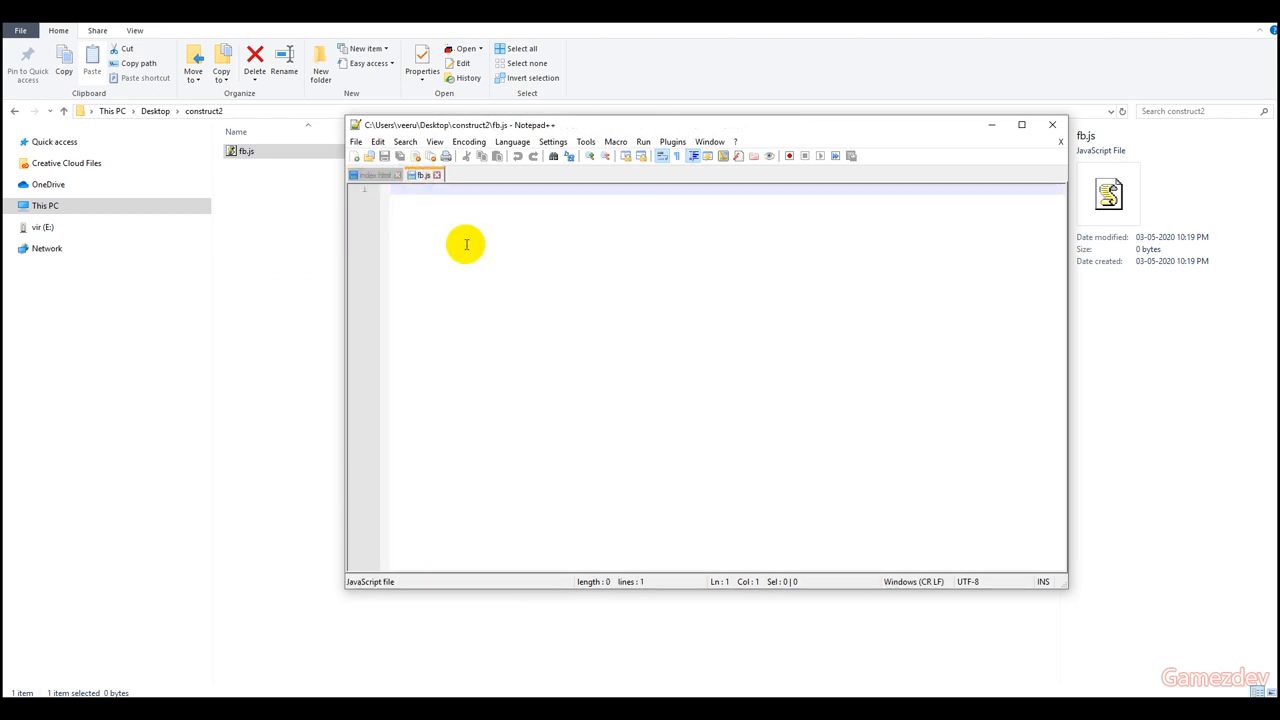
pyautogui.write('function')
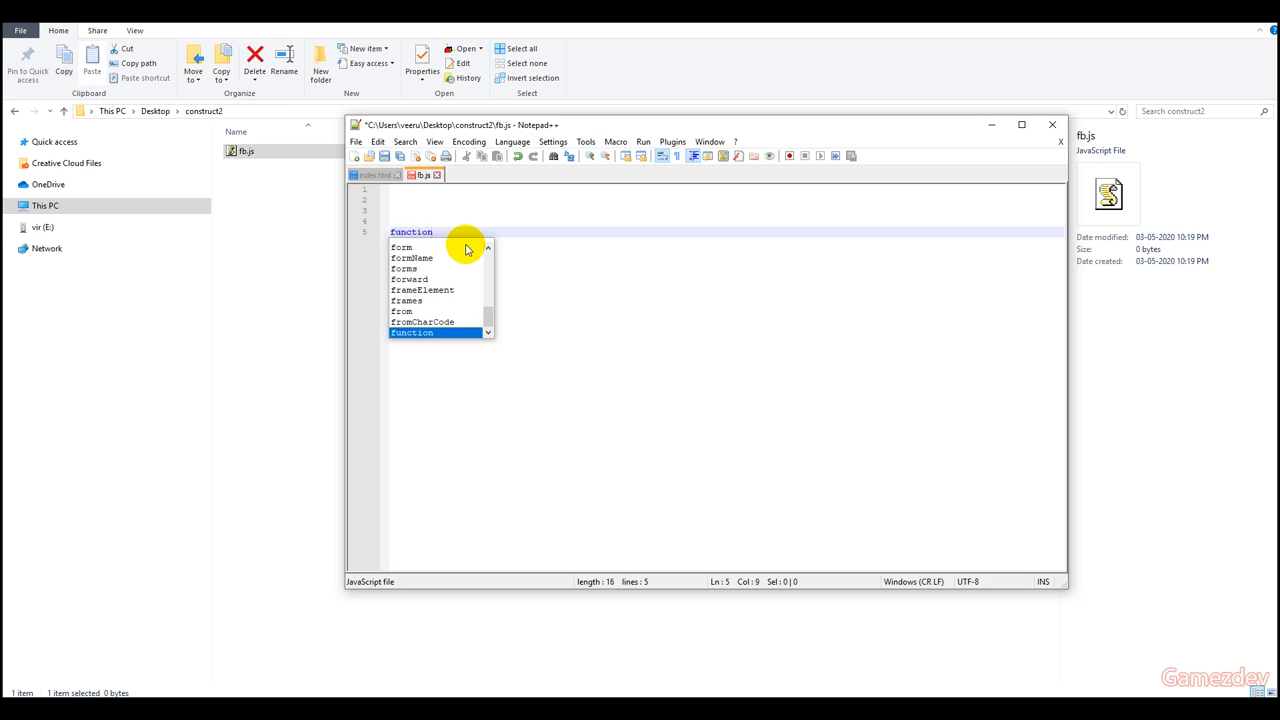
pyautogui.write('load')
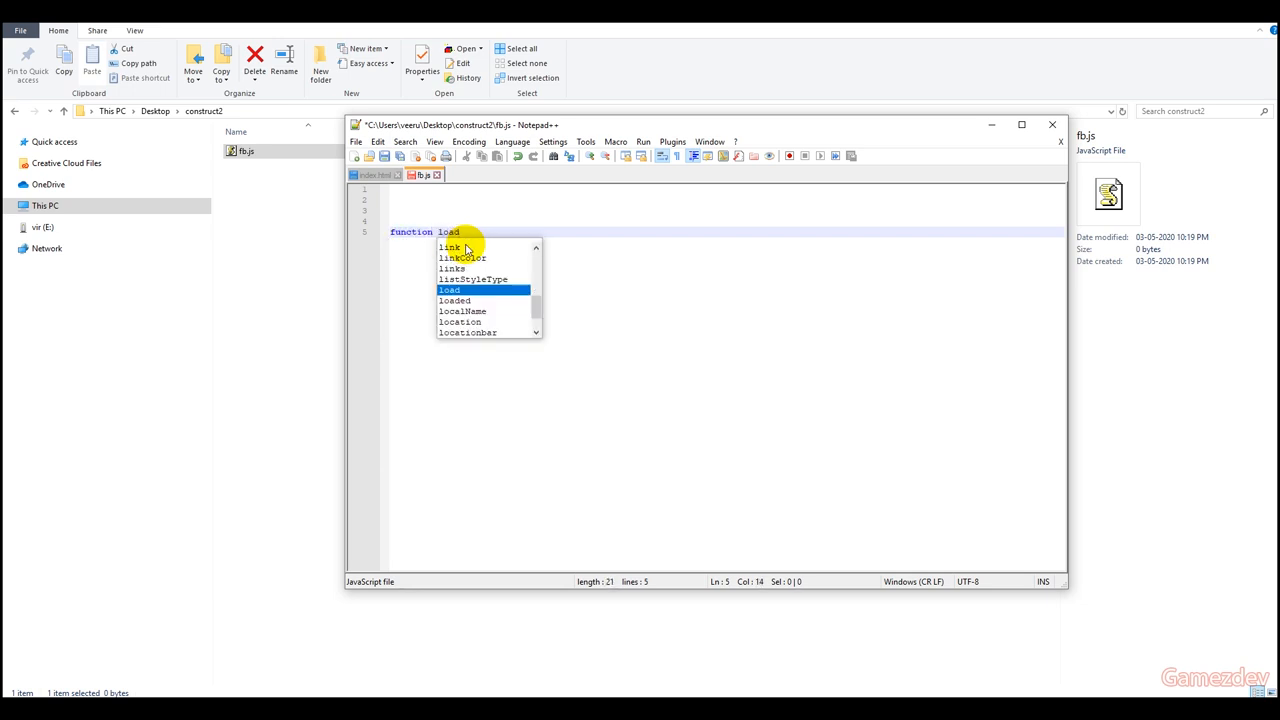
pyautogui.write('()')
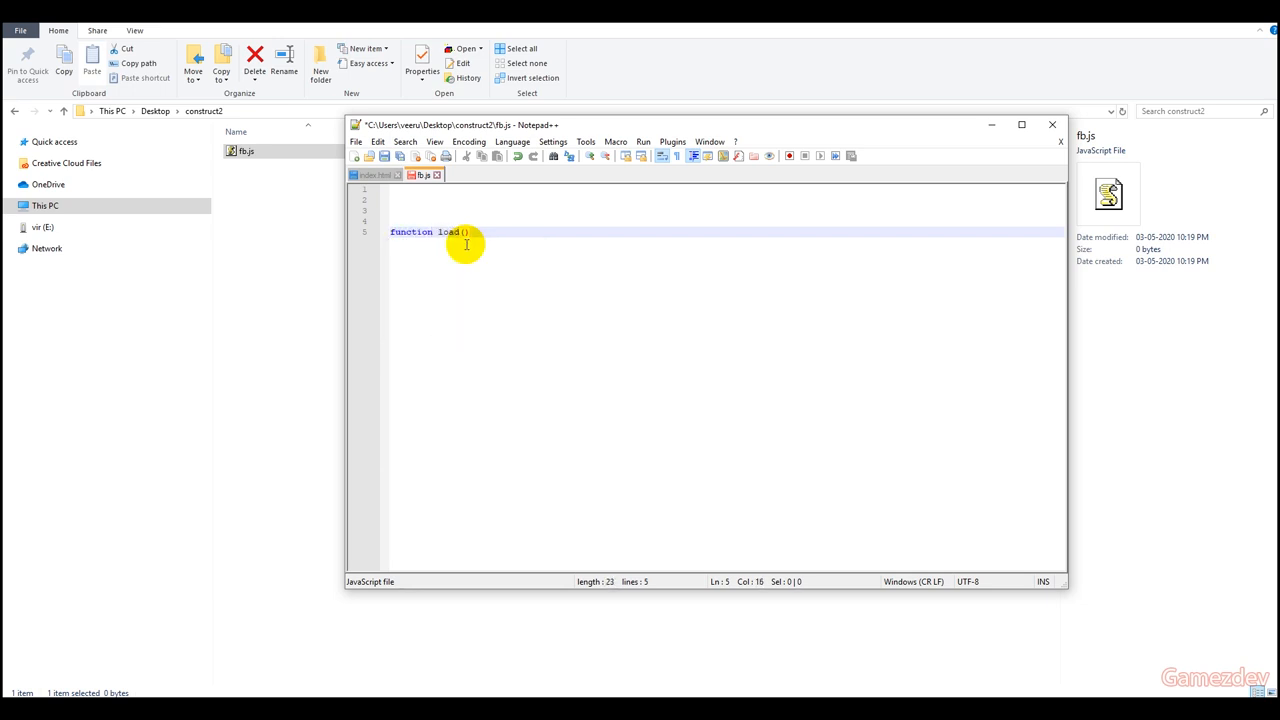
pyautogui.write('{')
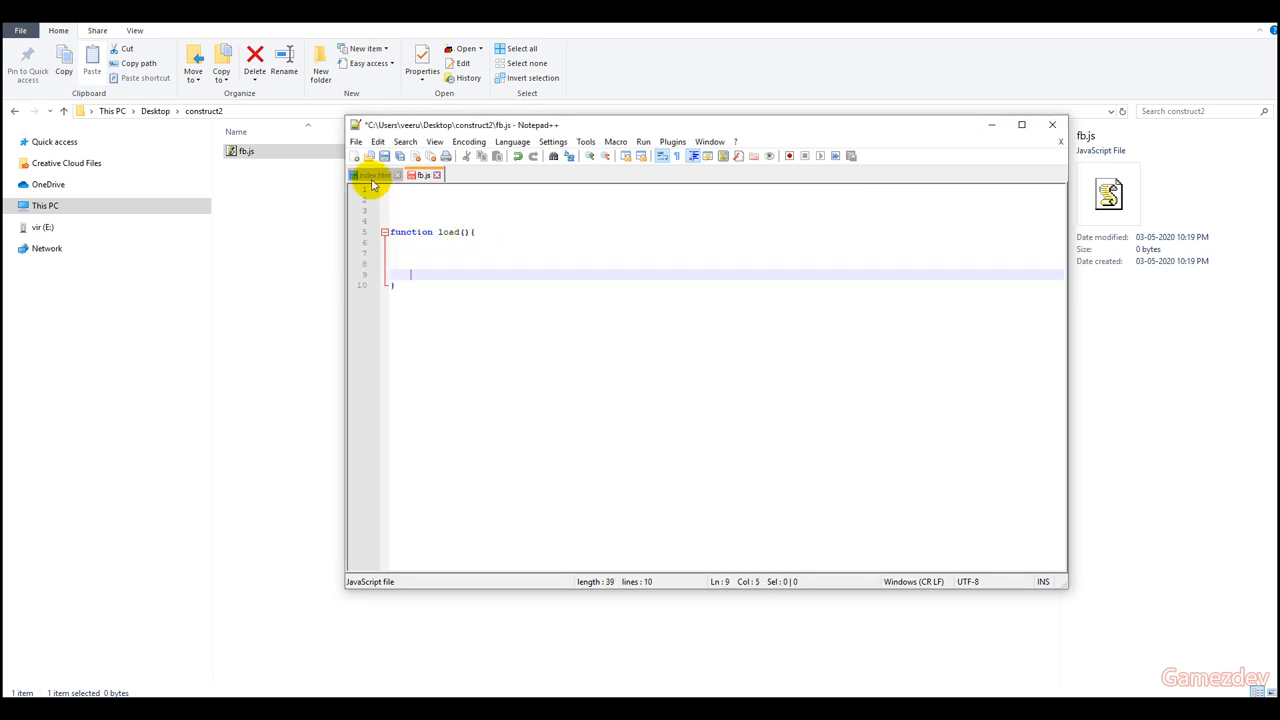
# Step: Copy the initializeAsync line from the sample index.html into fb.js
pyautogui.click(373, 175)
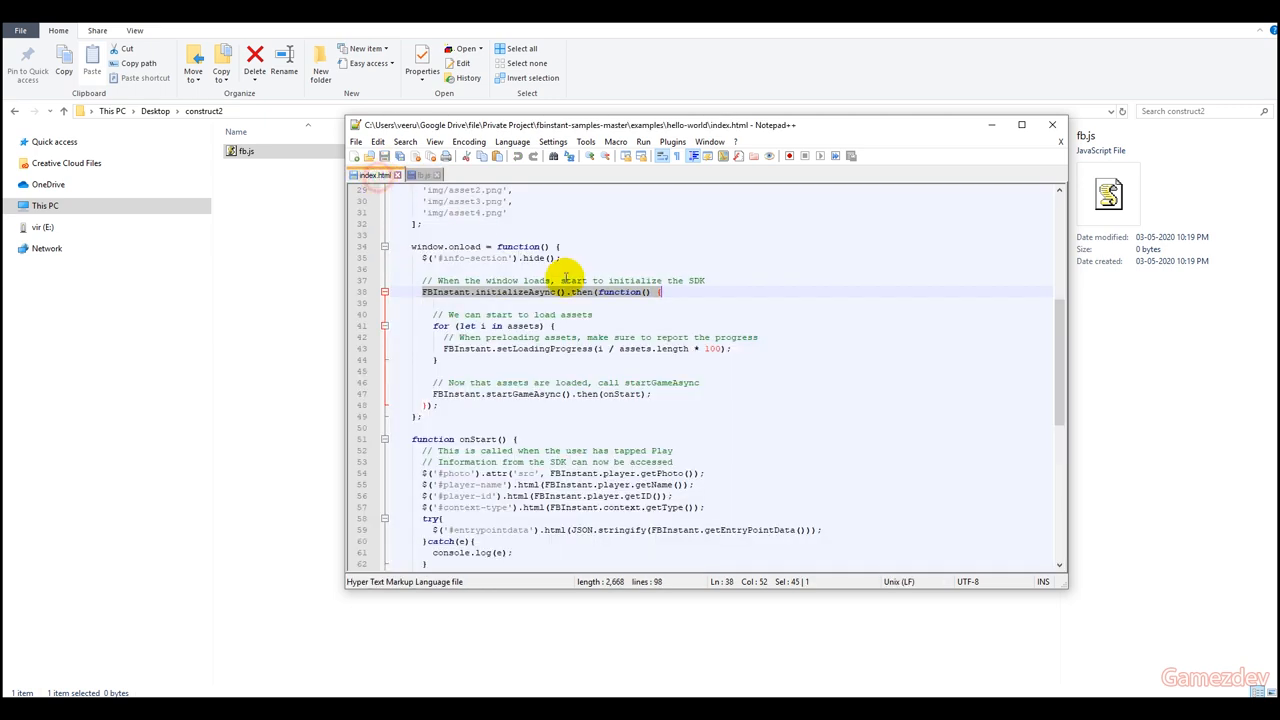
pyautogui.scroll(-3)
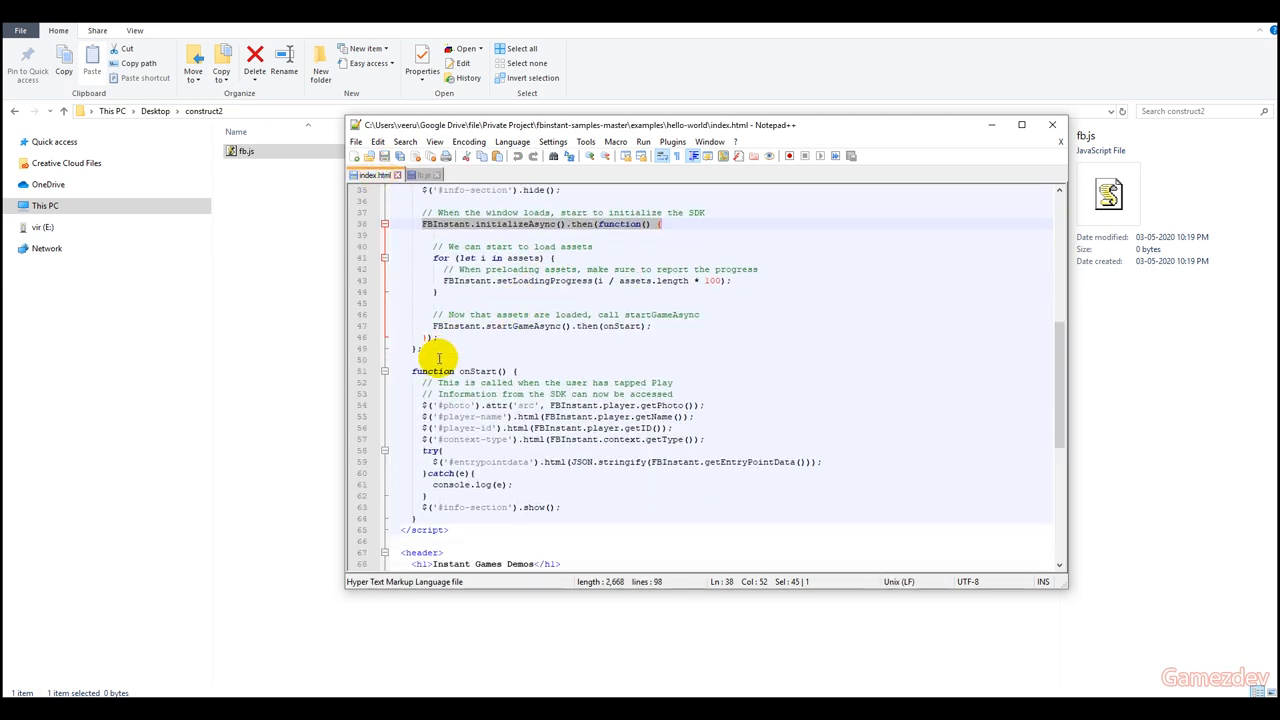
pyautogui.moveTo(417, 348)
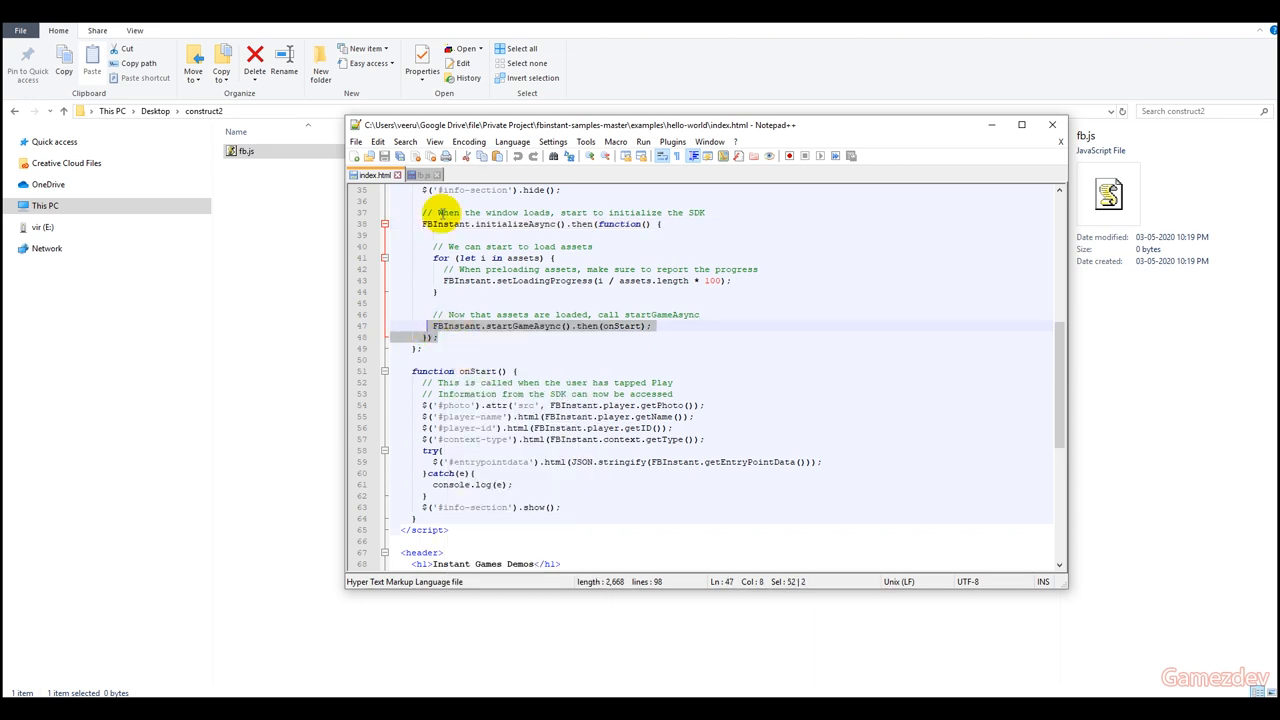
pyautogui.click(421, 174)
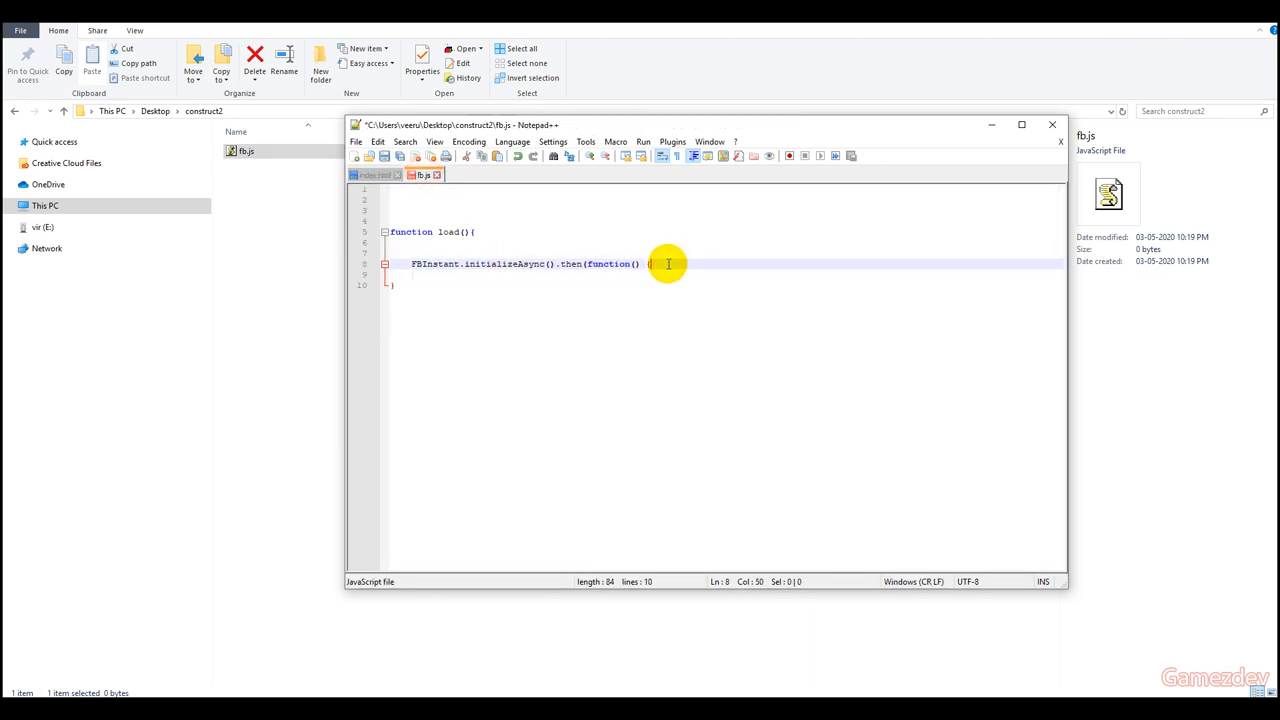
# Step: Add 'FBInstant.startGameAsync().then(onStart);' and begin 'function onStart() {' below it
pyautogui.write('FBInstant.startGameAsync().then(onStart);')
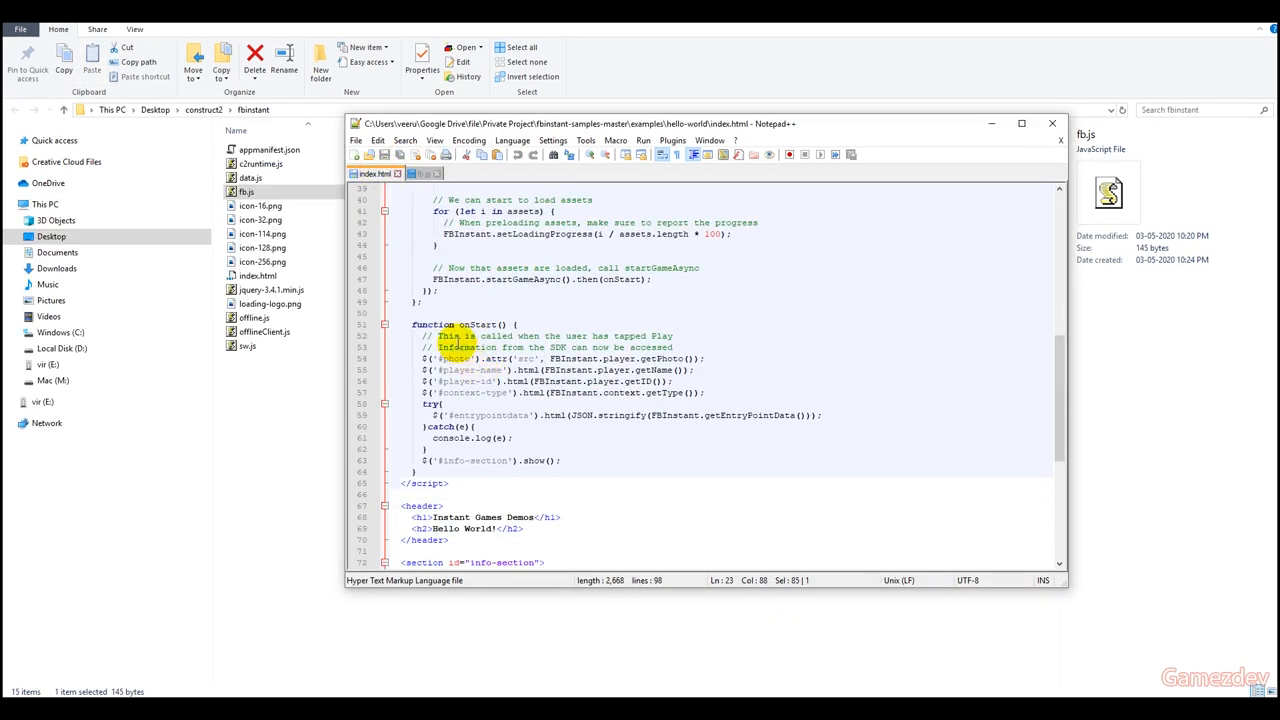
pyautogui.rightClick(457, 343)
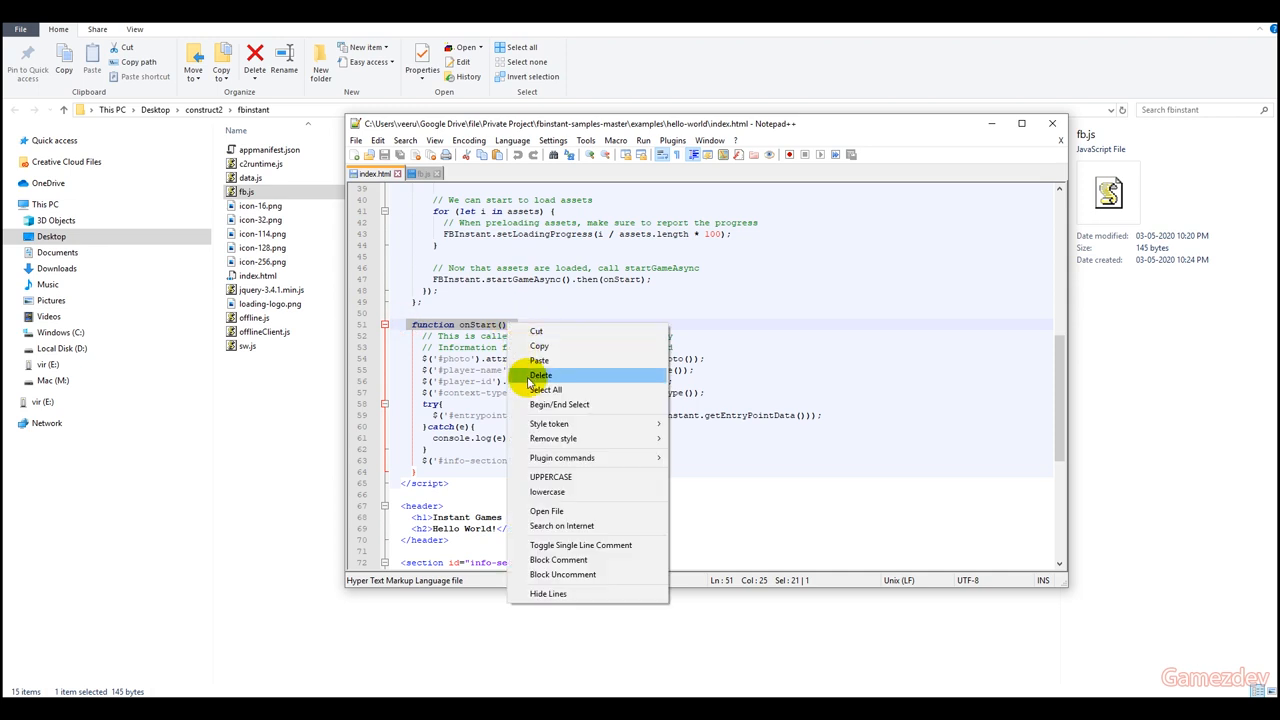
pyautogui.click(540, 375)
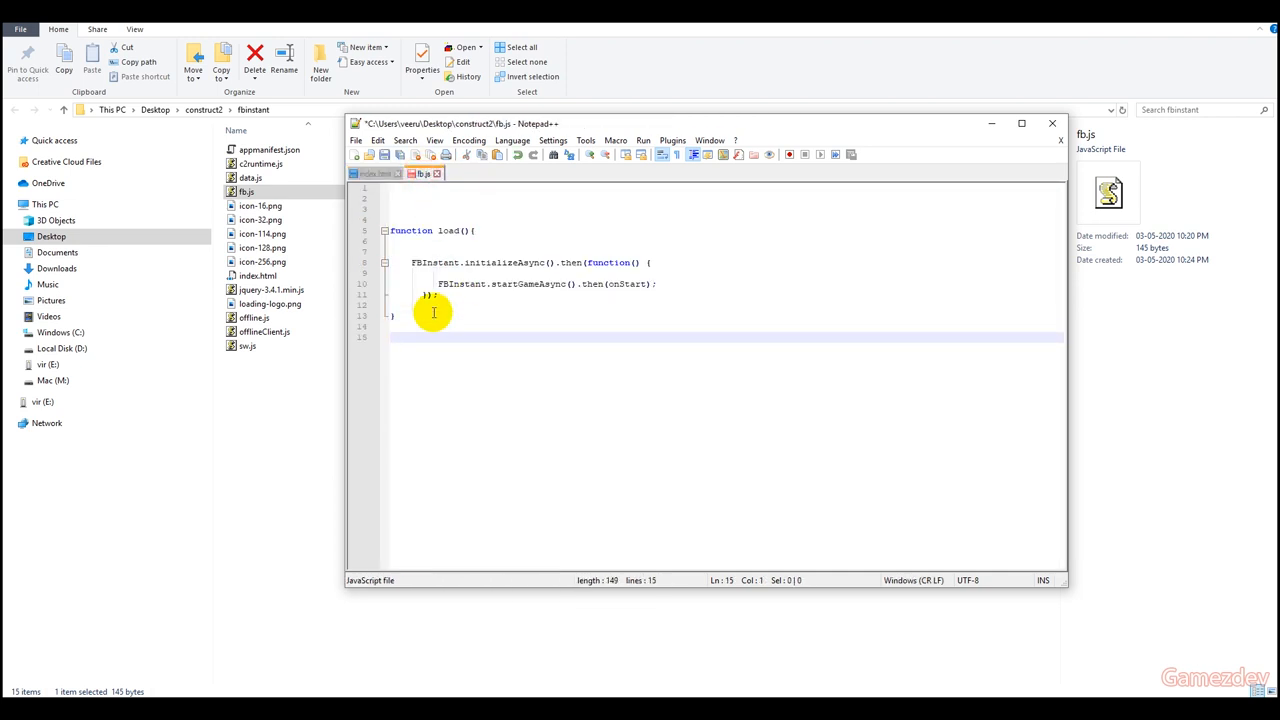
pyautogui.write('function onStart() {')
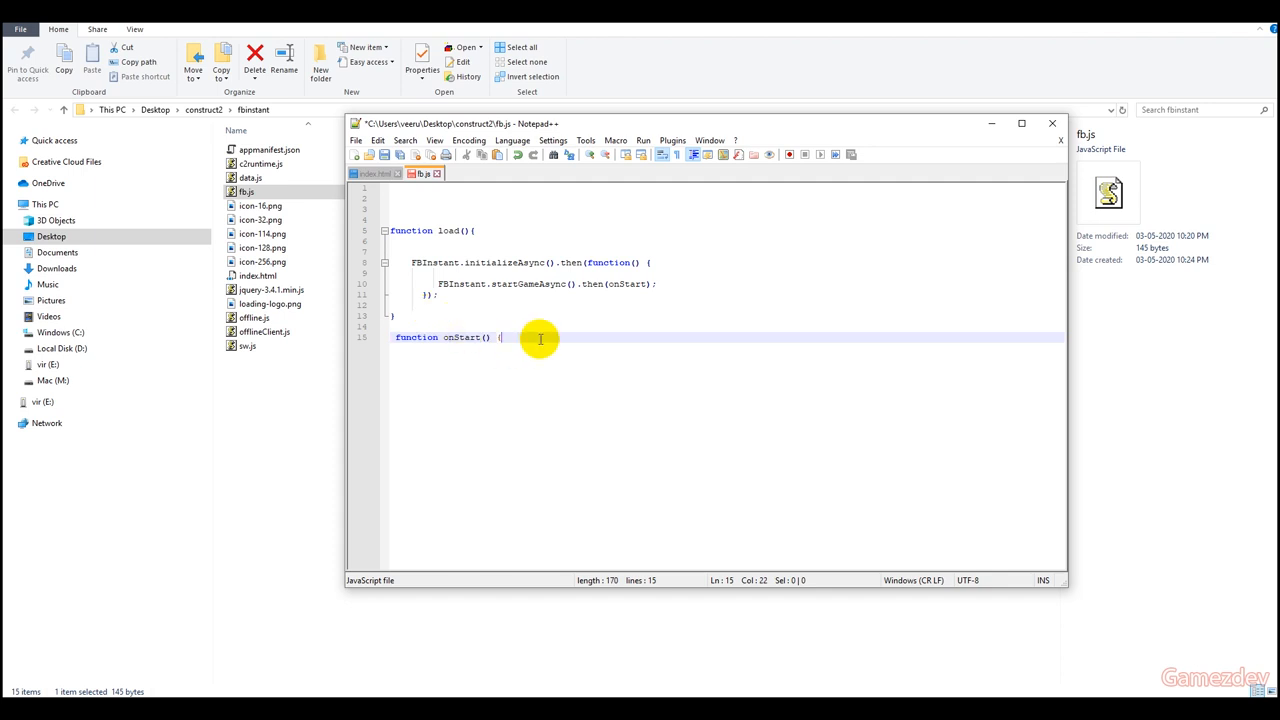
pyautogui.write('{')
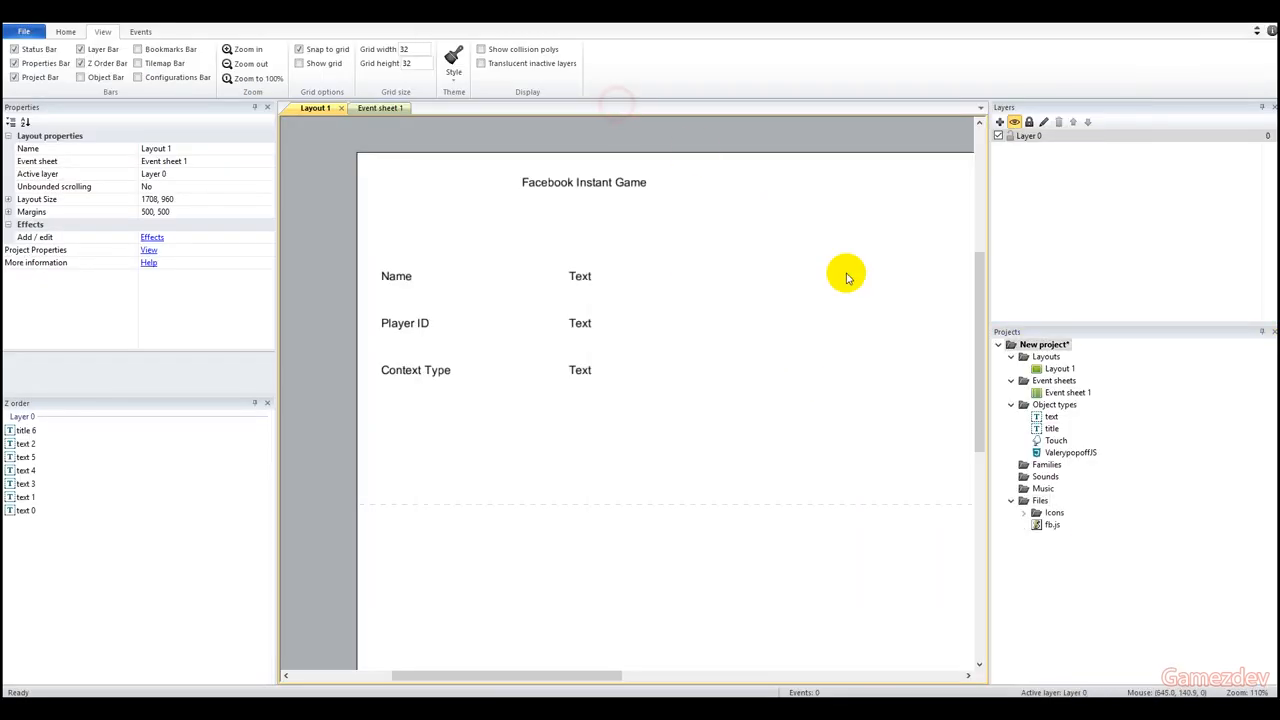
# Step: Rename the ValerypopoffJS object to js and set its script file to fb.js
pyautogui.click(1069, 452)
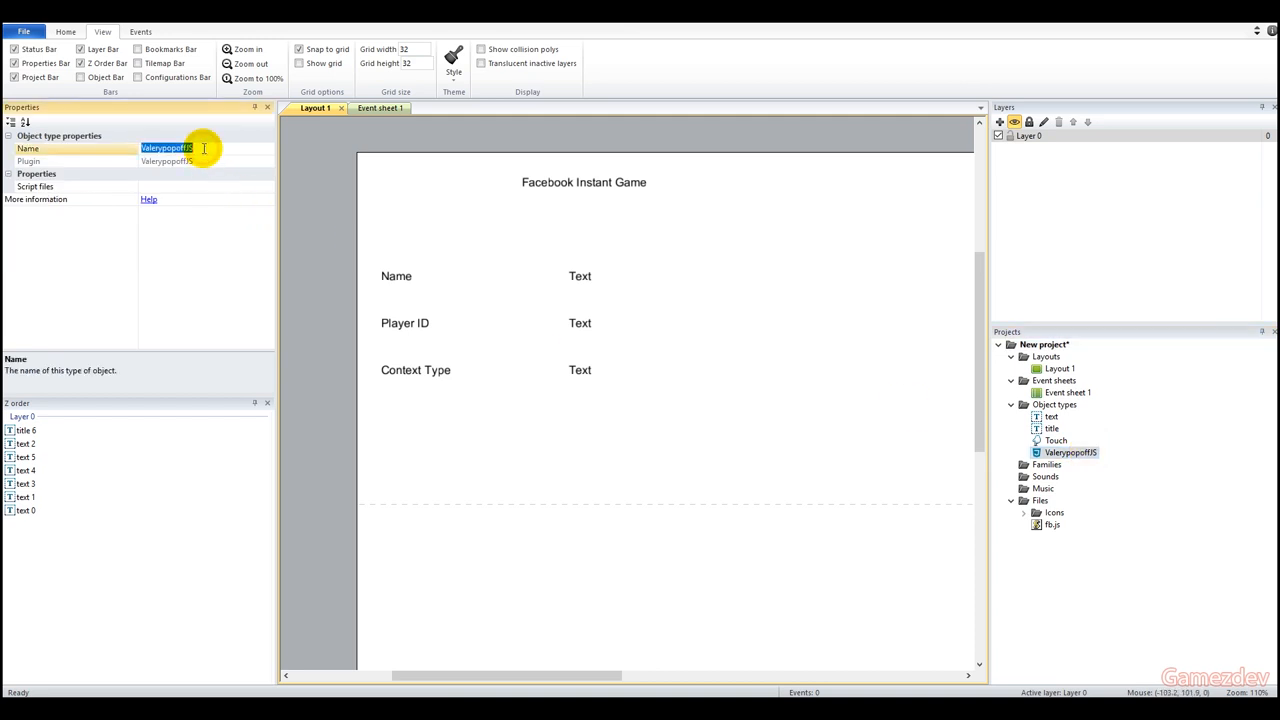
pyautogui.write('js')
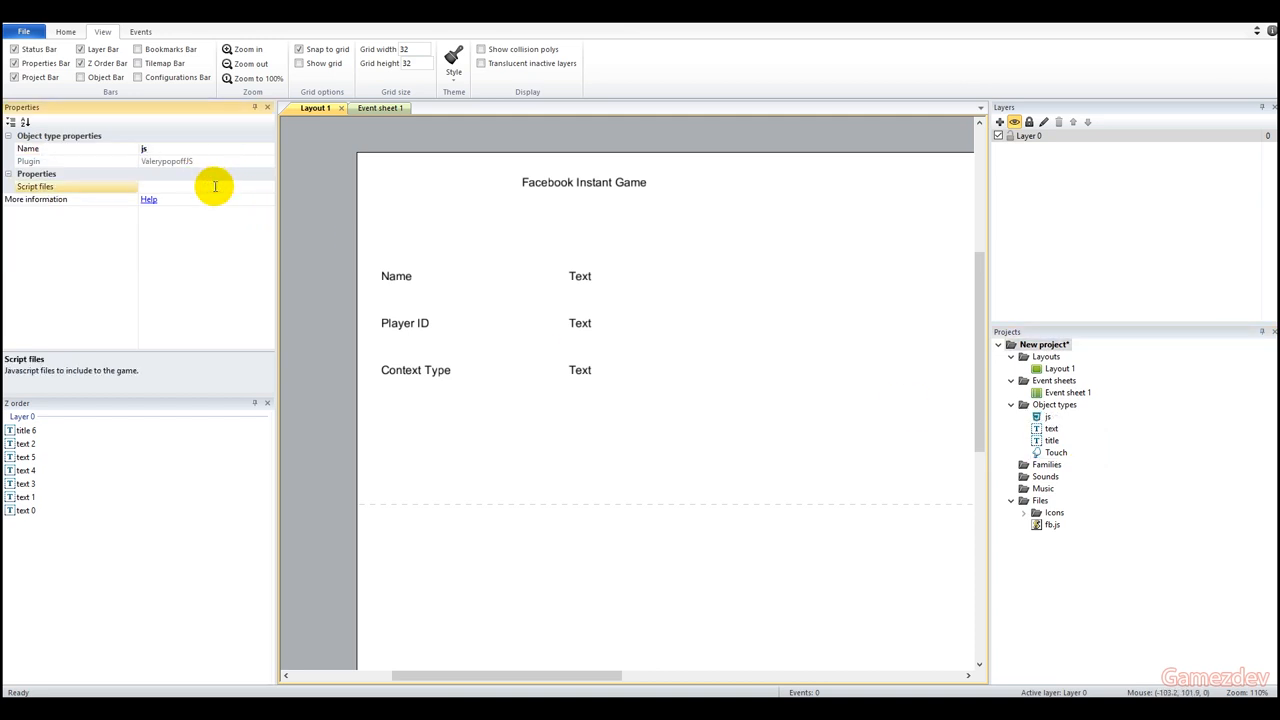
pyautogui.write('fb.js')
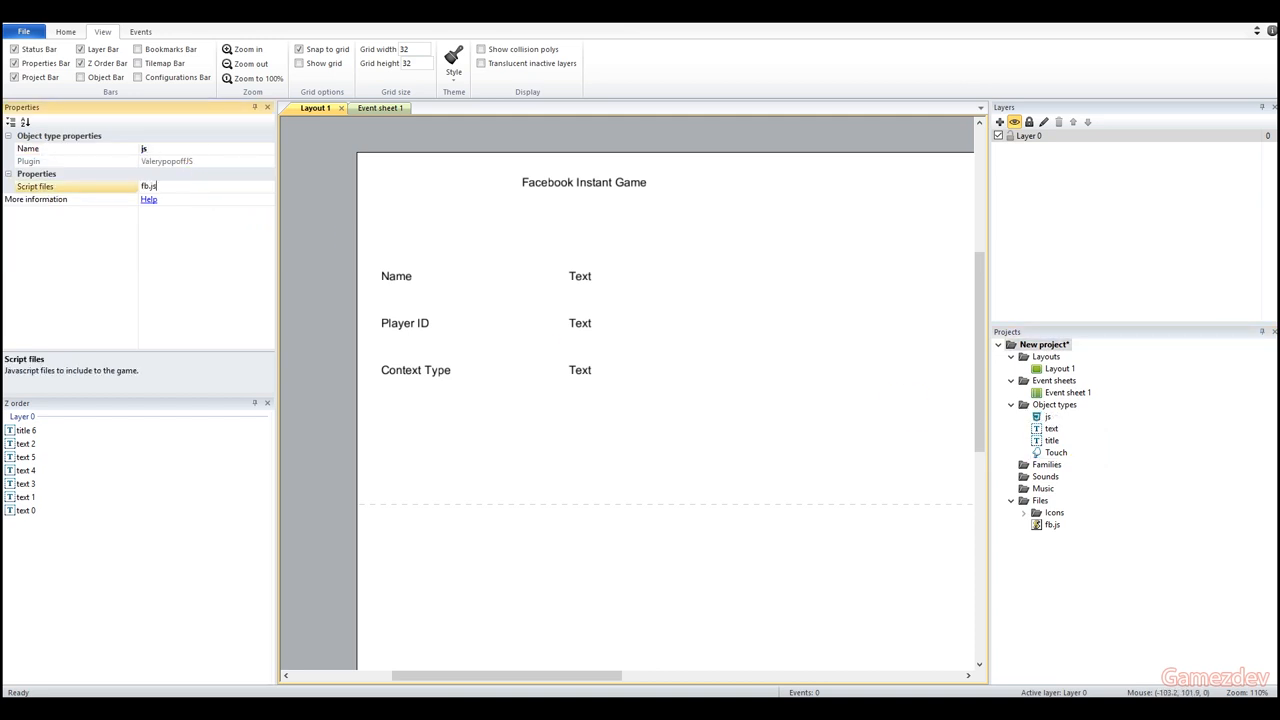
pyautogui.click(370, 108)
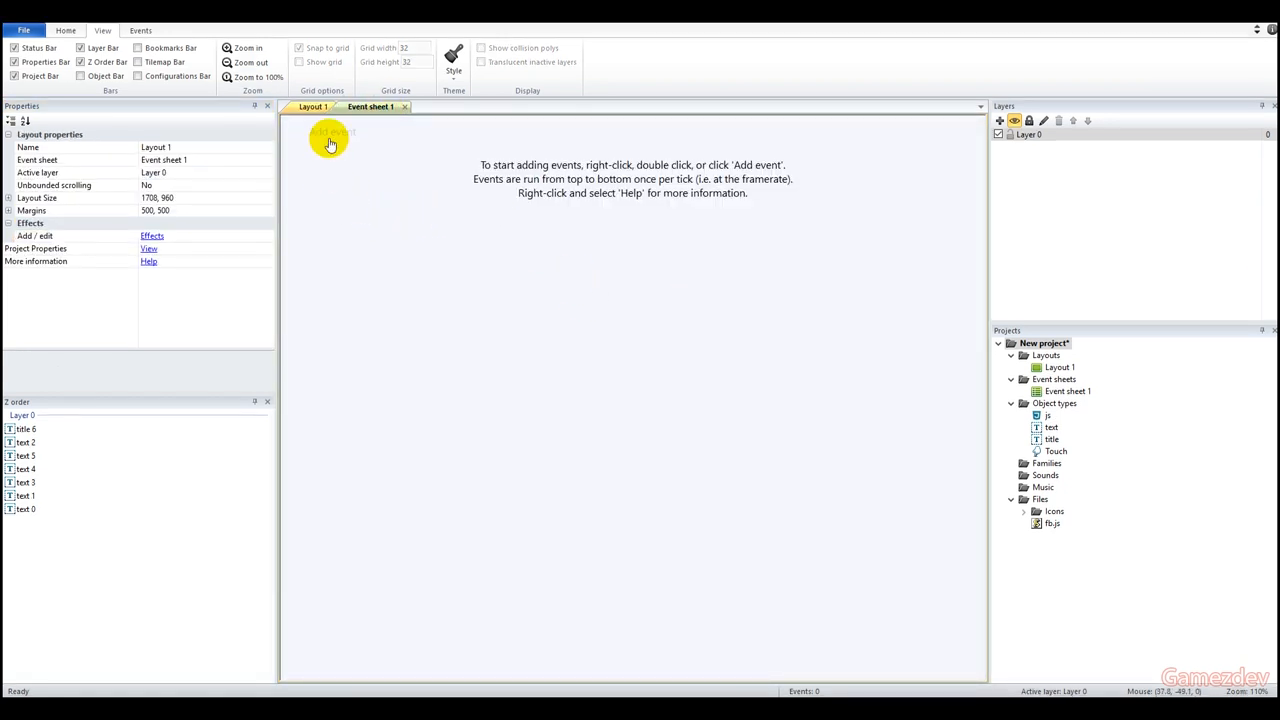
# Step: Add a js 'All scripts loaded' event with a Trigger once sub-event calling "load"
pyautogui.click(331, 138)
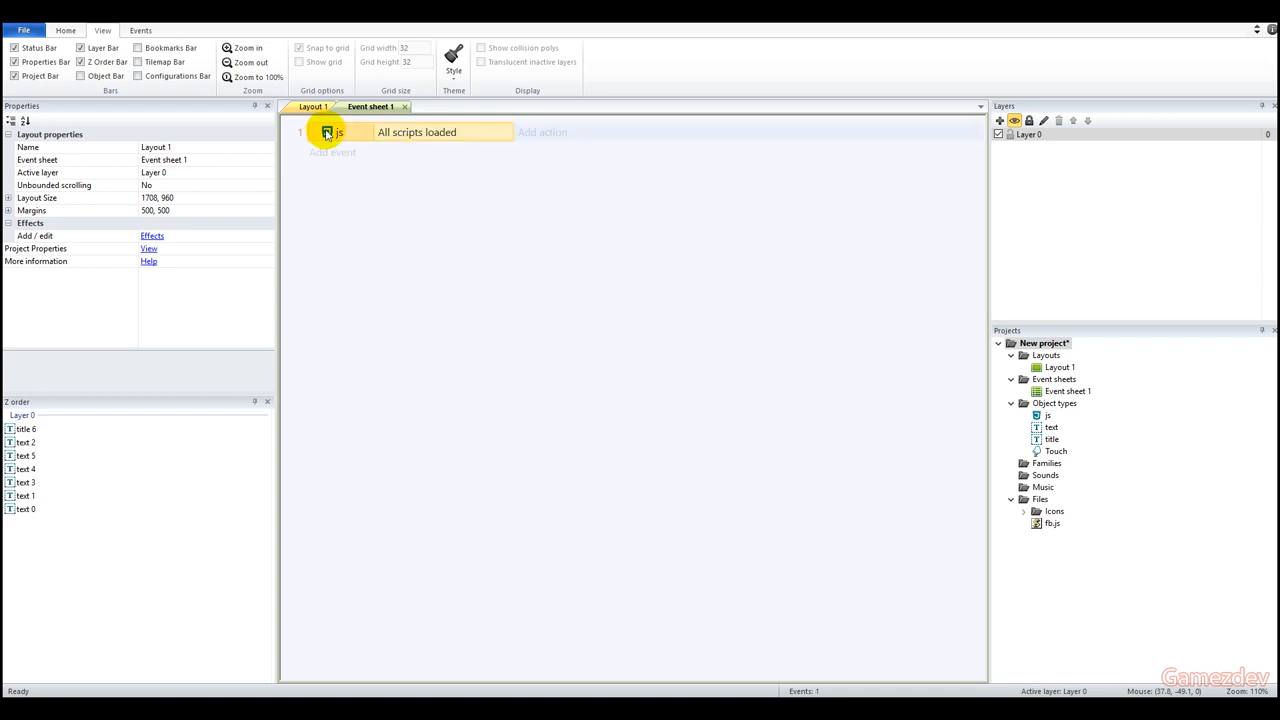
pyautogui.rightClick(335, 132)
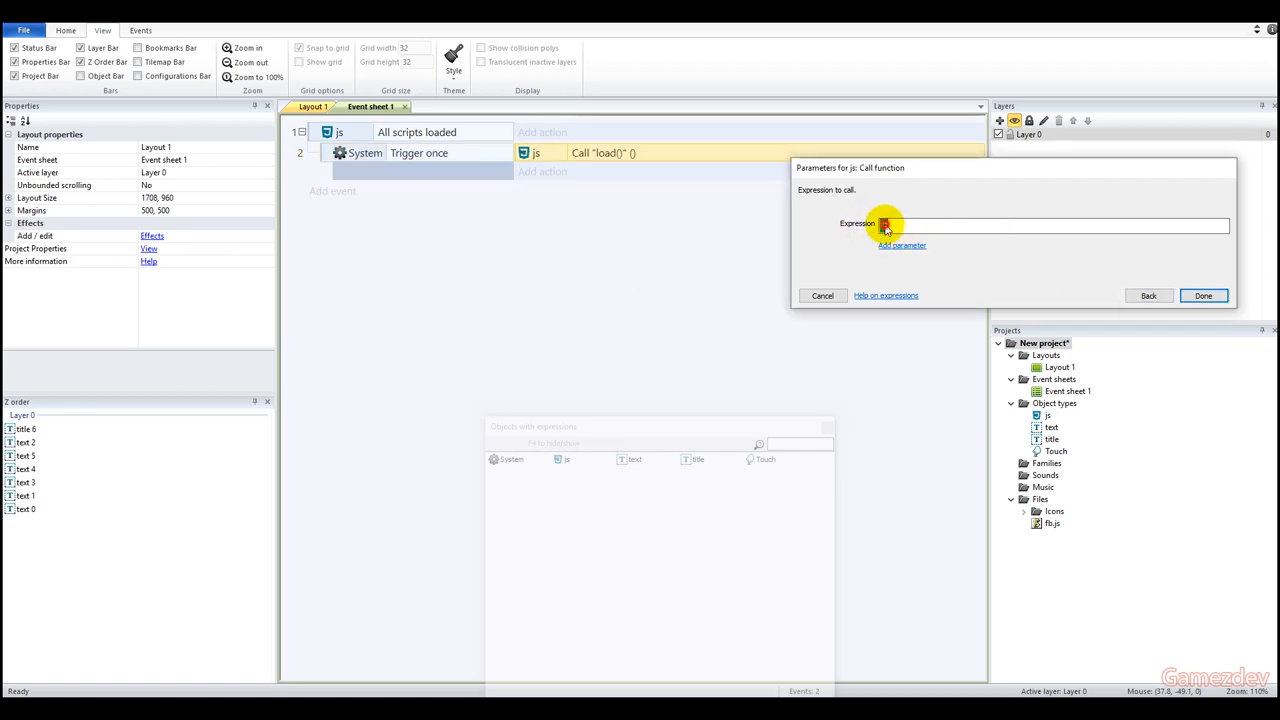
pyautogui.click(1203, 295)
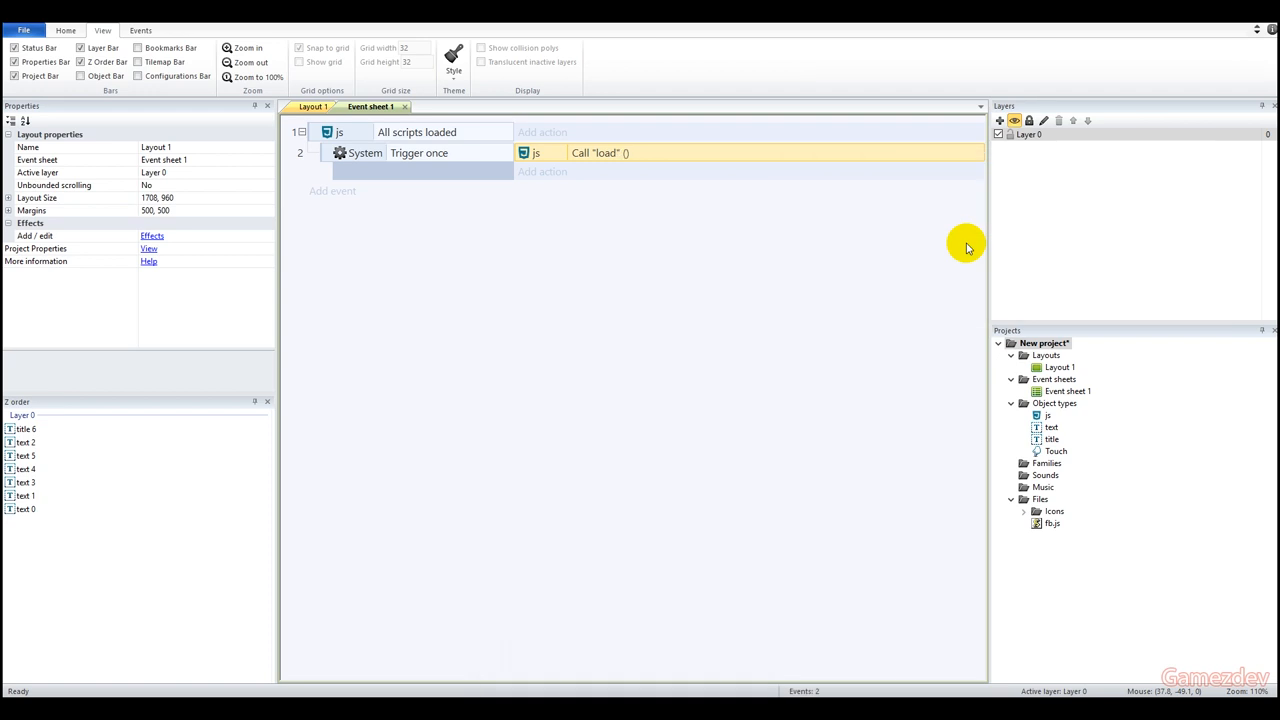
# Step: Export the project from the File menu as an HTML5 website
pyautogui.click(366, 107)
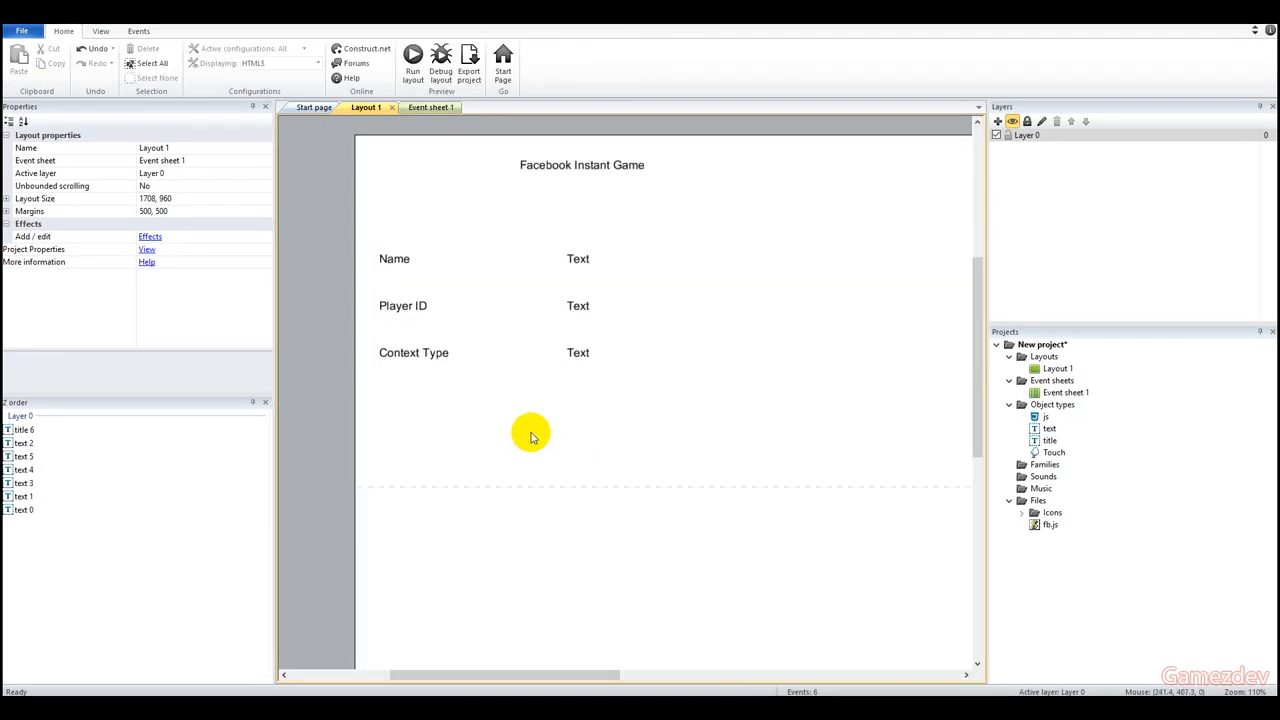
pyautogui.click(21, 31)
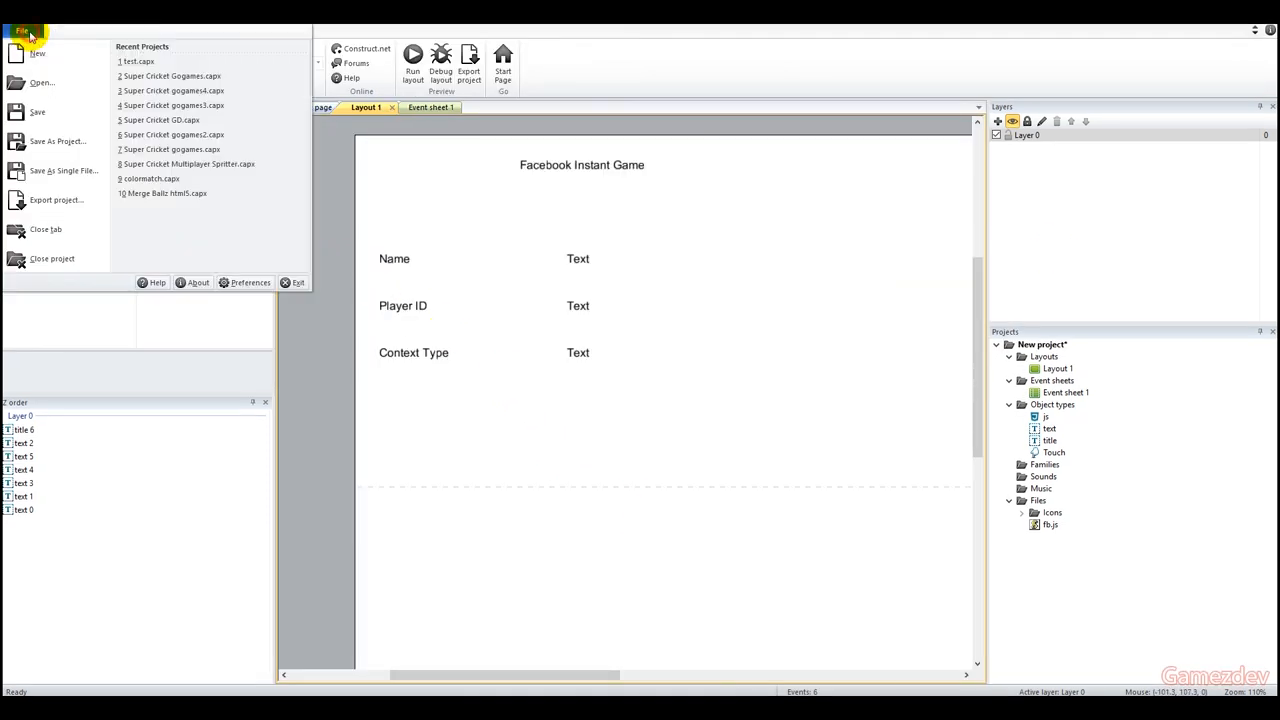
pyautogui.click(56, 200)
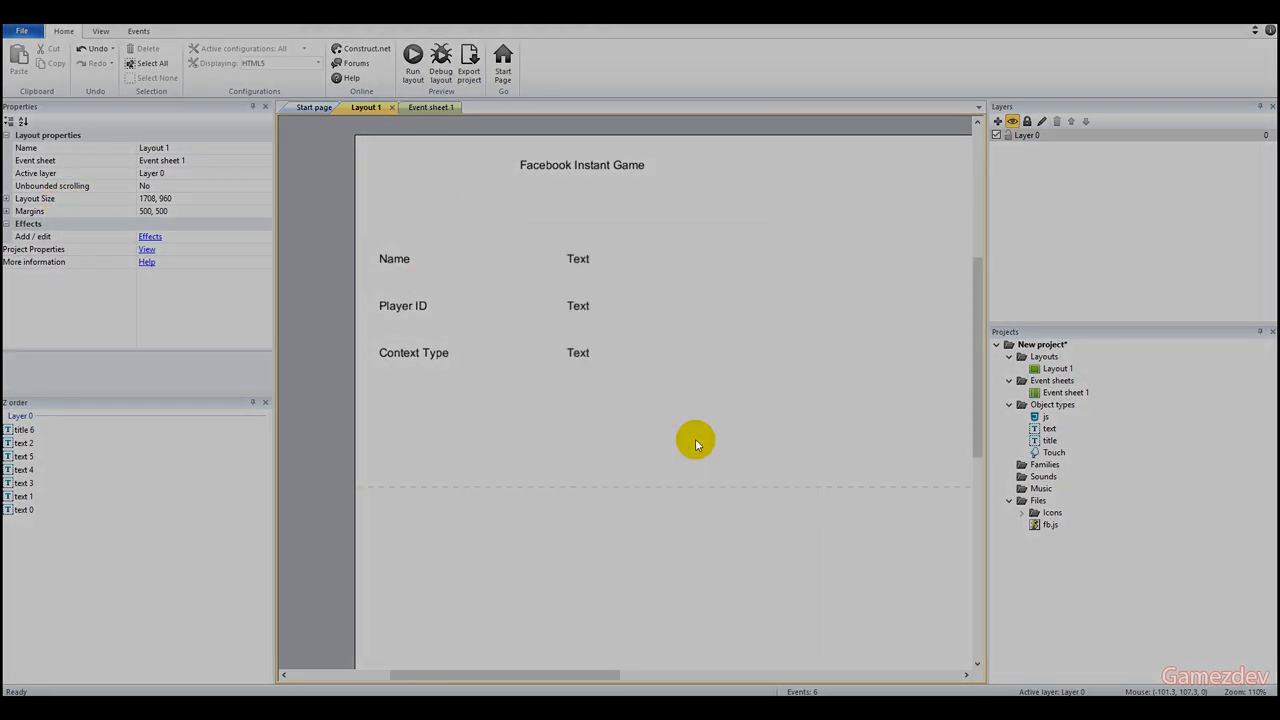
pyautogui.click(469, 60)
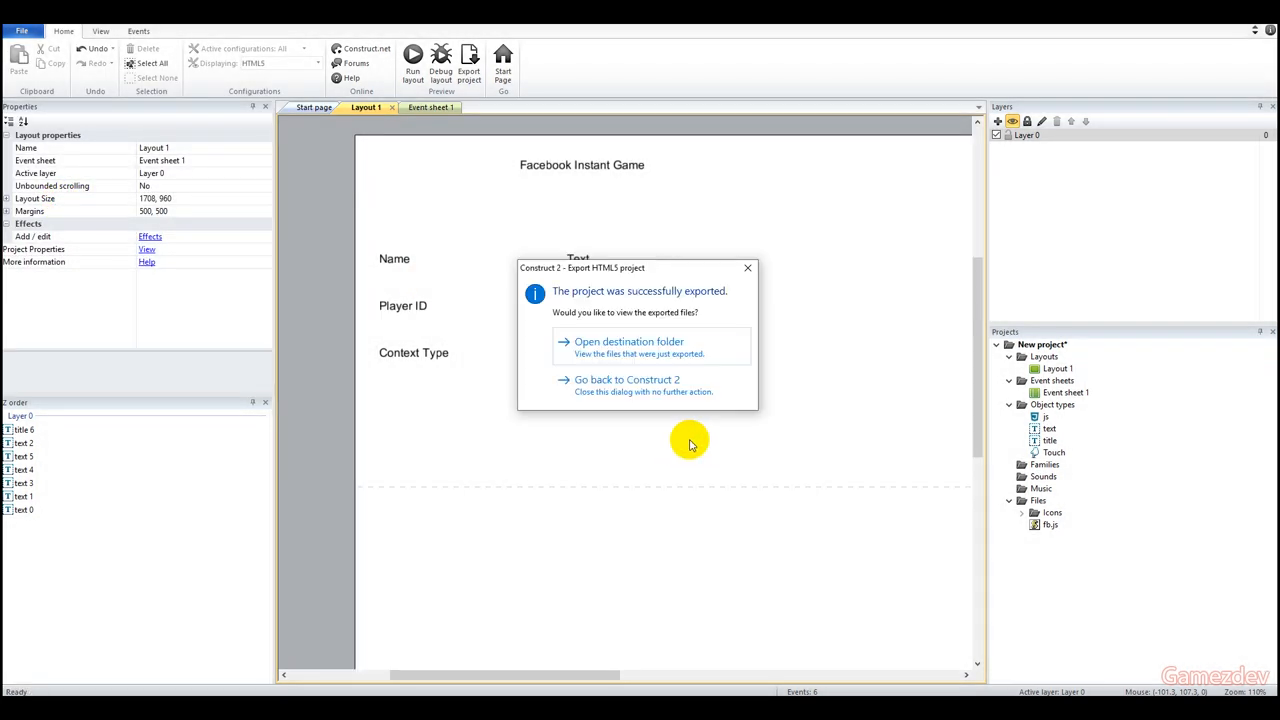
# Step: Dismiss the export message and open the exported index.html in Notepad++
pyautogui.click(629, 341)
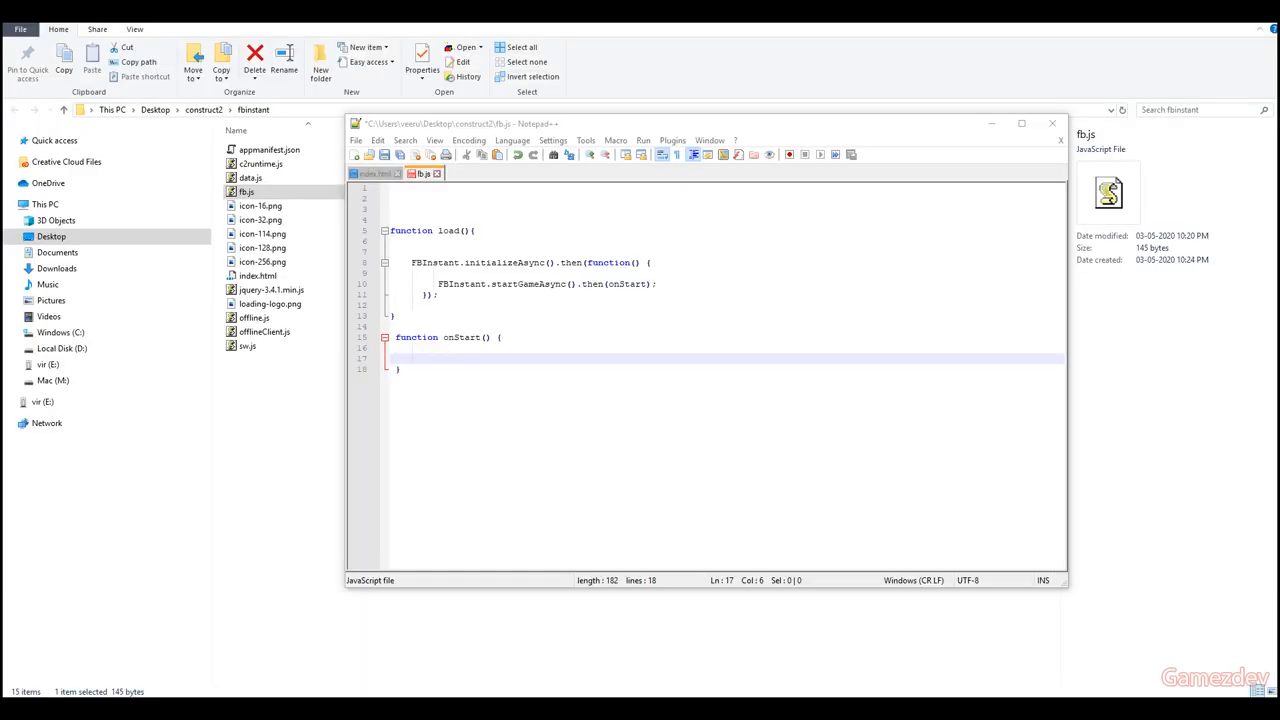
pyautogui.rightClick(258, 275)
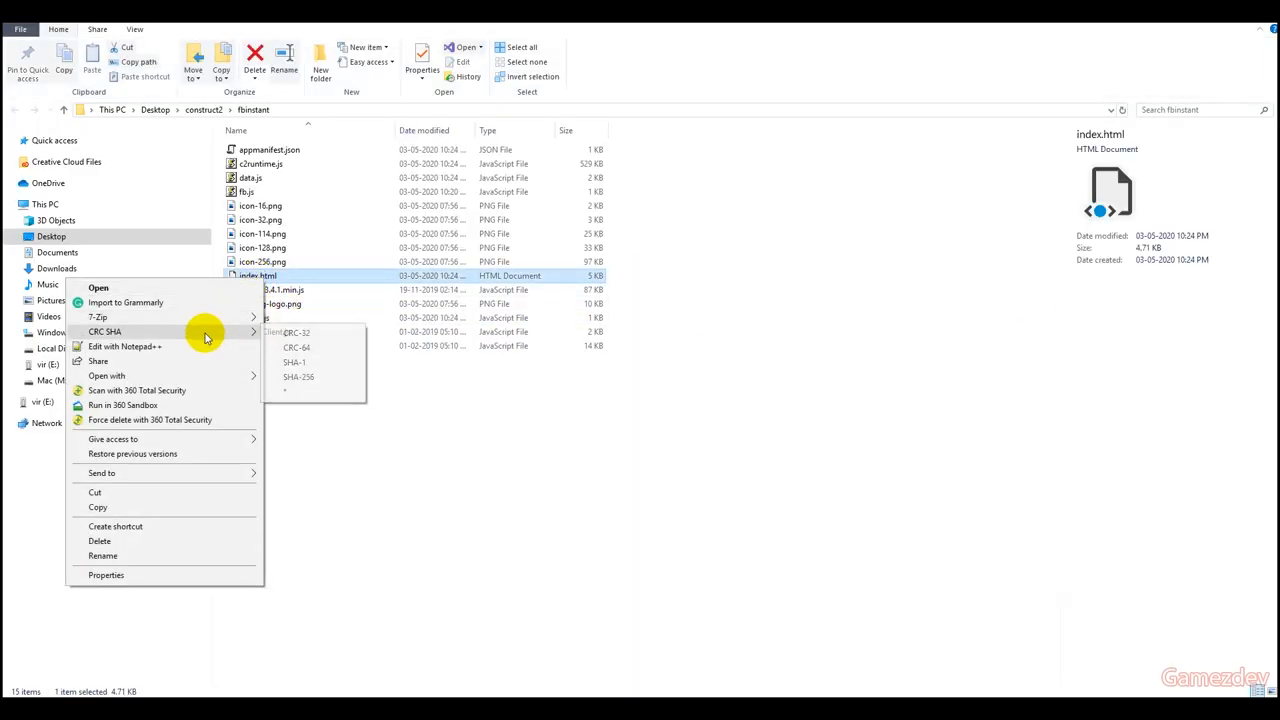
pyautogui.click(124, 346)
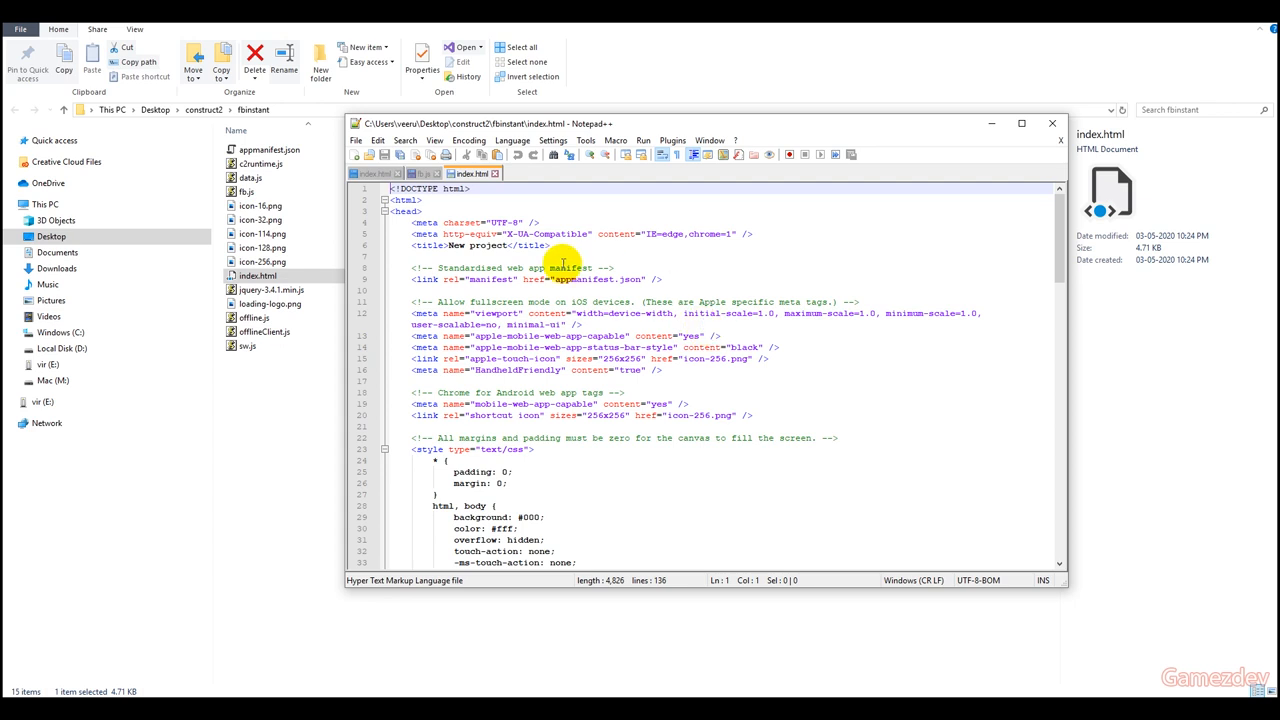
pyautogui.scroll(-3)
pyautogui.write('"orien')
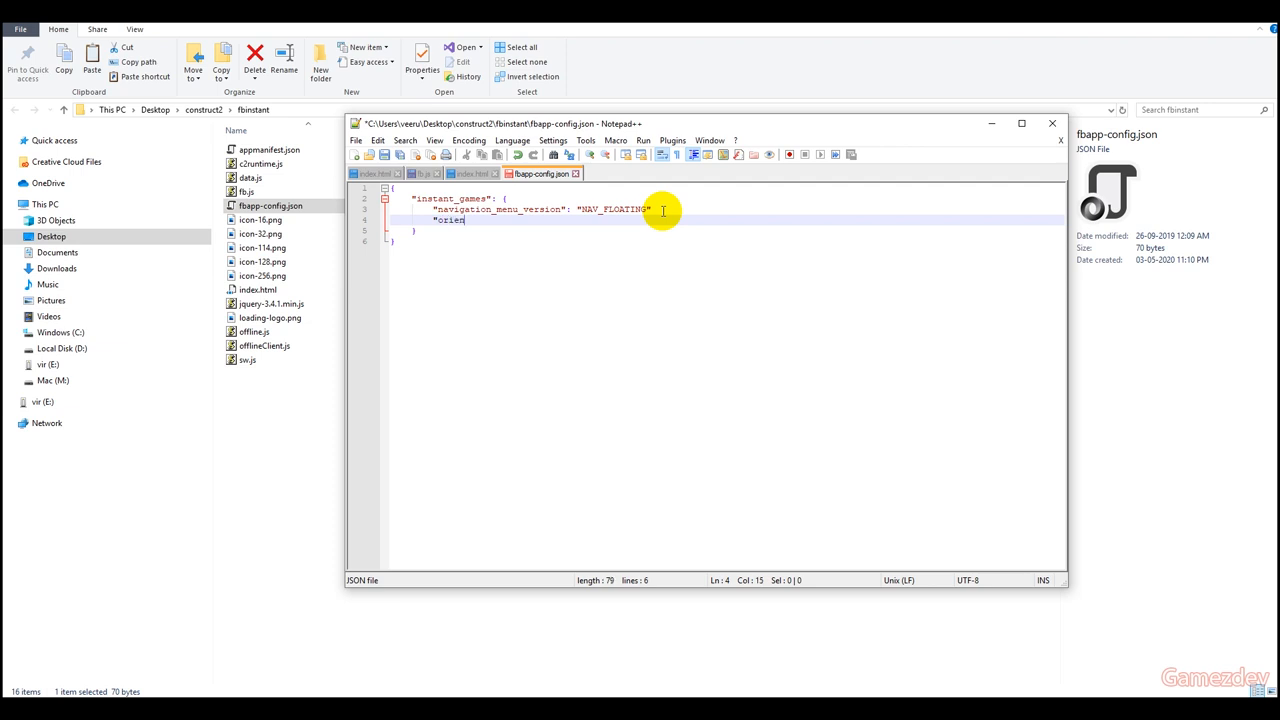
# Step: Add "orientation":"LANDSCAPE" after navigation_menu_version in fbapp-config.json and save it
pyautogui.write('tation')
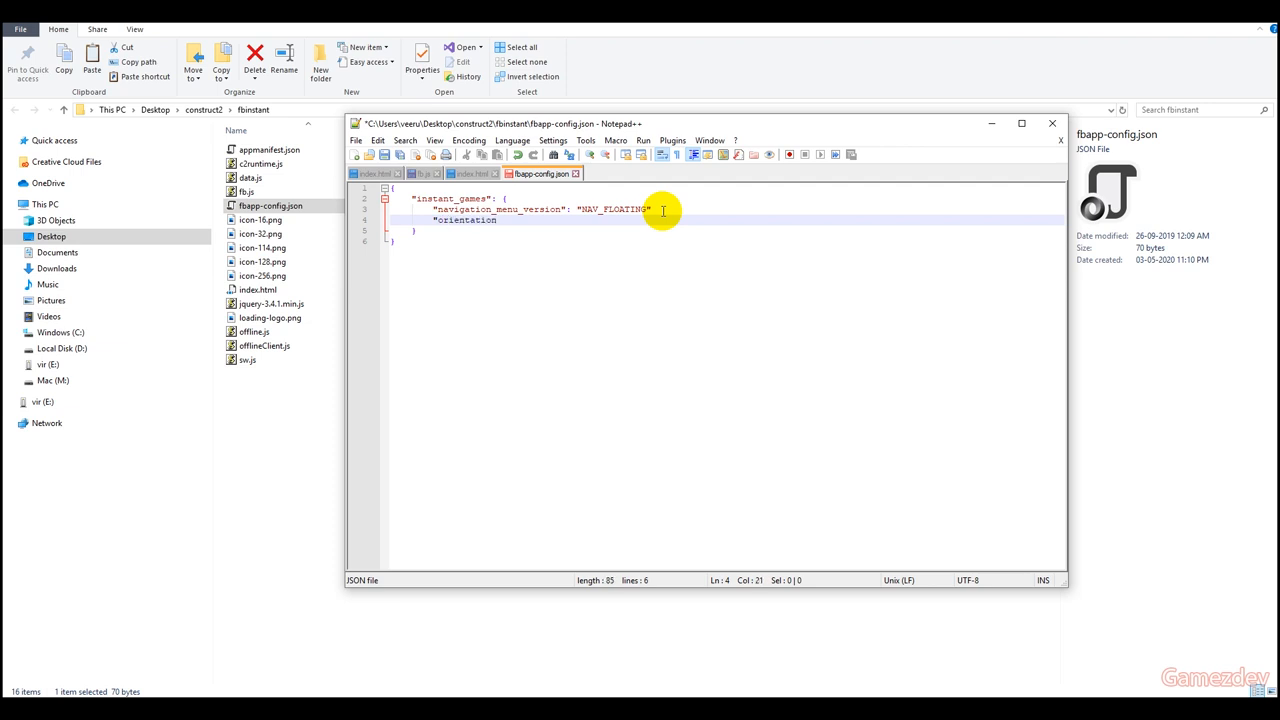
pyautogui.write('":')
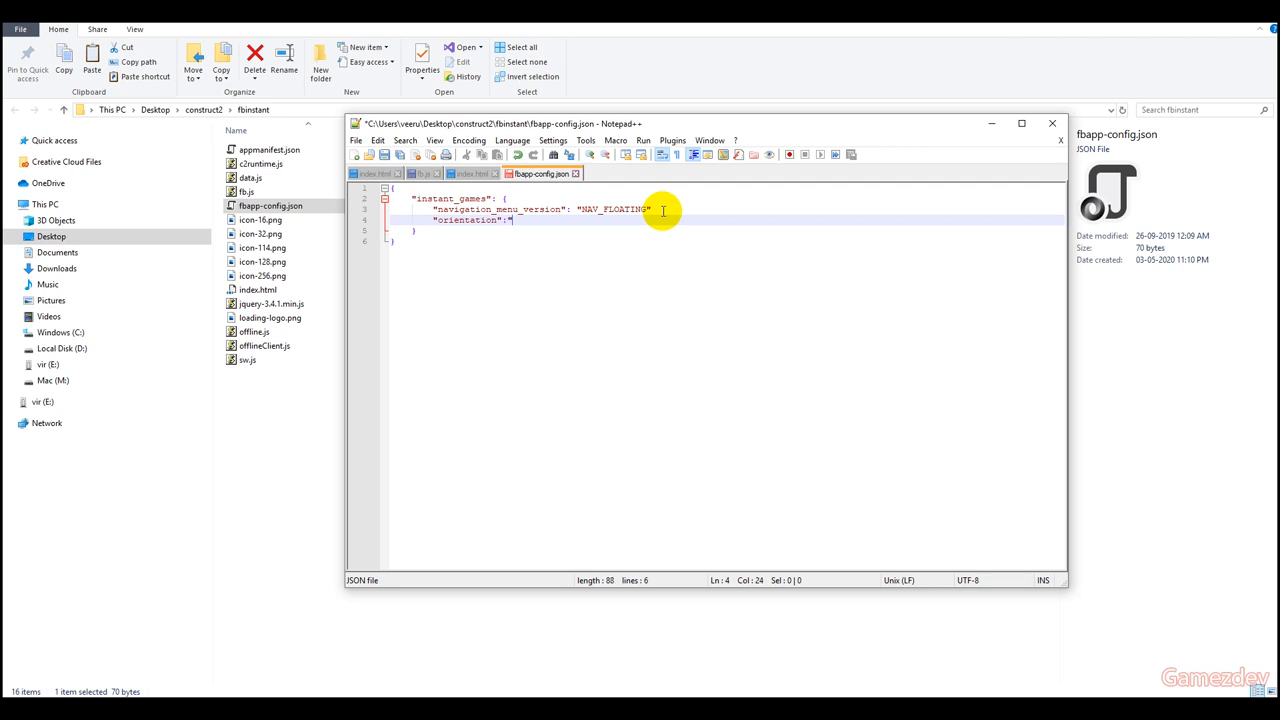
pyautogui.write('LANS')
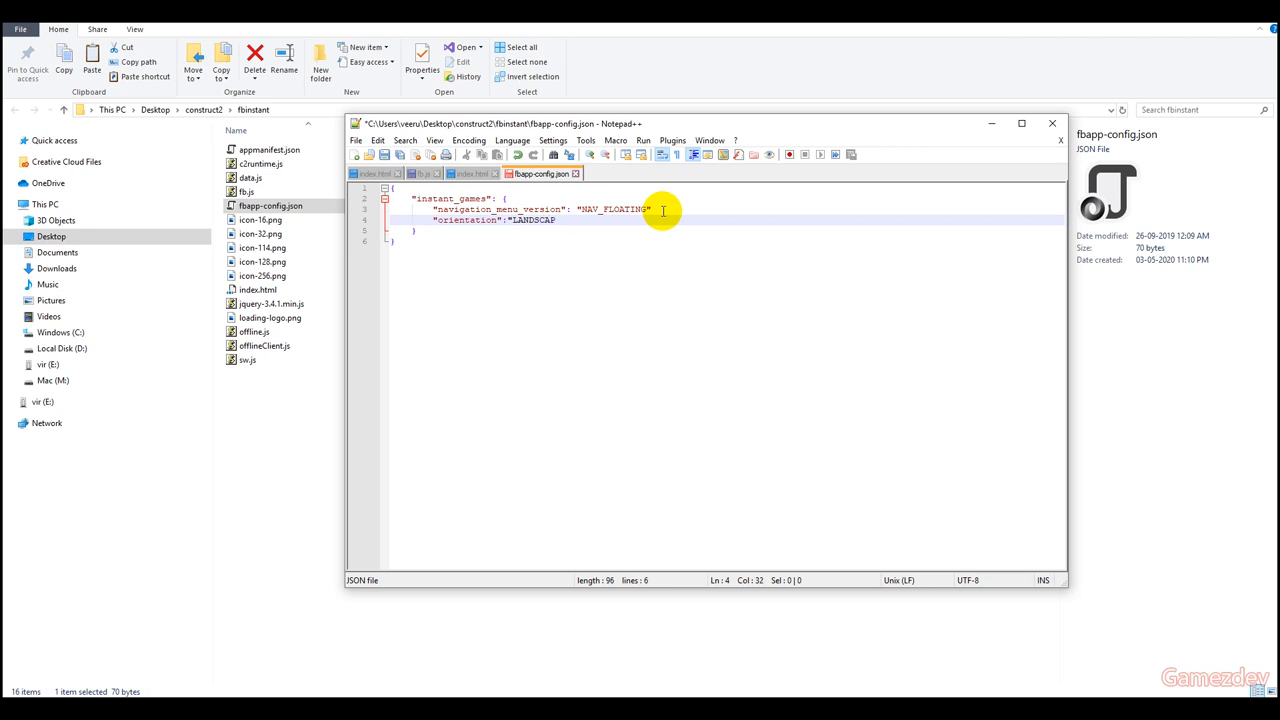
pyautogui.write('E"')
pyautogui.click(728, 209)
pyautogui.write(',')
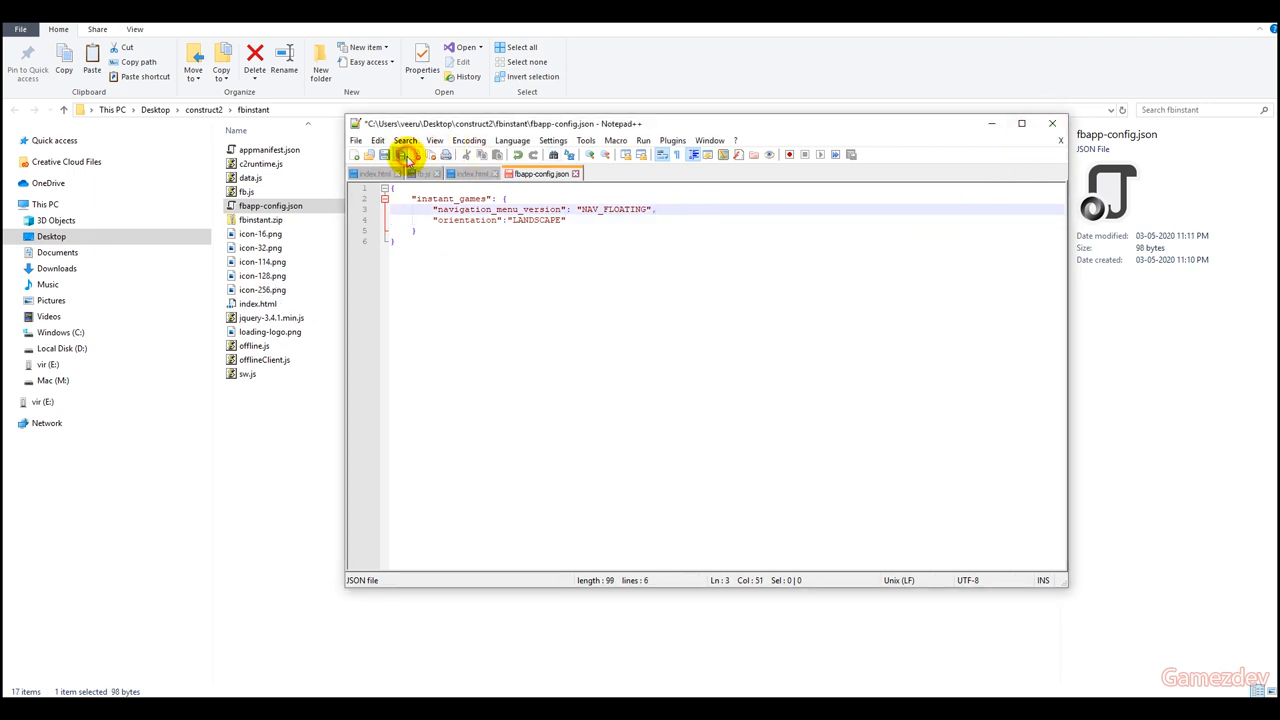
pyautogui.click(410, 154)
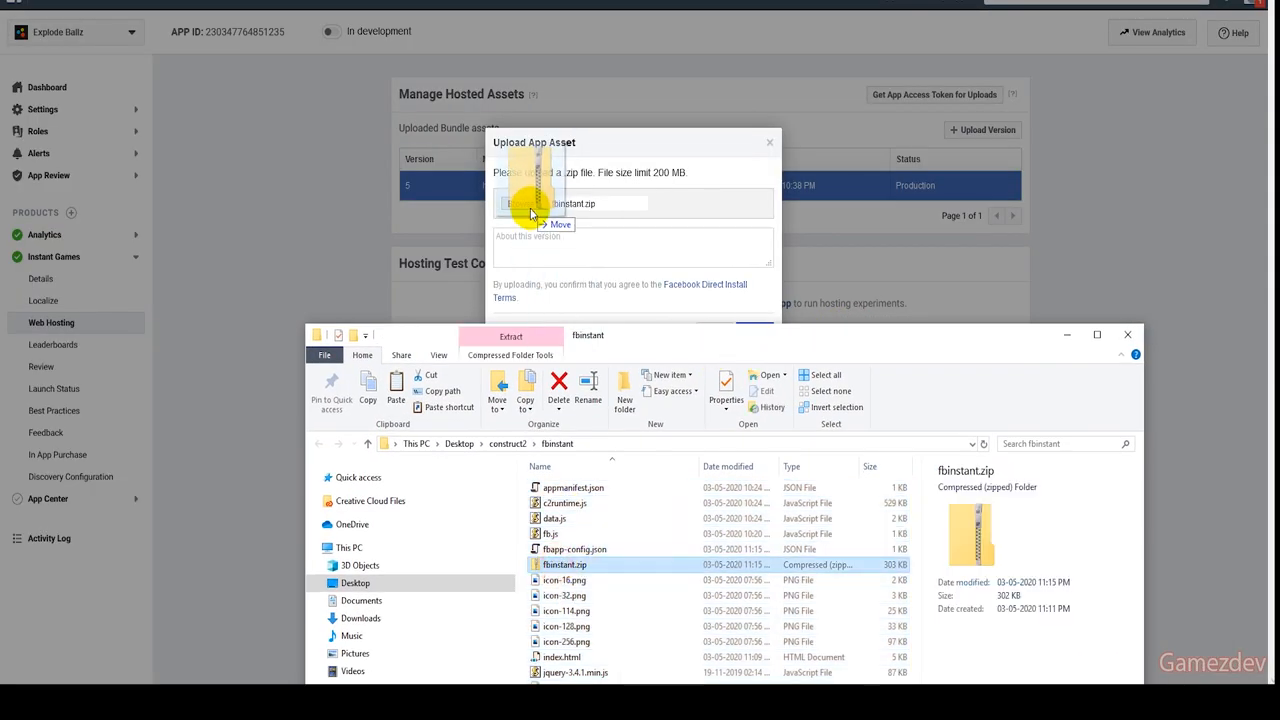
# Step: Add fbinstant.zip to the Web Hosting upload form and upload the bundle
pyautogui.click(753, 330)
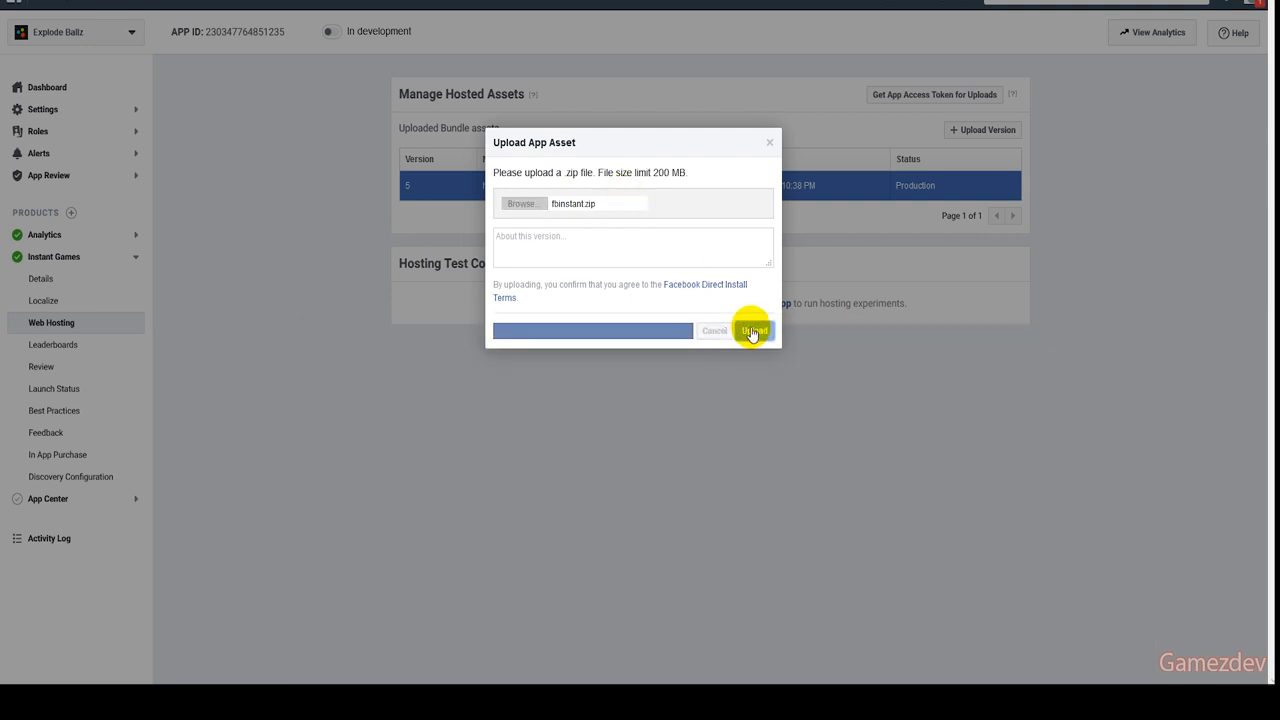
pyautogui.click(753, 330)
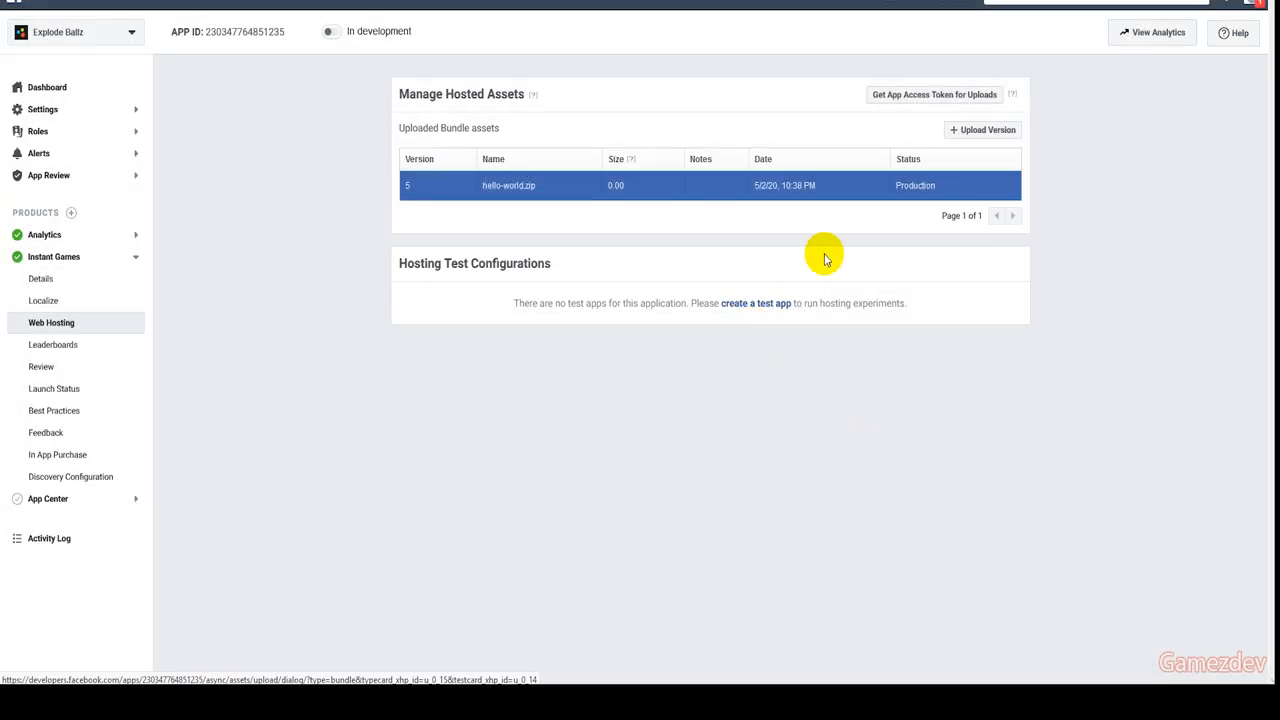
pyautogui.moveTo(1208, 185)
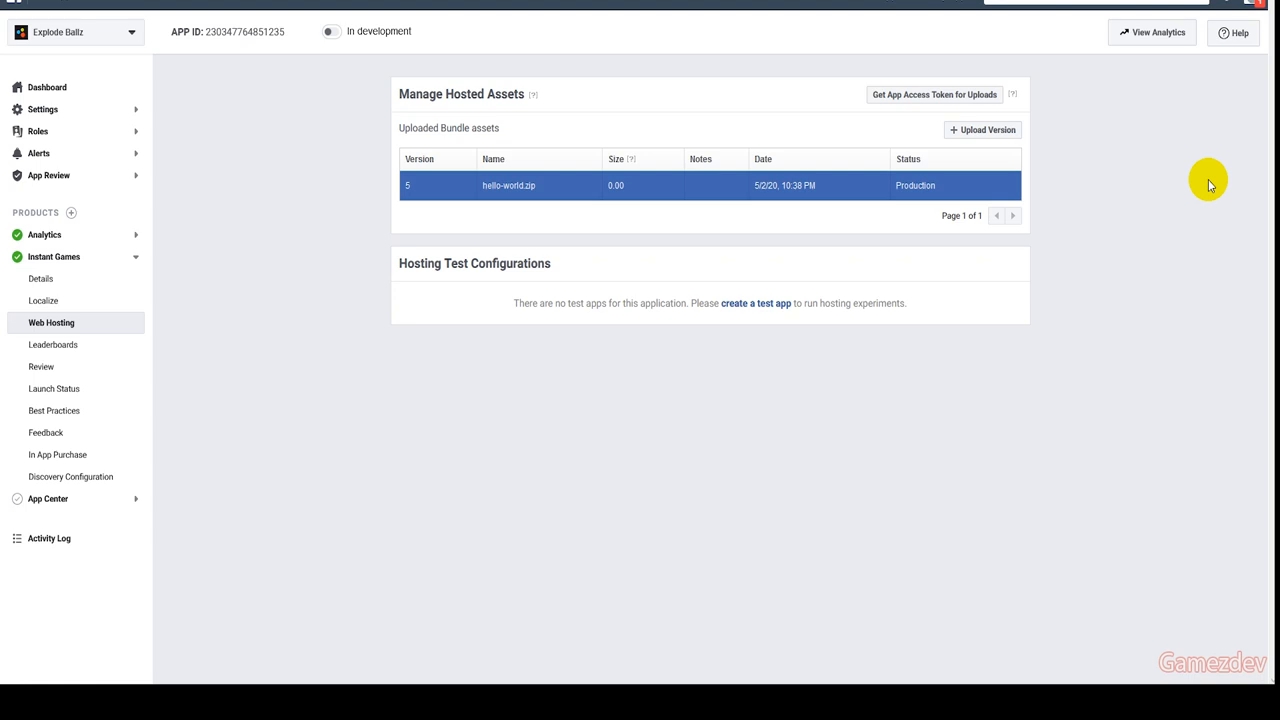
pyautogui.moveTo(1070, 178)
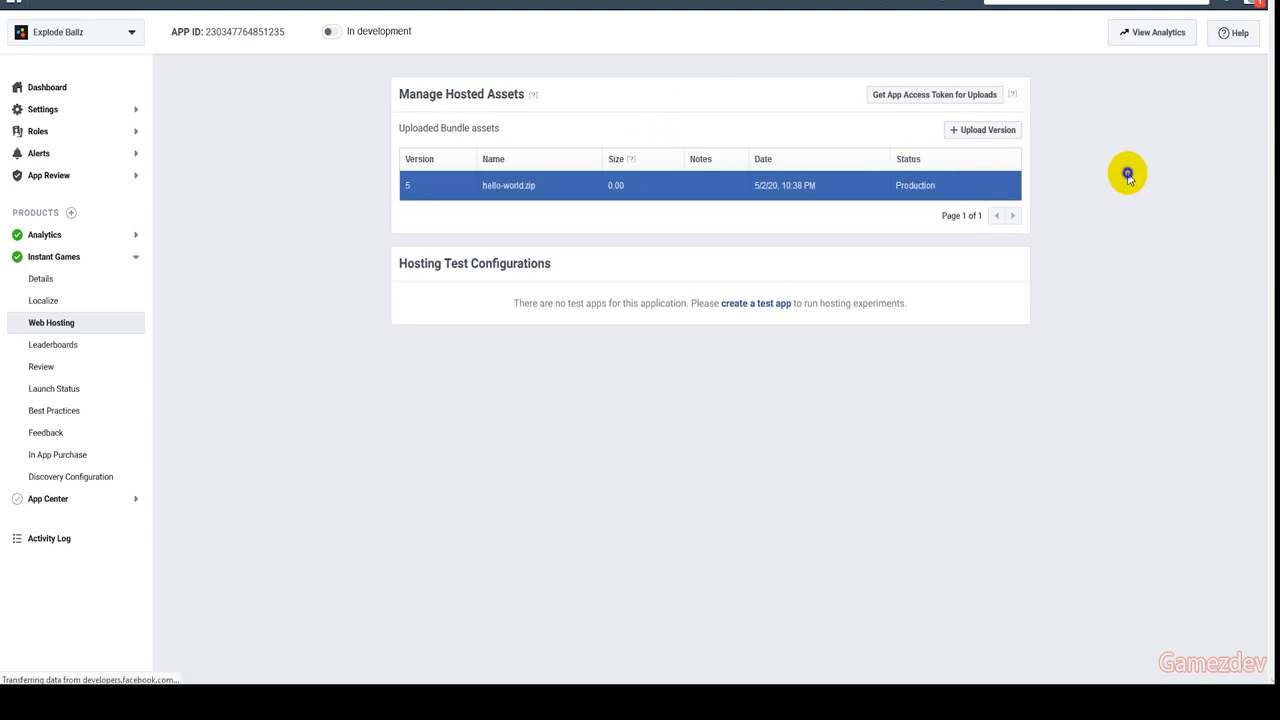
pyautogui.moveTo(1058, 183)
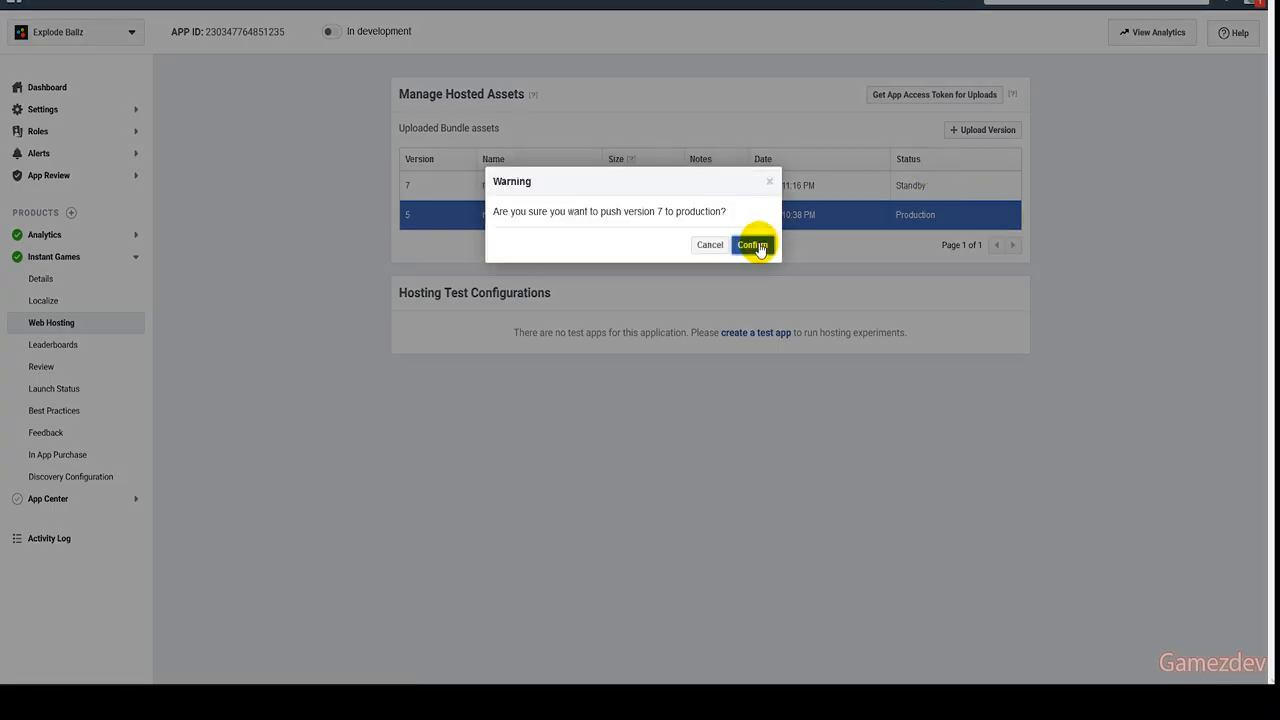
# Step: Confirm pushing version 7 to production and open the Instant Games details page
pyautogui.click(752, 244)
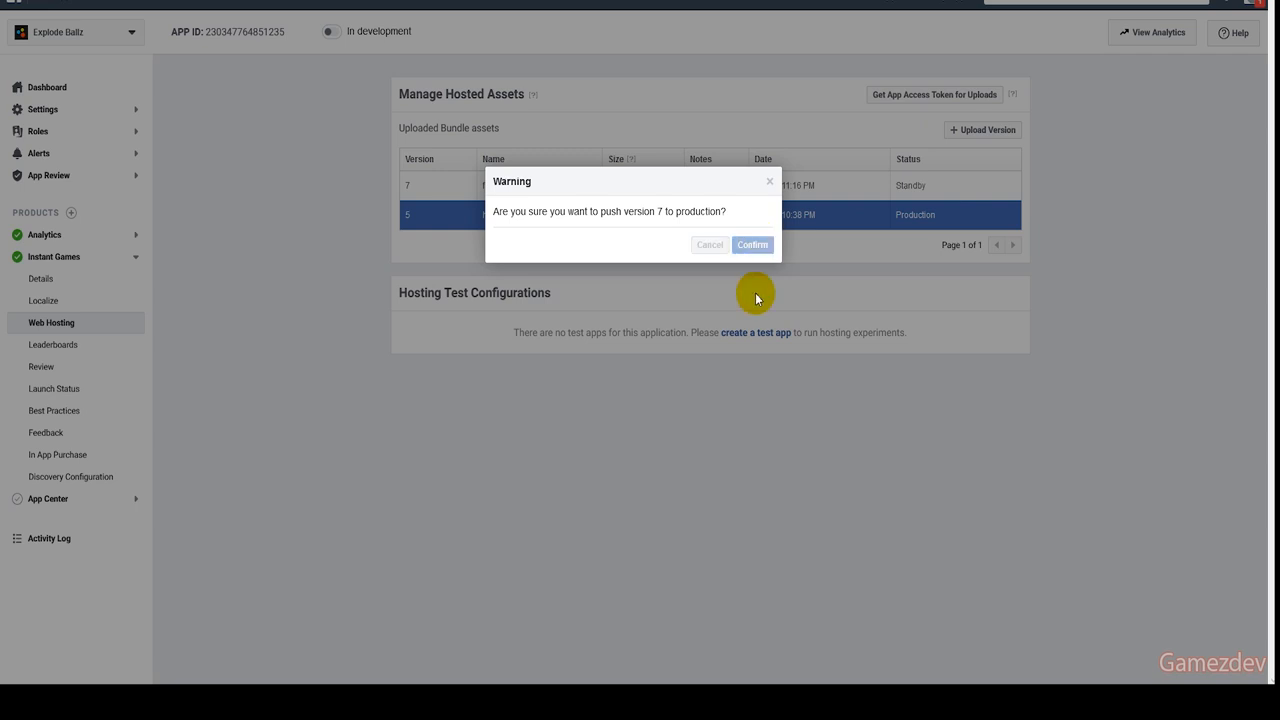
pyautogui.click(752, 245)
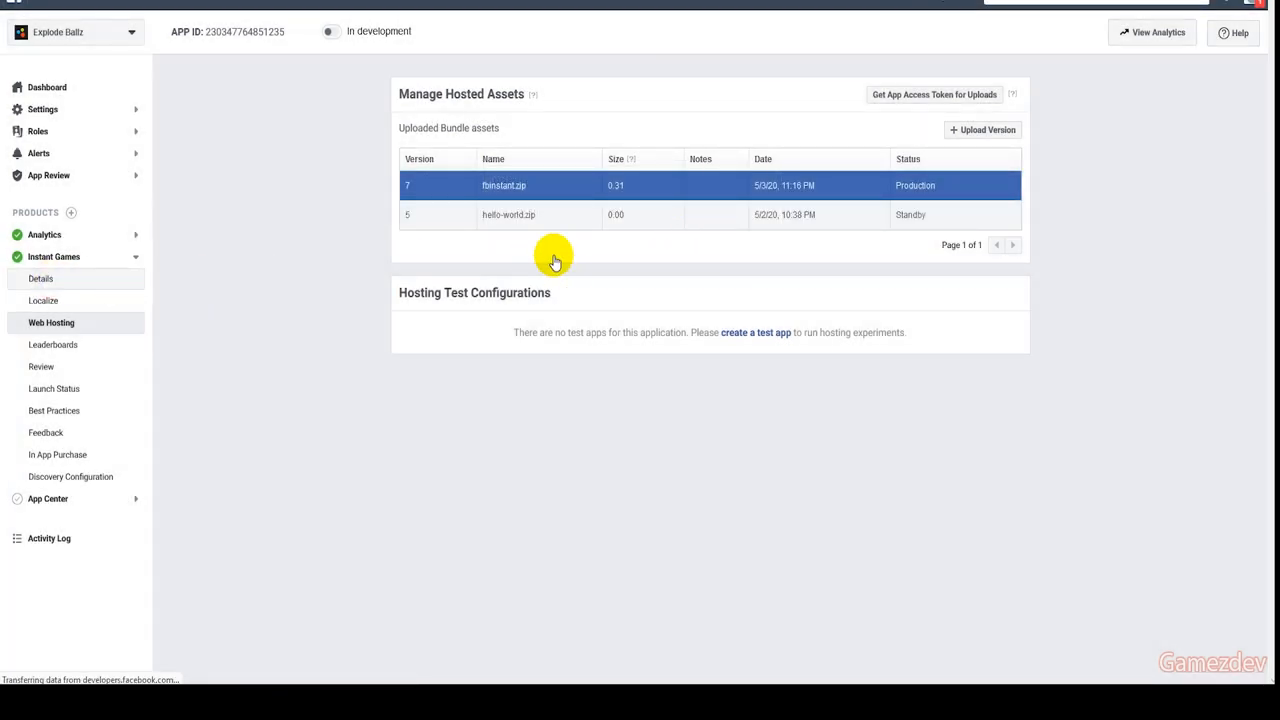
pyautogui.click(40, 278)
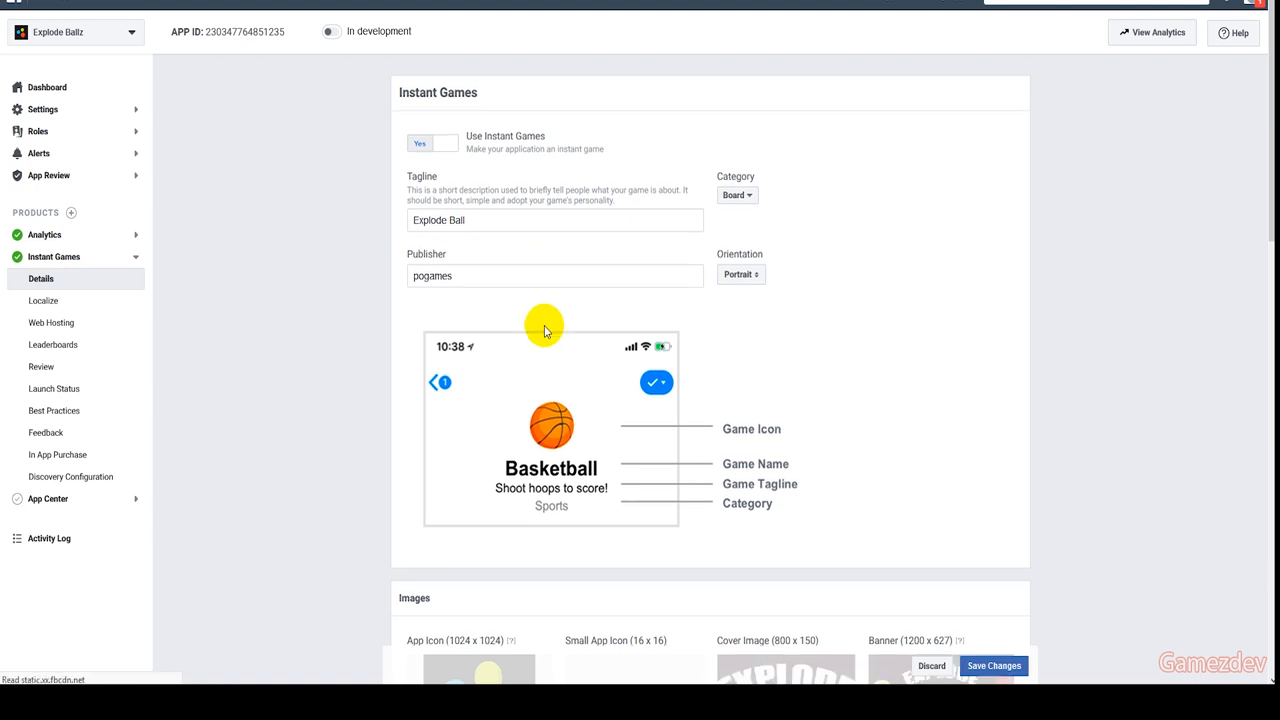
pyautogui.scroll(-3)
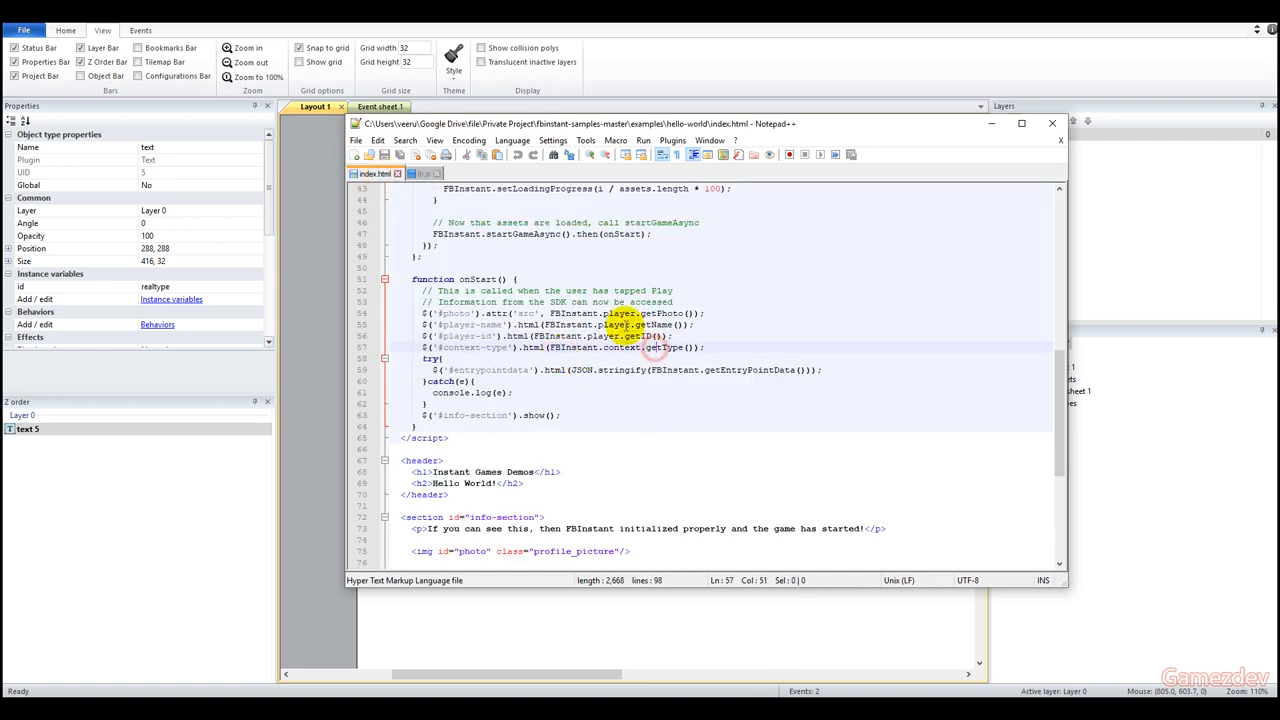
# Step: Declare empty name, id and type variables at the top of fb.js
pyautogui.click(422, 173)
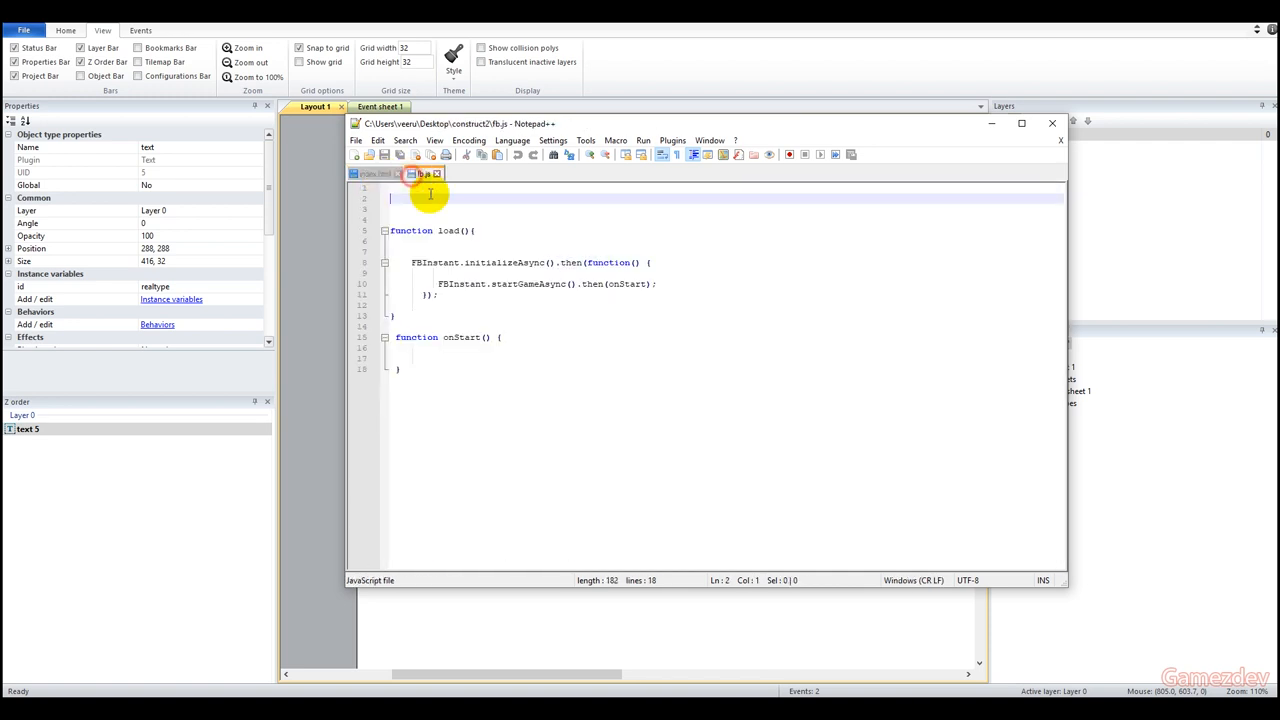
pyautogui.write('var')
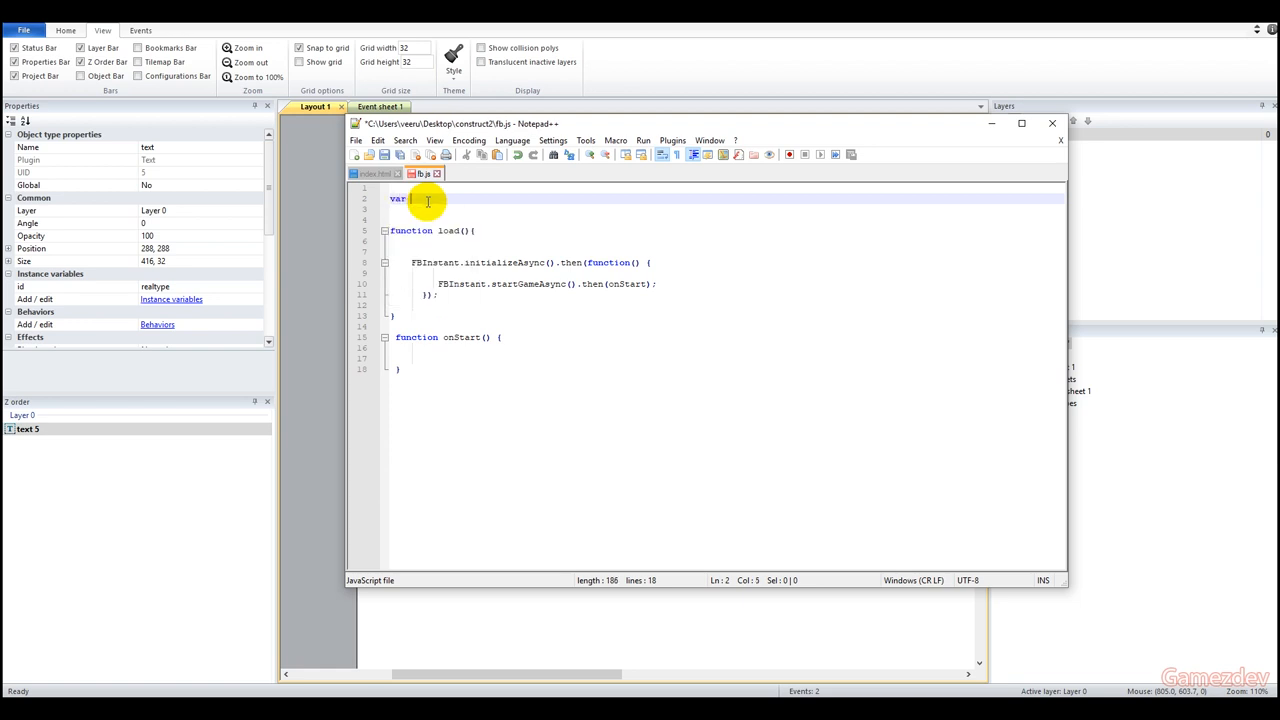
pyautogui.write('name')
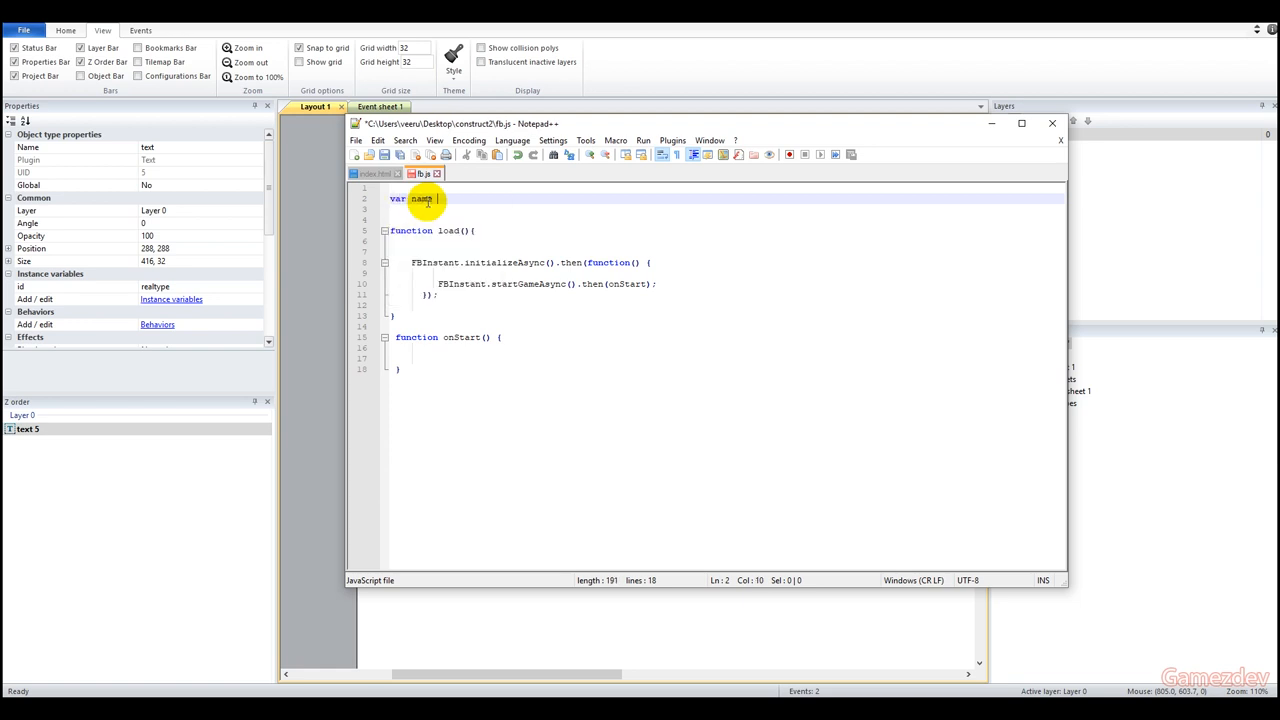
pyautogui.write('= "";')
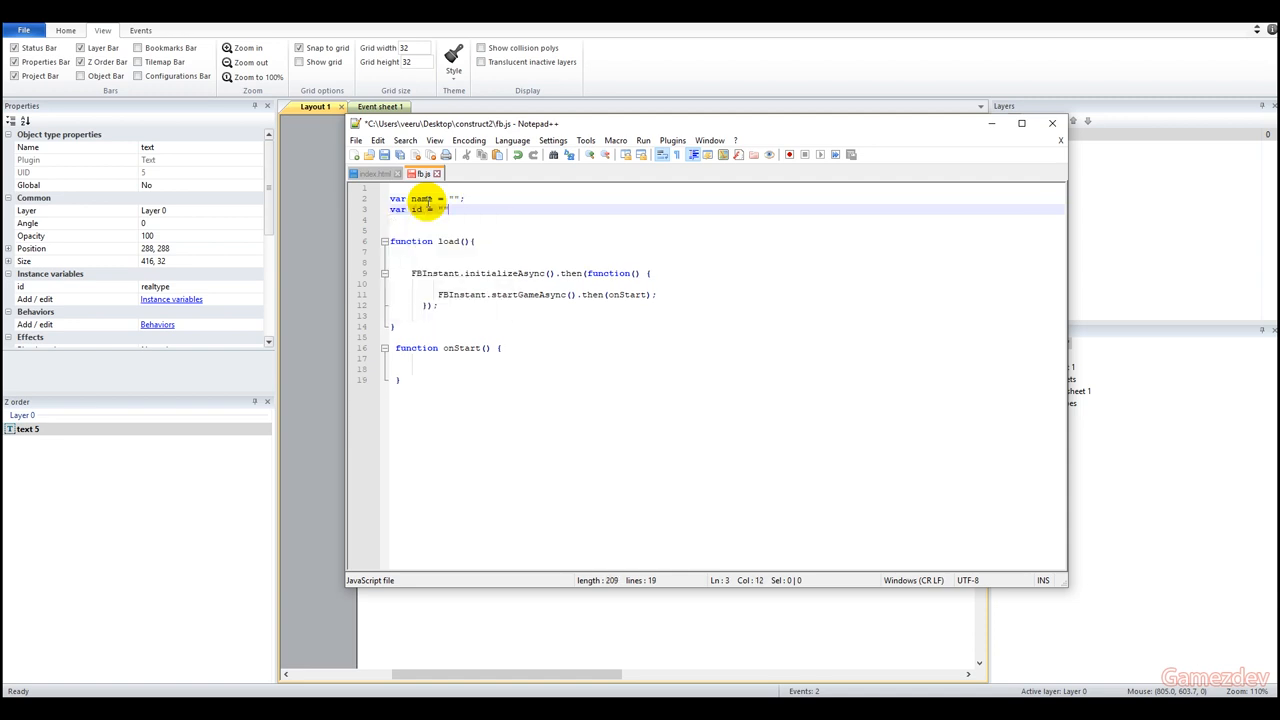
pyautogui.write('var')
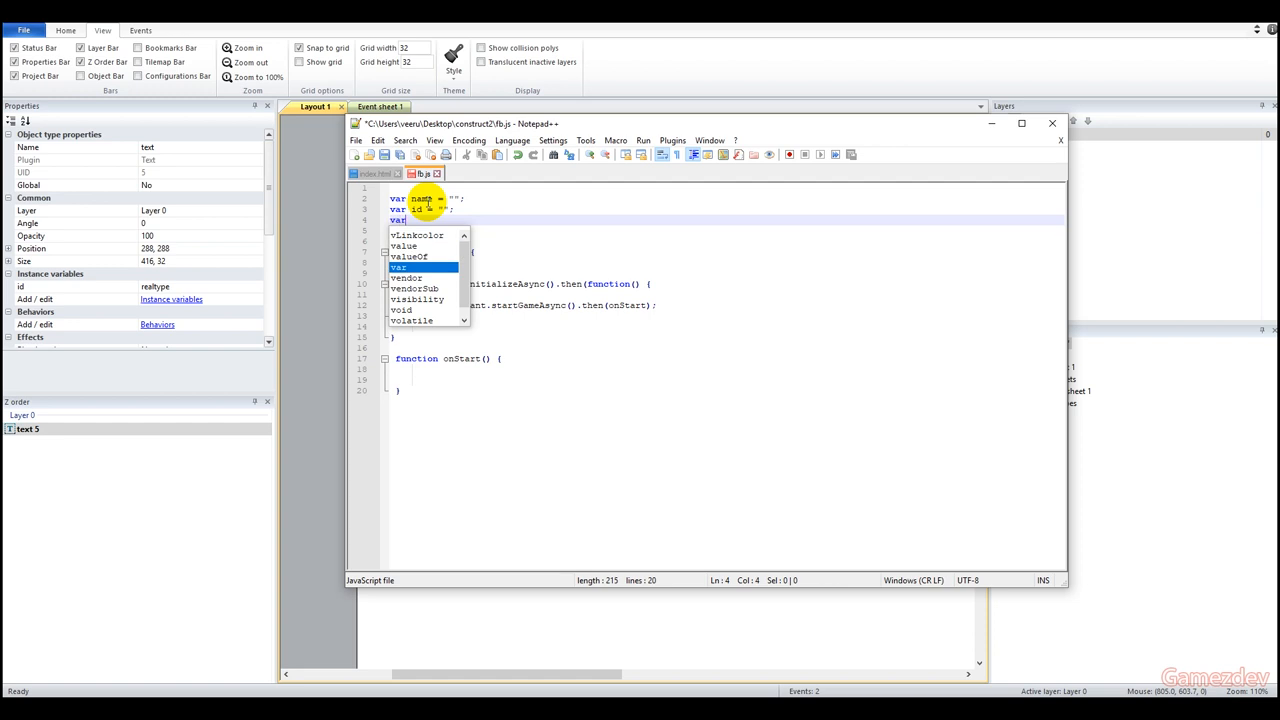
pyautogui.write('type = "";')
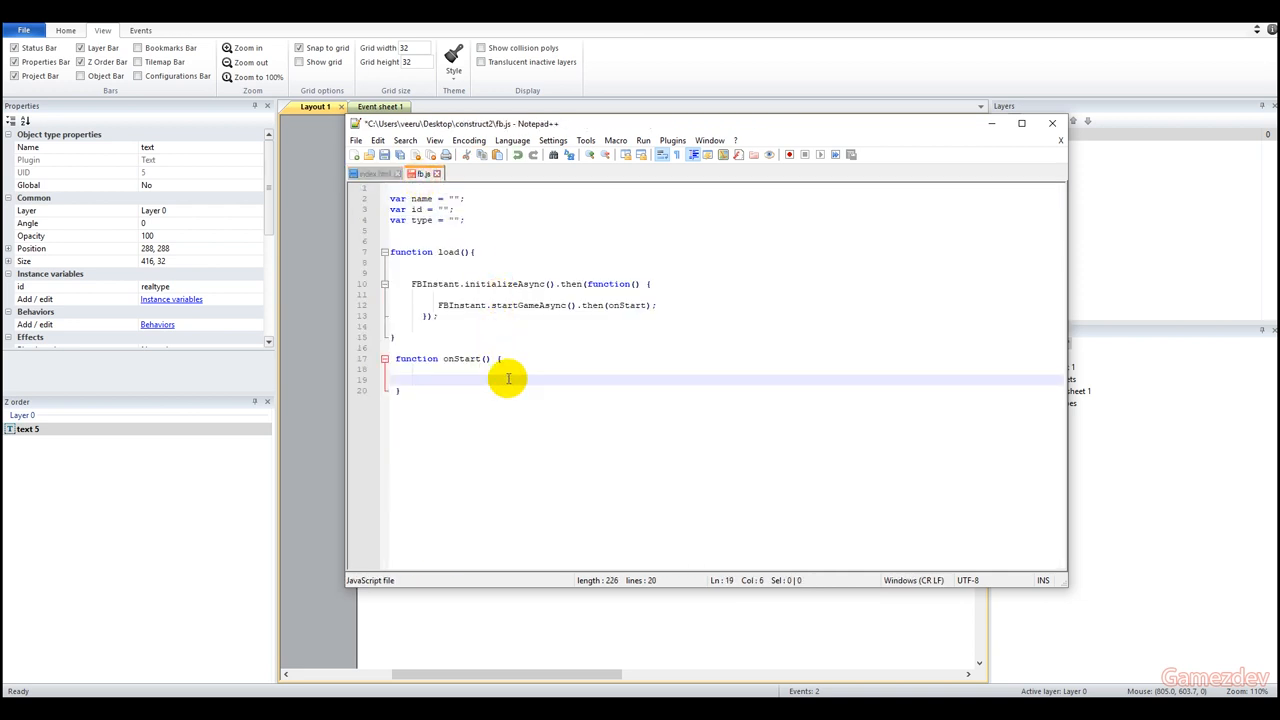
# Step: In onStart assign name = FBInstant.player.getName() and id from getID(), then pick edited fb.js
pyautogui.write('name =')
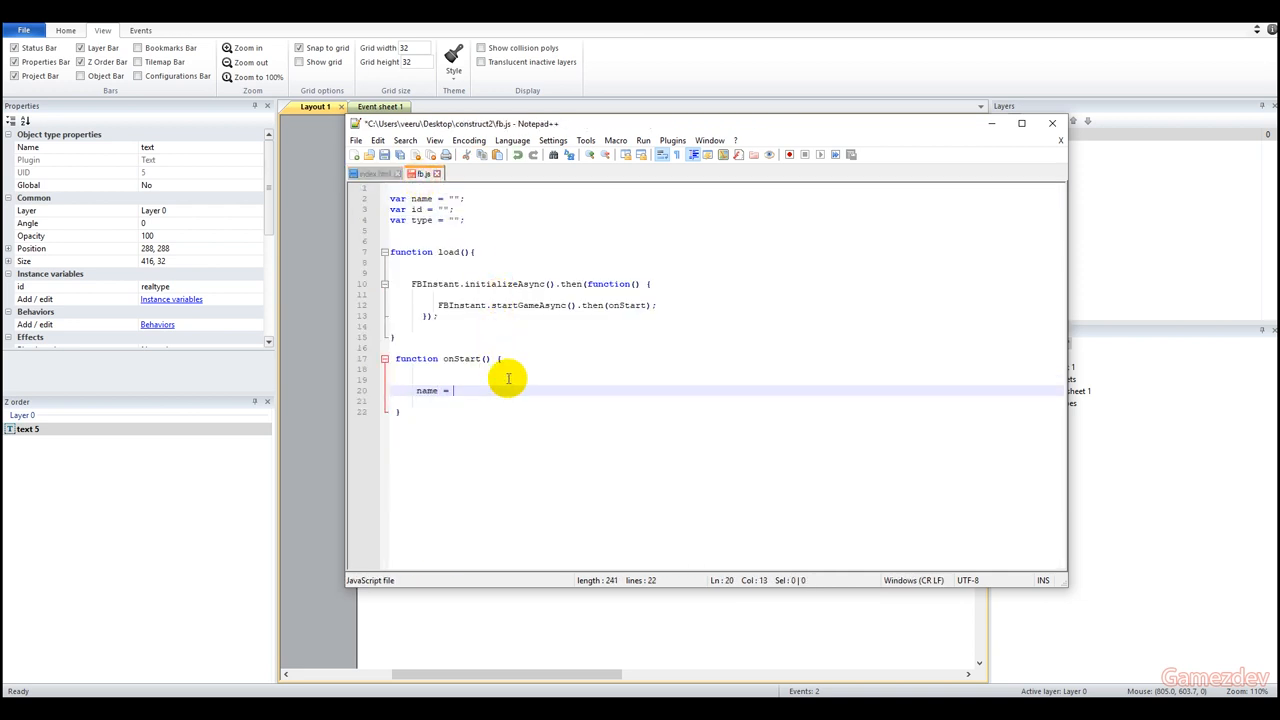
pyautogui.write('FBInstant.player.getName()')
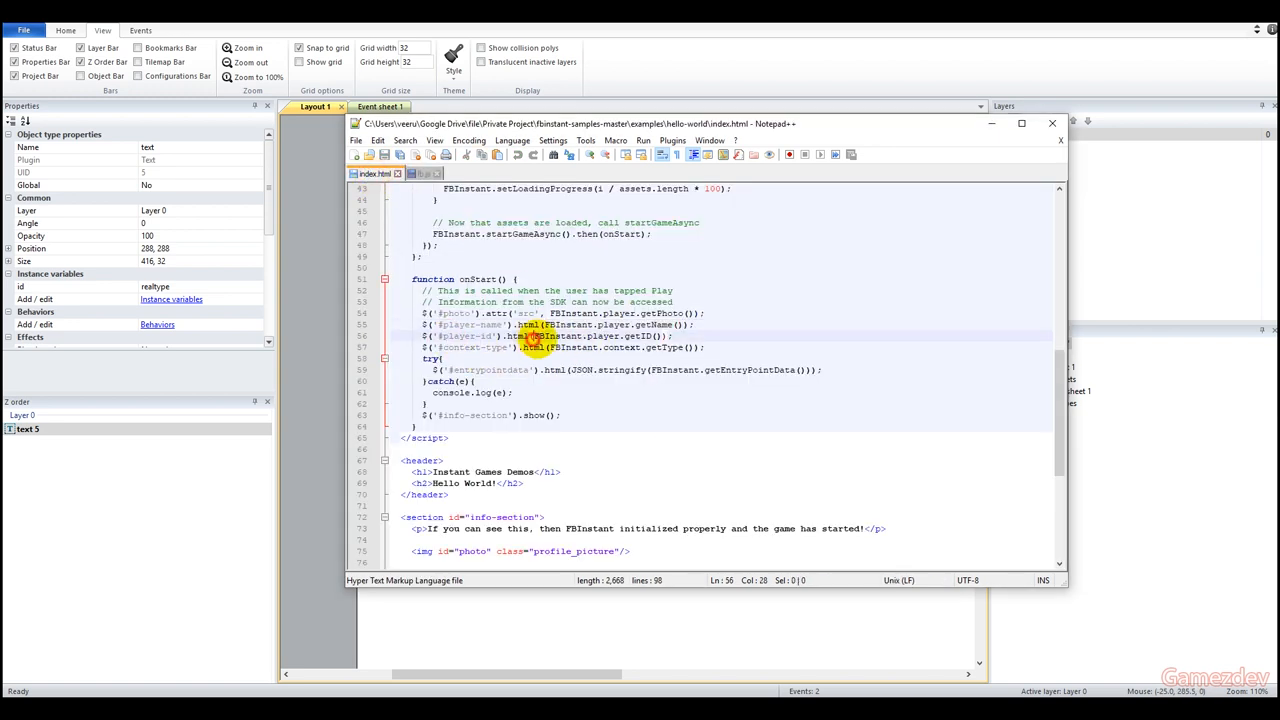
pyautogui.rightClick(537, 337)
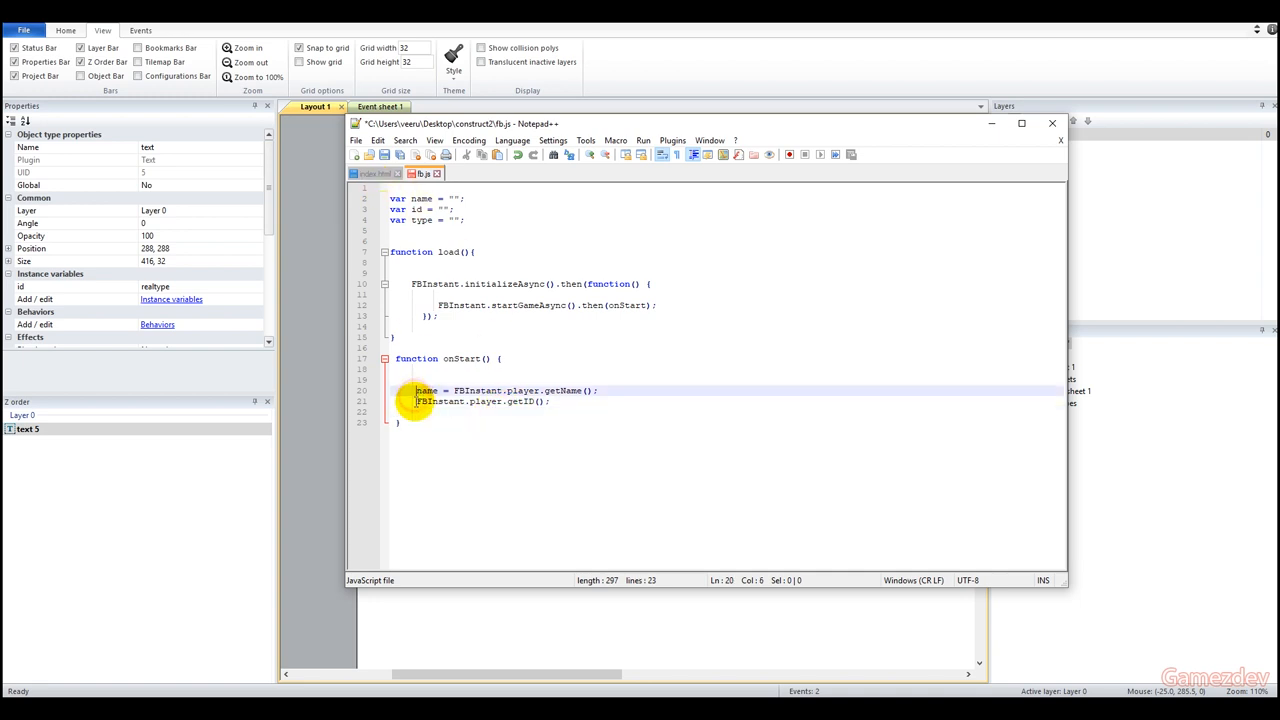
pyautogui.write('id =')
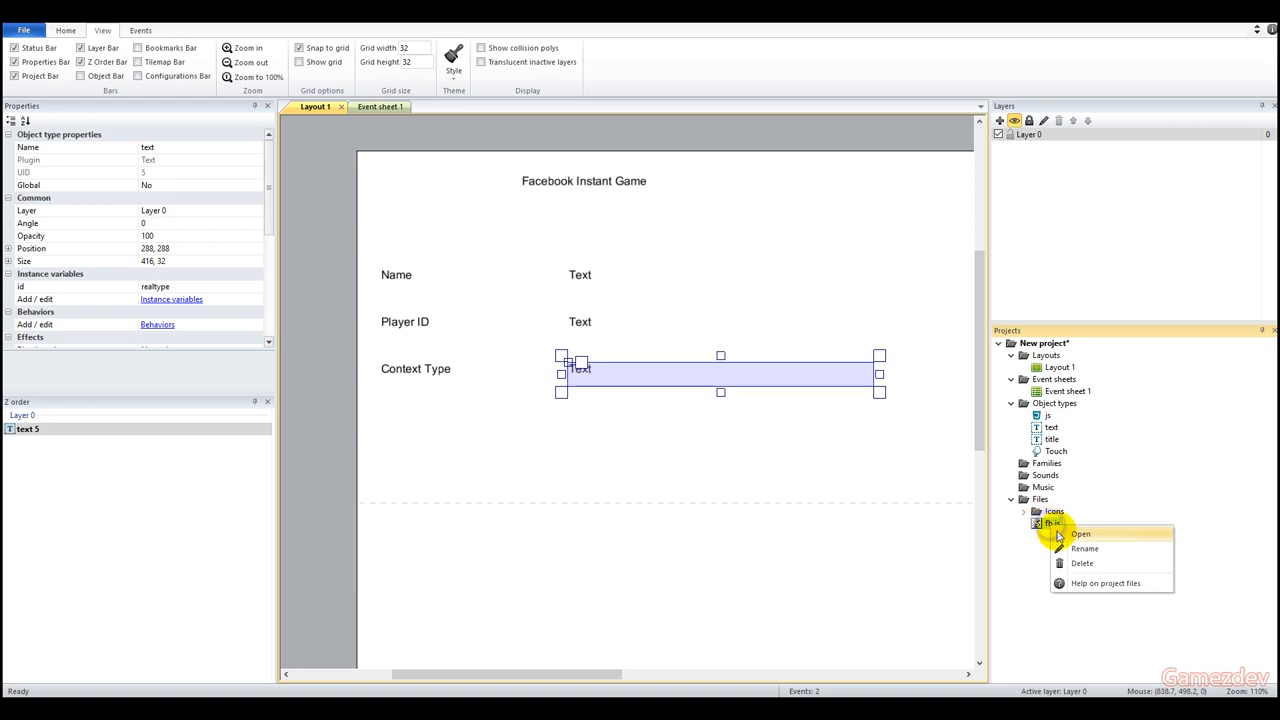
pyautogui.click(1080, 533)
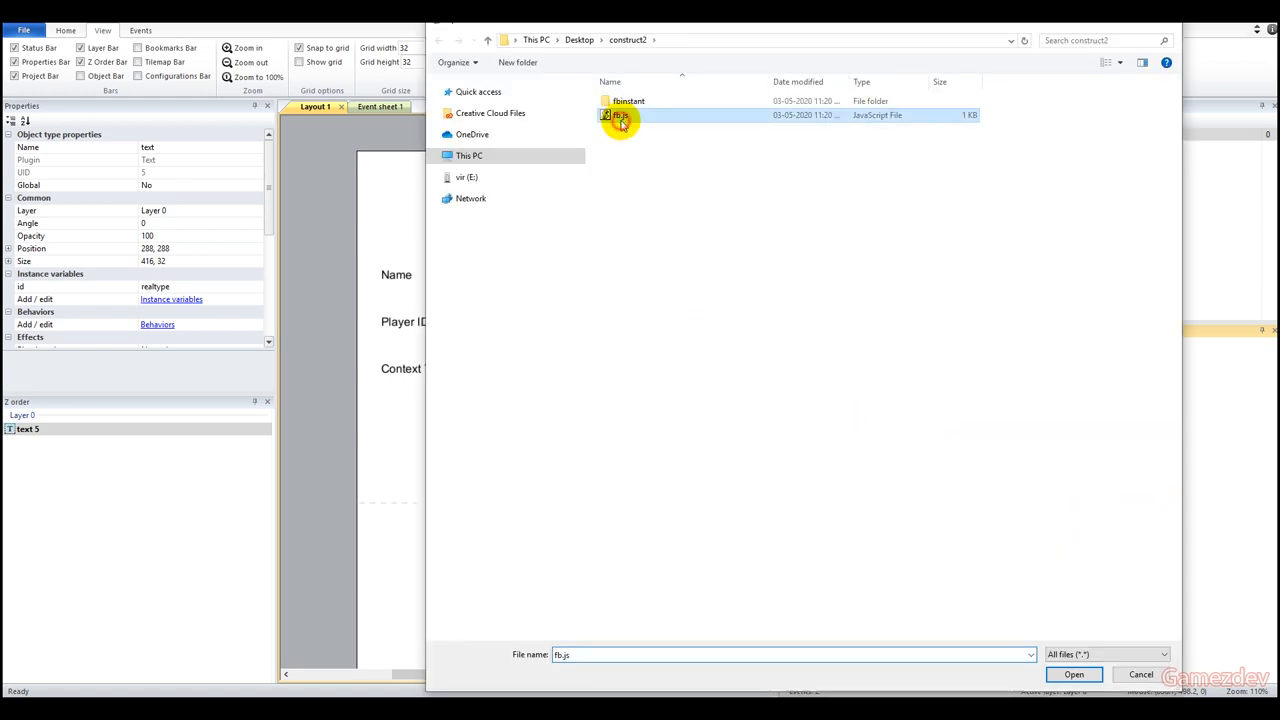
pyautogui.click(1073, 674)
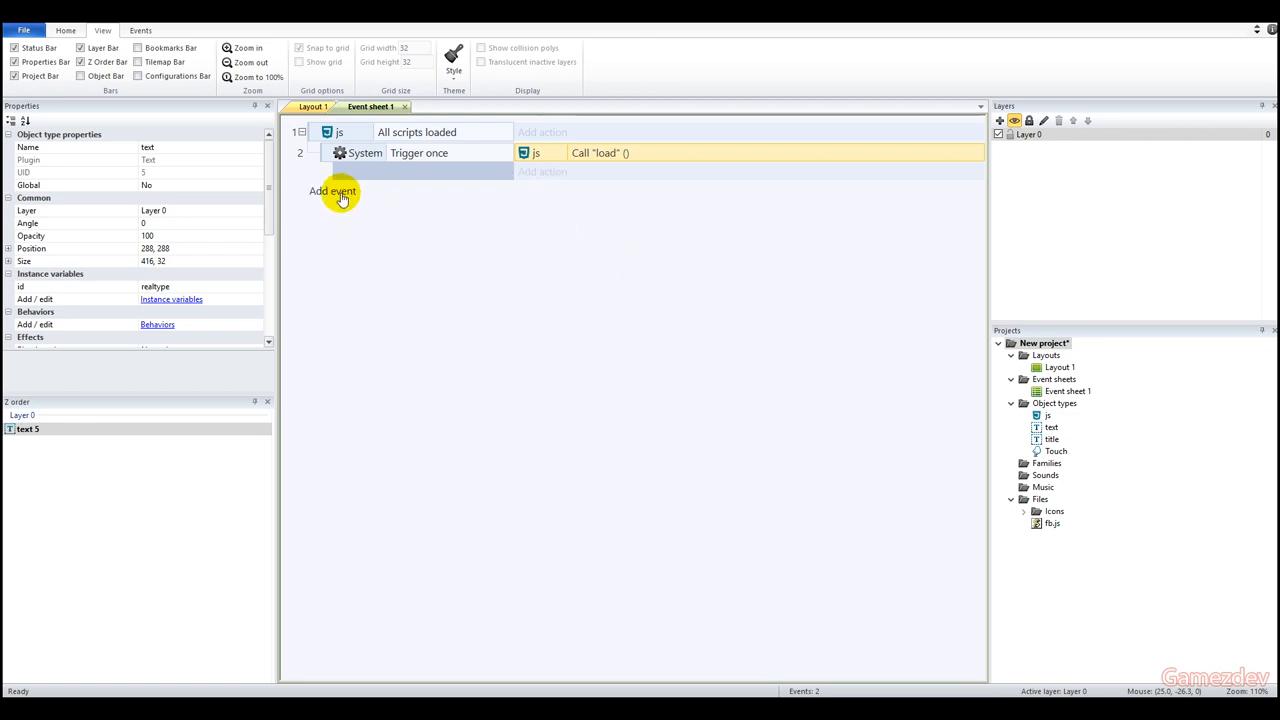
# Step: Add a text event comparing instance variable id to "name"
pyautogui.click(331, 191)
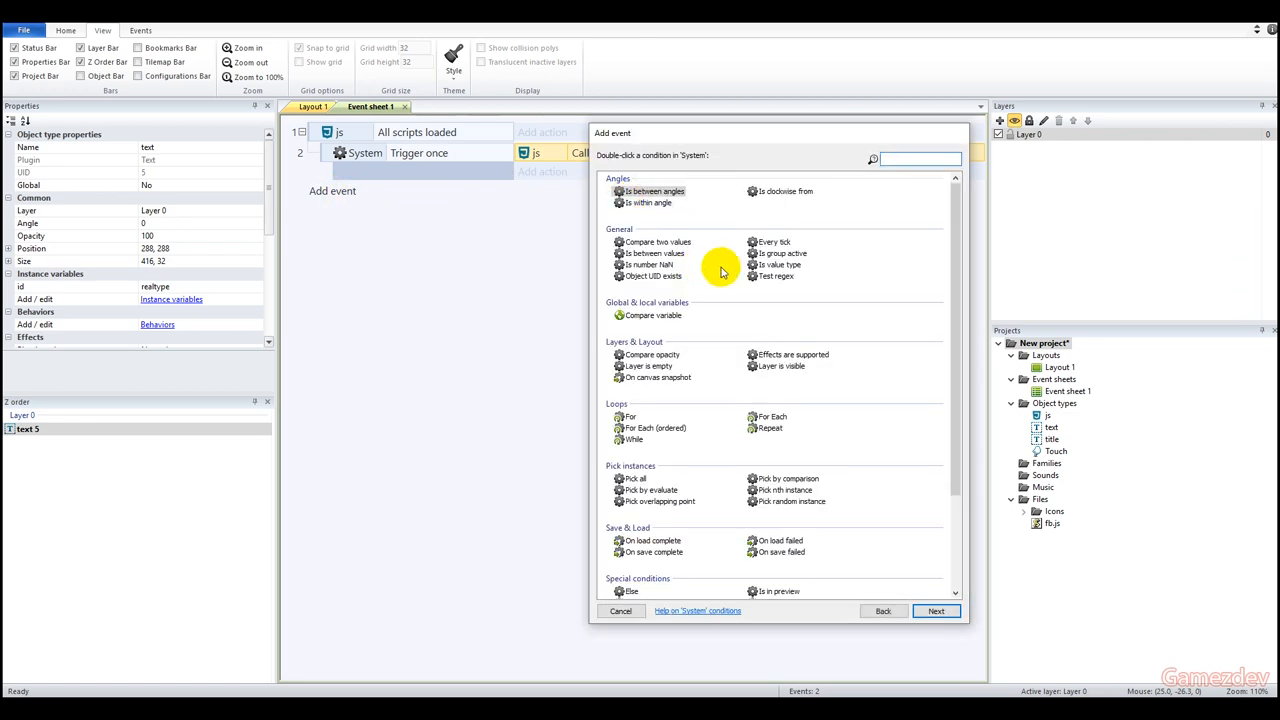
pyautogui.moveTo(889, 604)
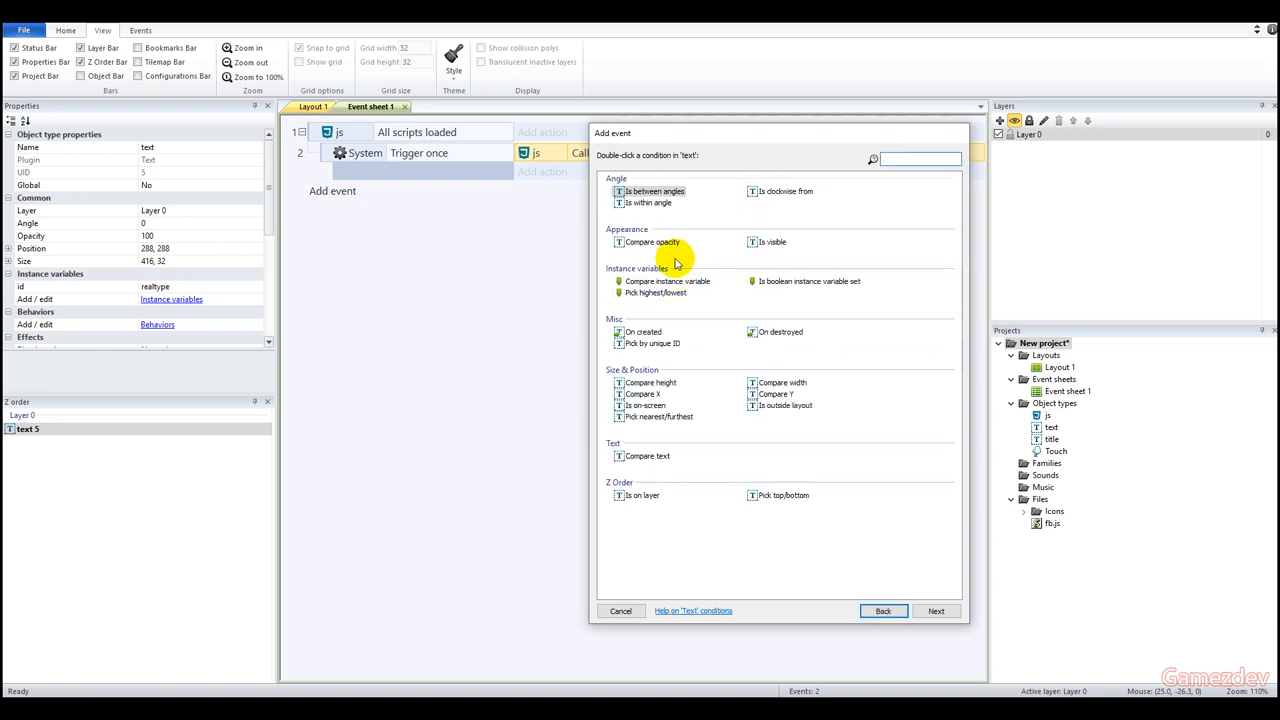
pyautogui.click(667, 281)
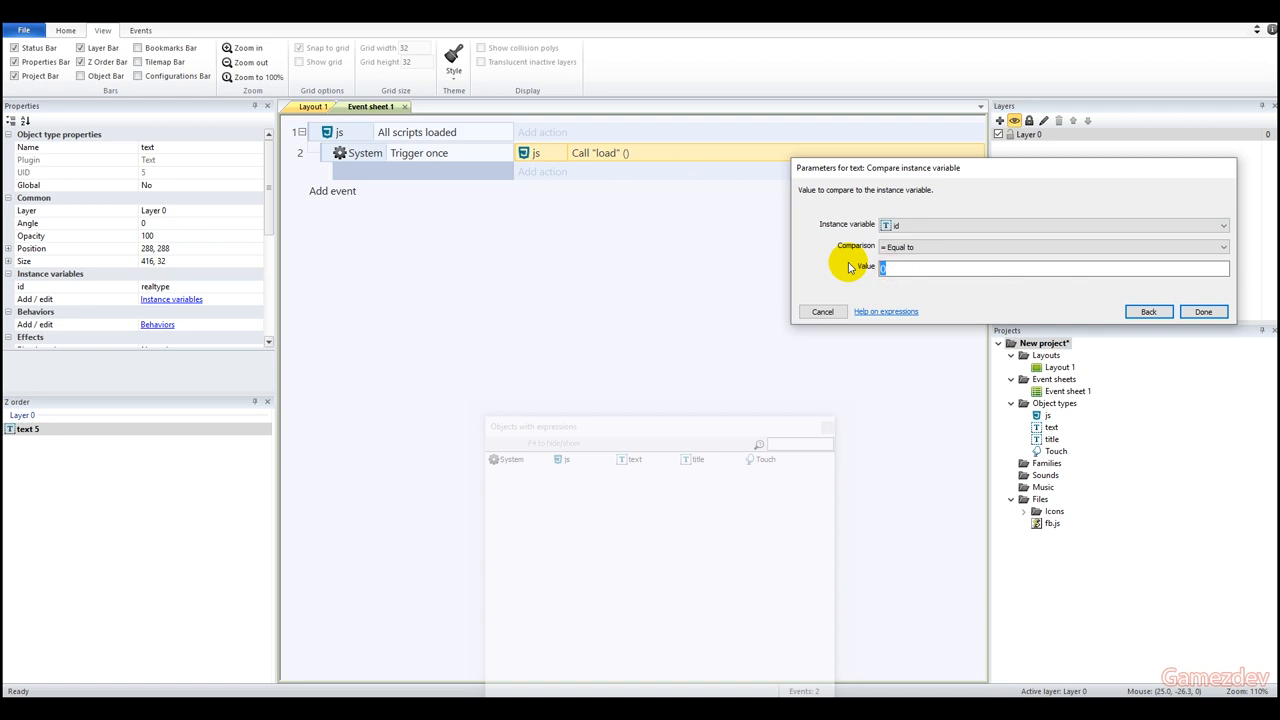
pyautogui.write('"name"')
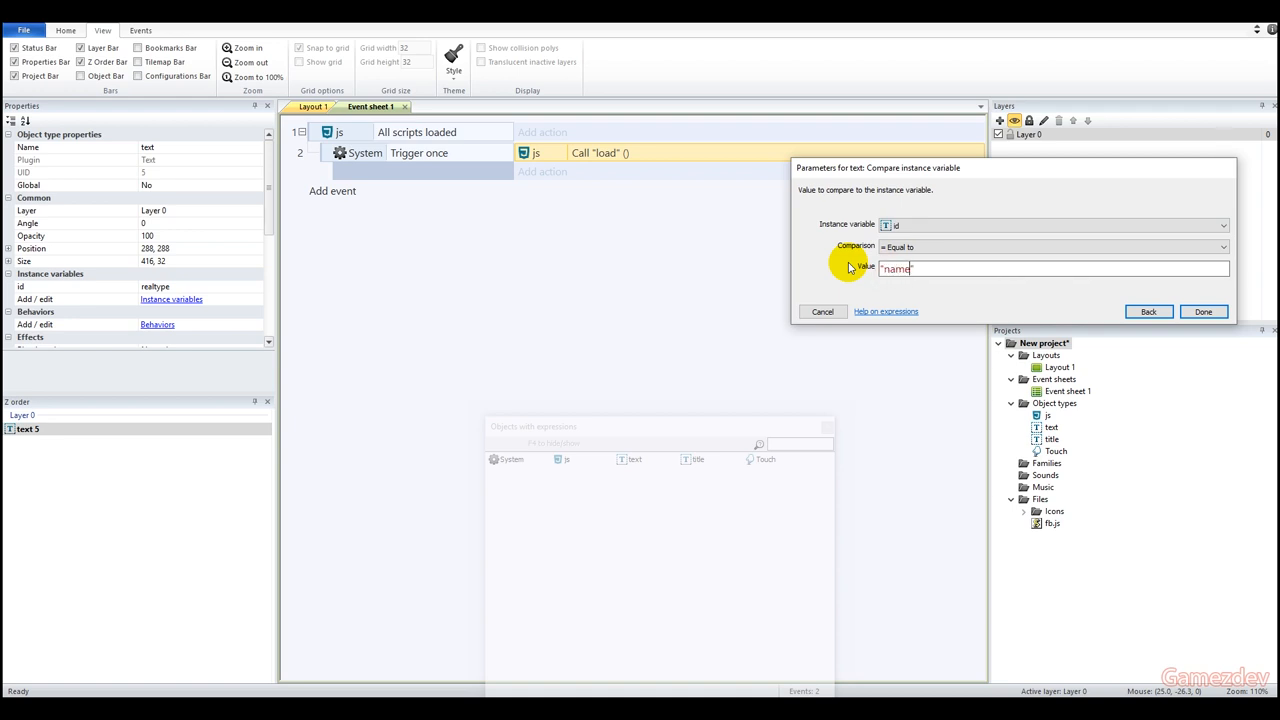
pyautogui.click(1203, 311)
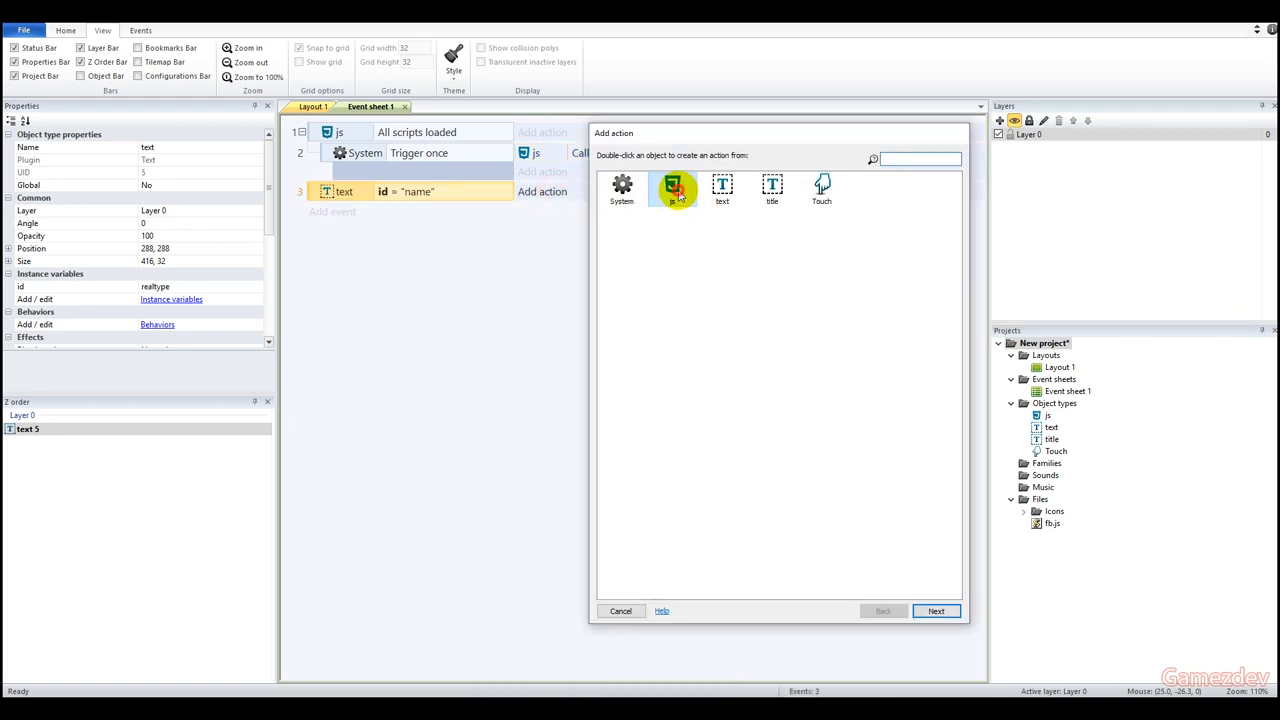
# Step: Set the text to js.Value("name"), then change a copied event's id to "type"
pyautogui.doubleClick(673, 188)
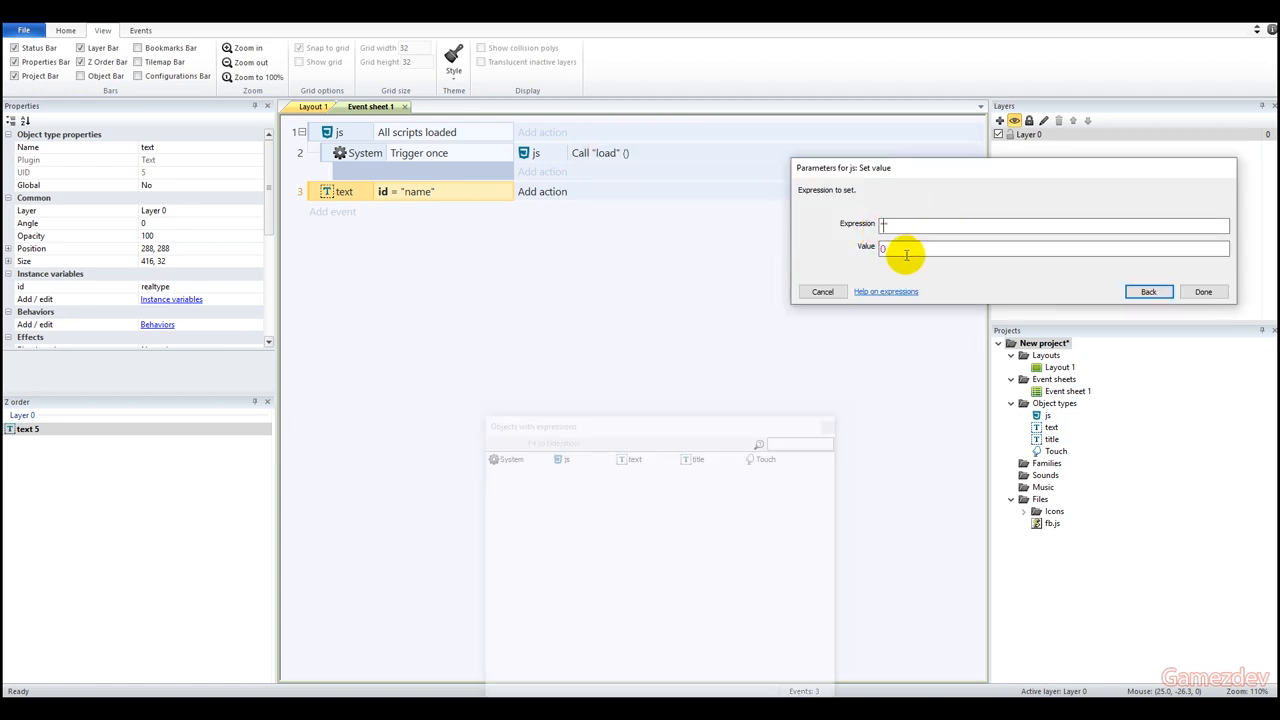
pyautogui.click(1148, 291)
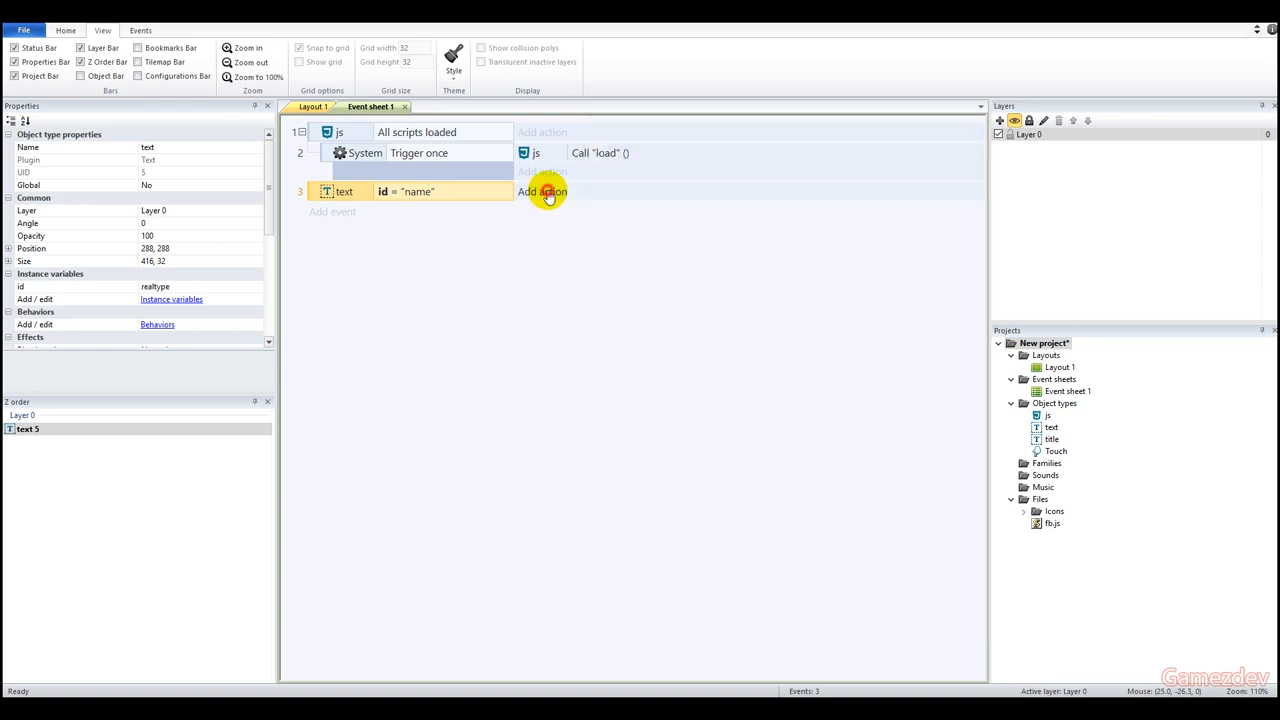
pyautogui.click(543, 191)
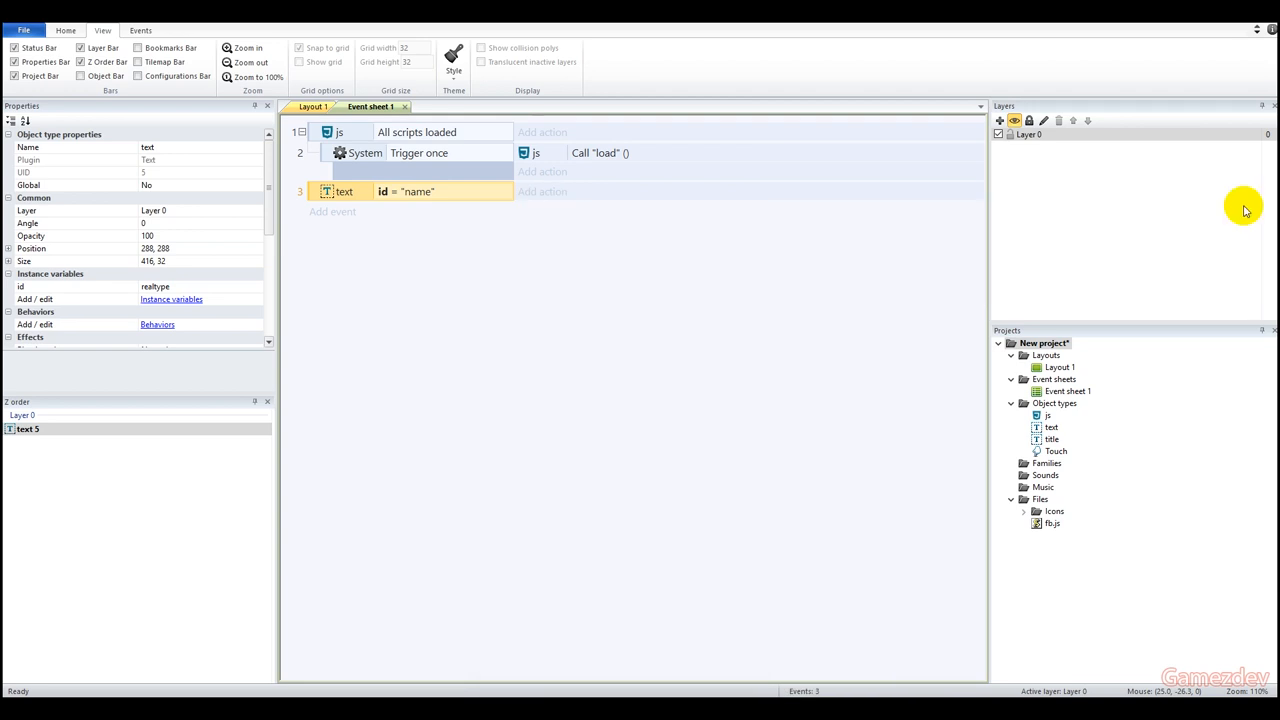
pyautogui.click(542, 191)
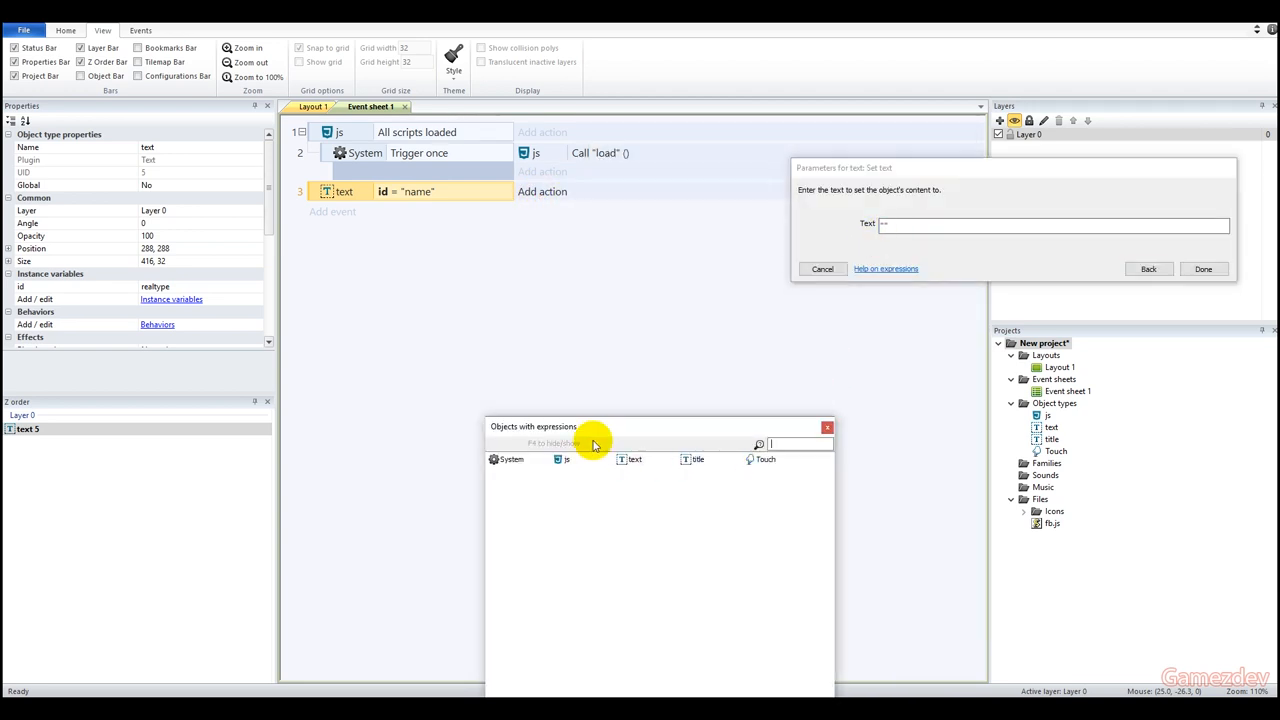
pyautogui.click(565, 459)
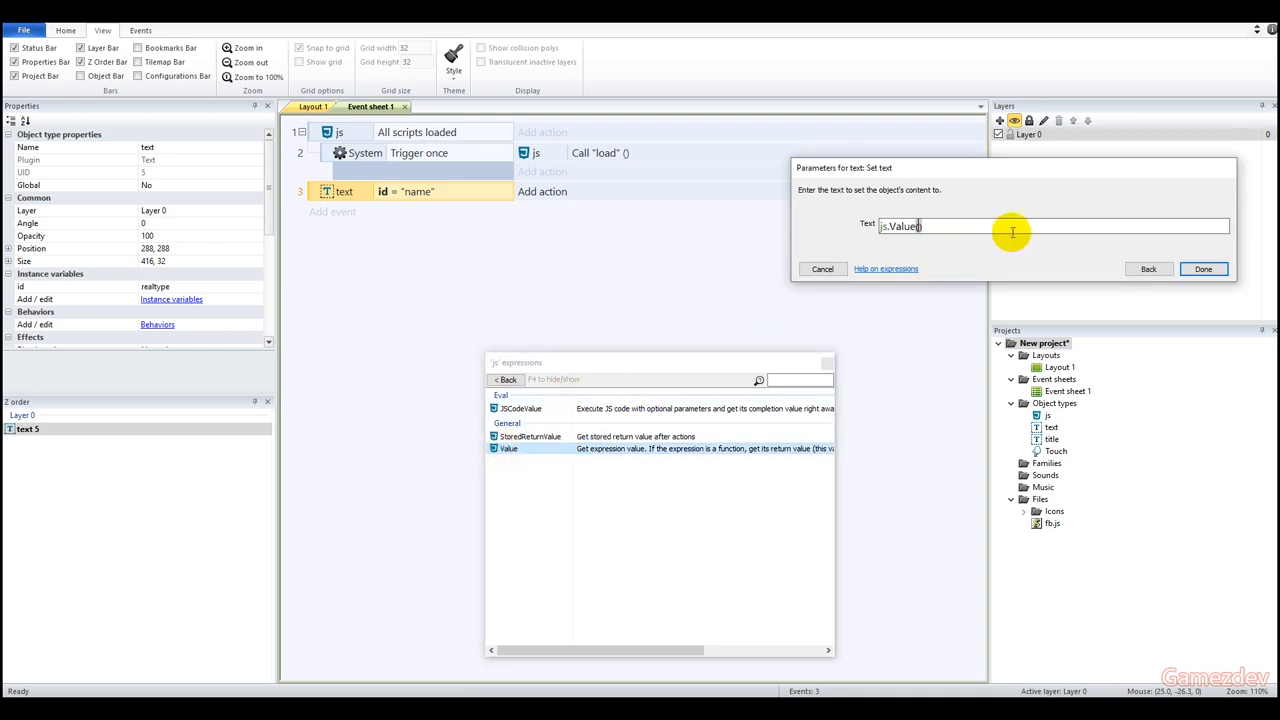
pyautogui.write('"name"')
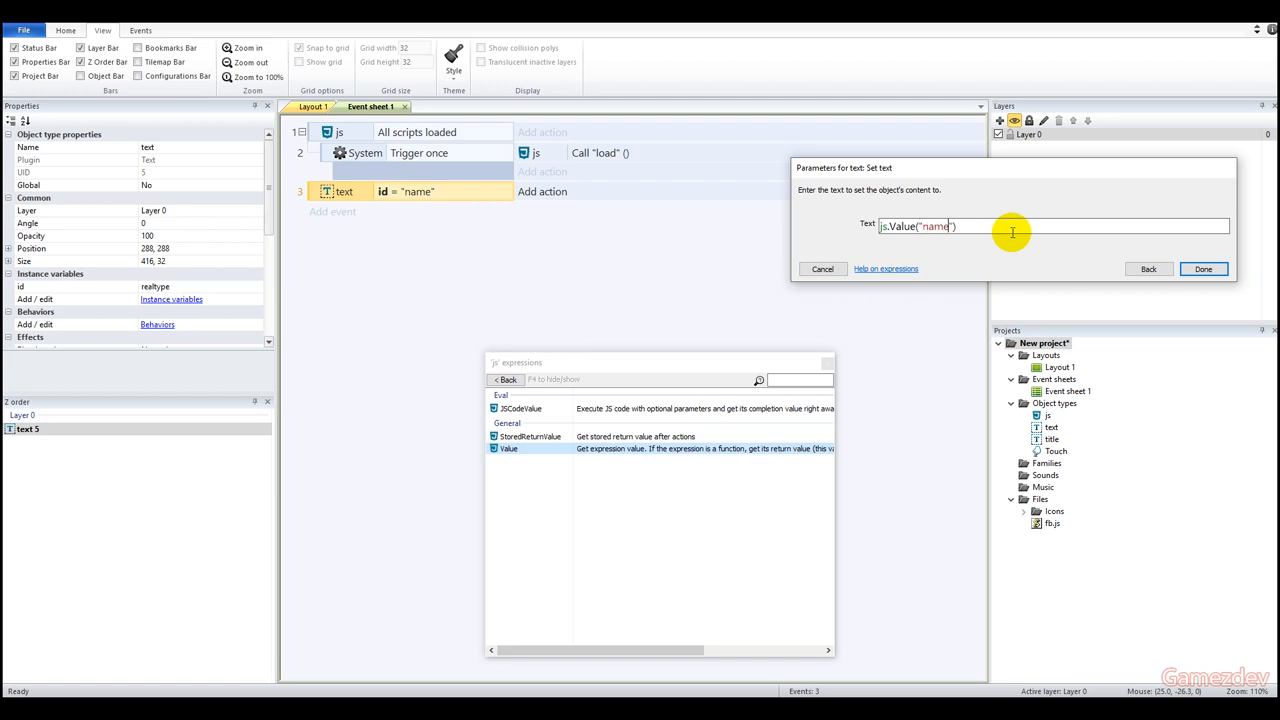
pyautogui.click(1203, 269)
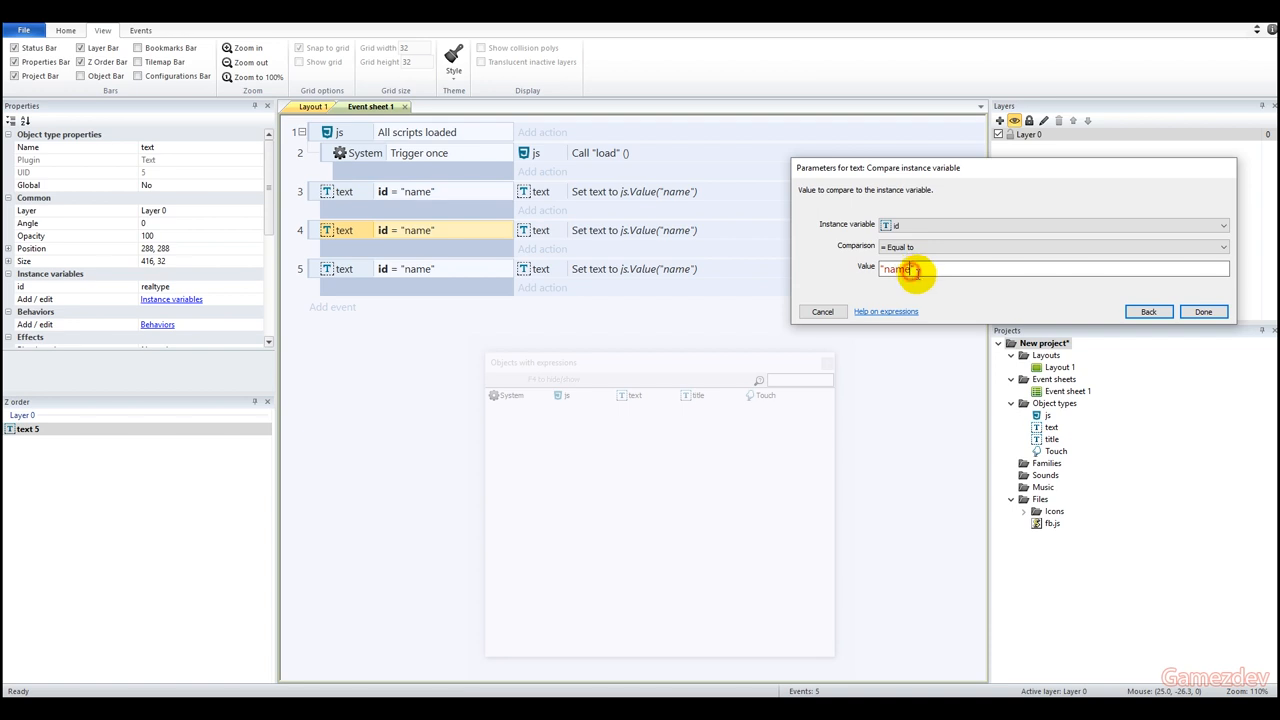
pyautogui.click(1050, 268)
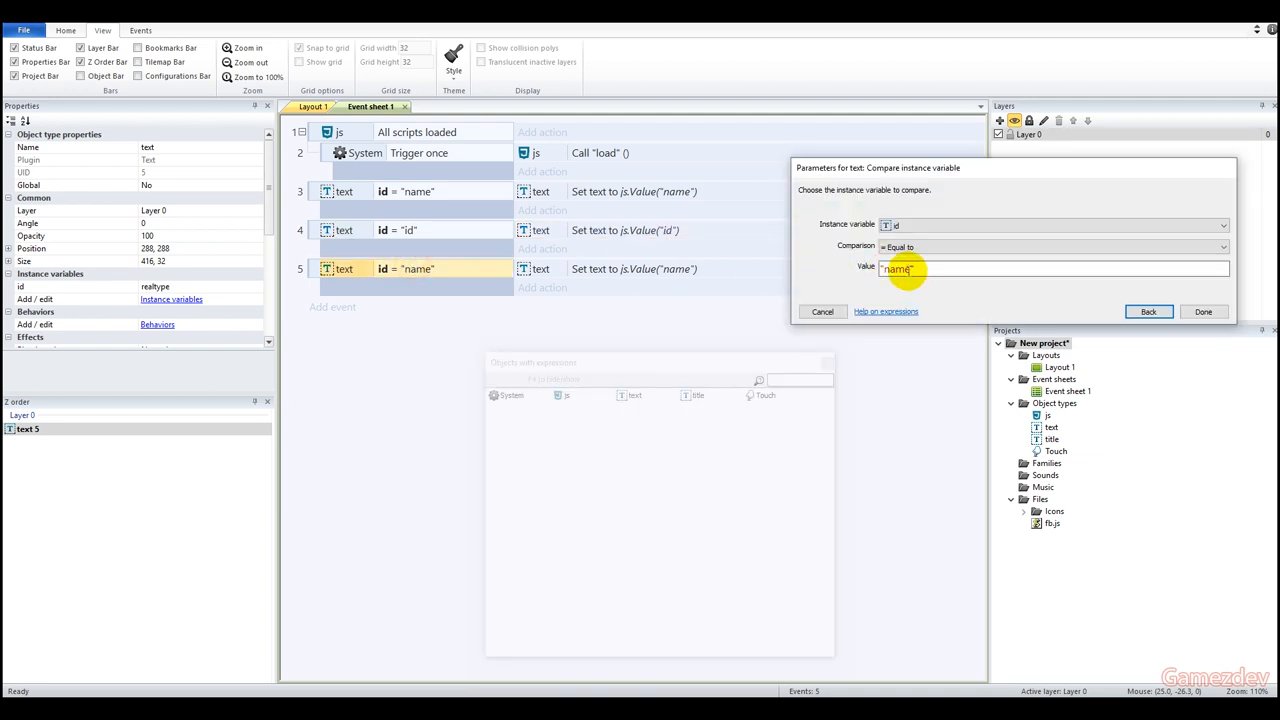
pyautogui.write('type')
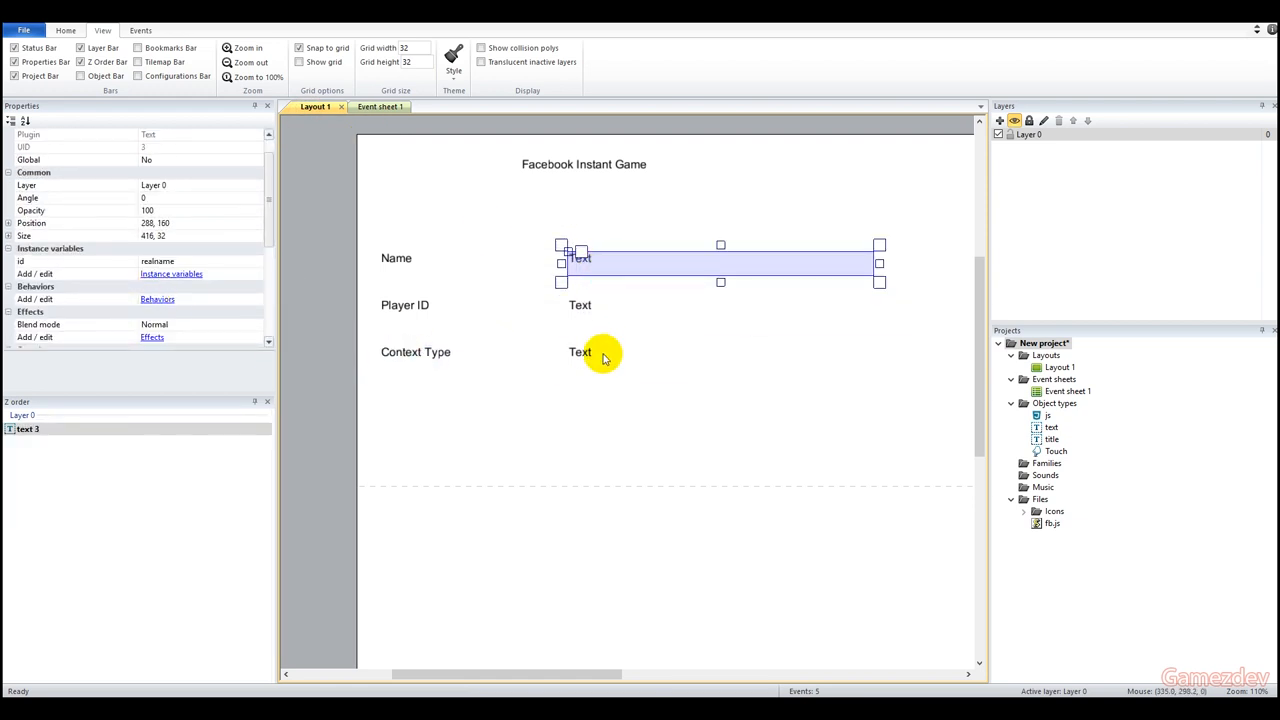
# Step: Export the Construct 2 project as an HTML5 website
pyautogui.click(580, 352)
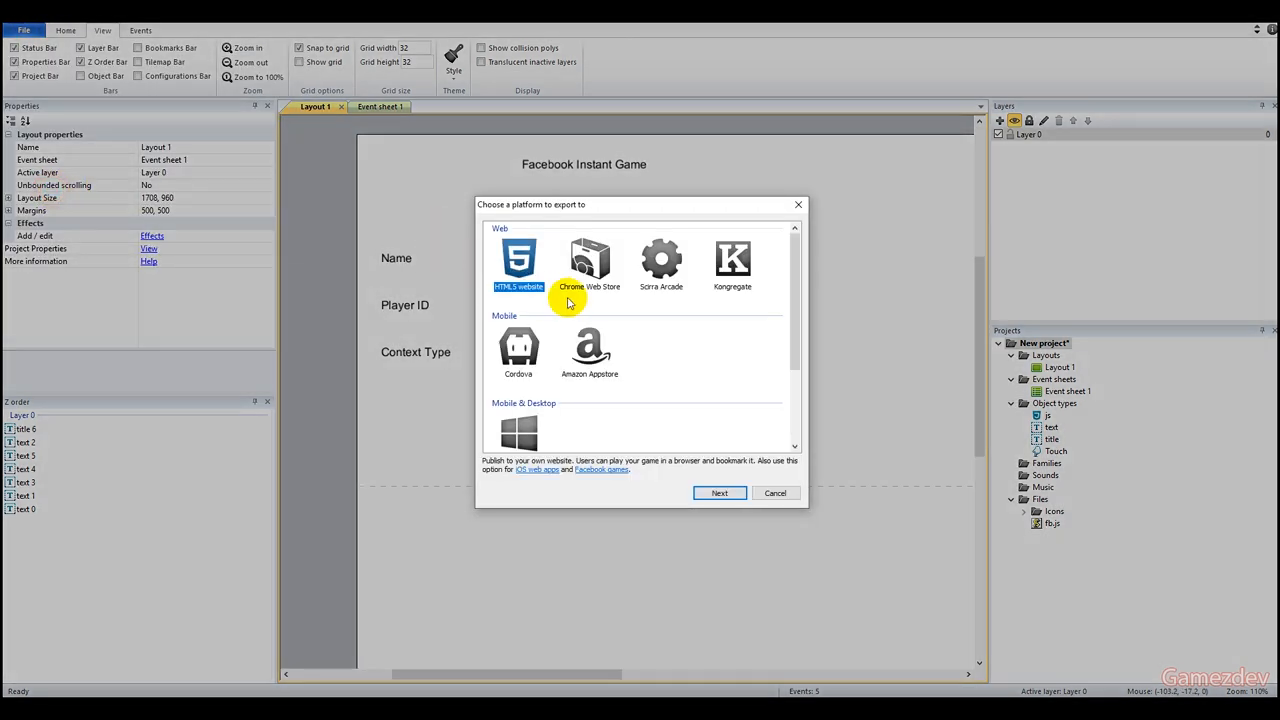
pyautogui.click(719, 492)
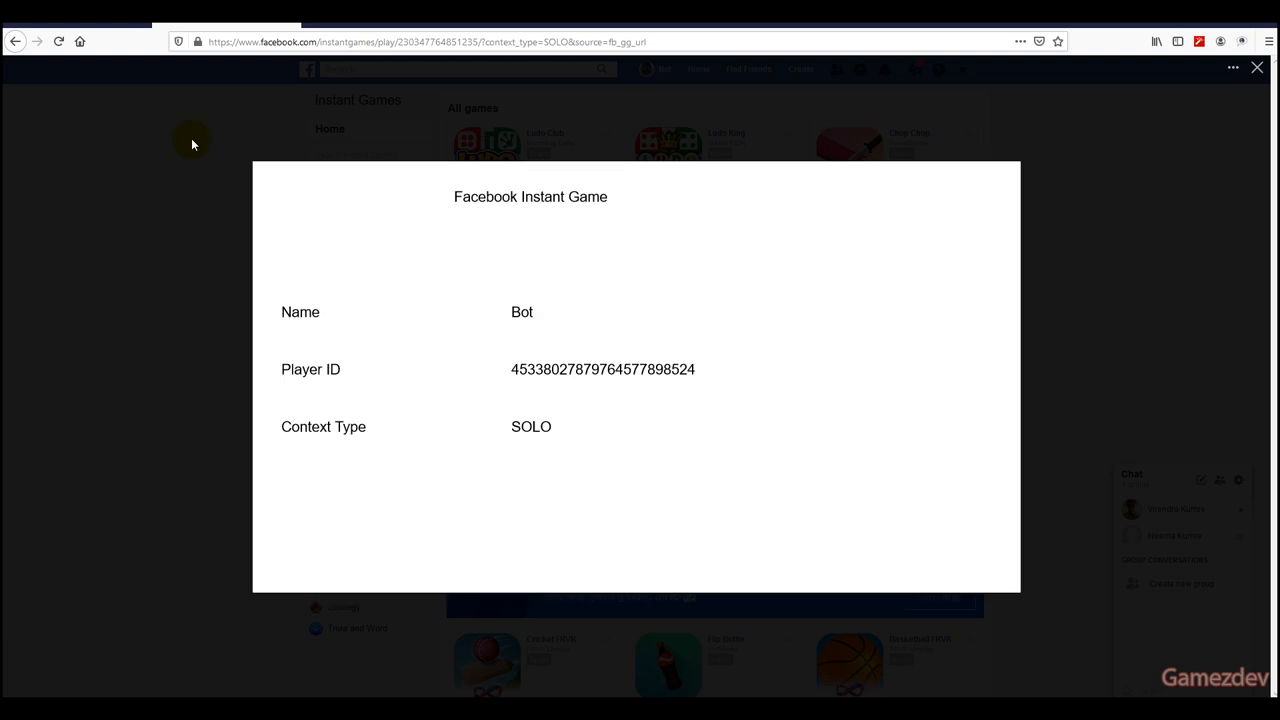
pyautogui.moveTo(460, 388)
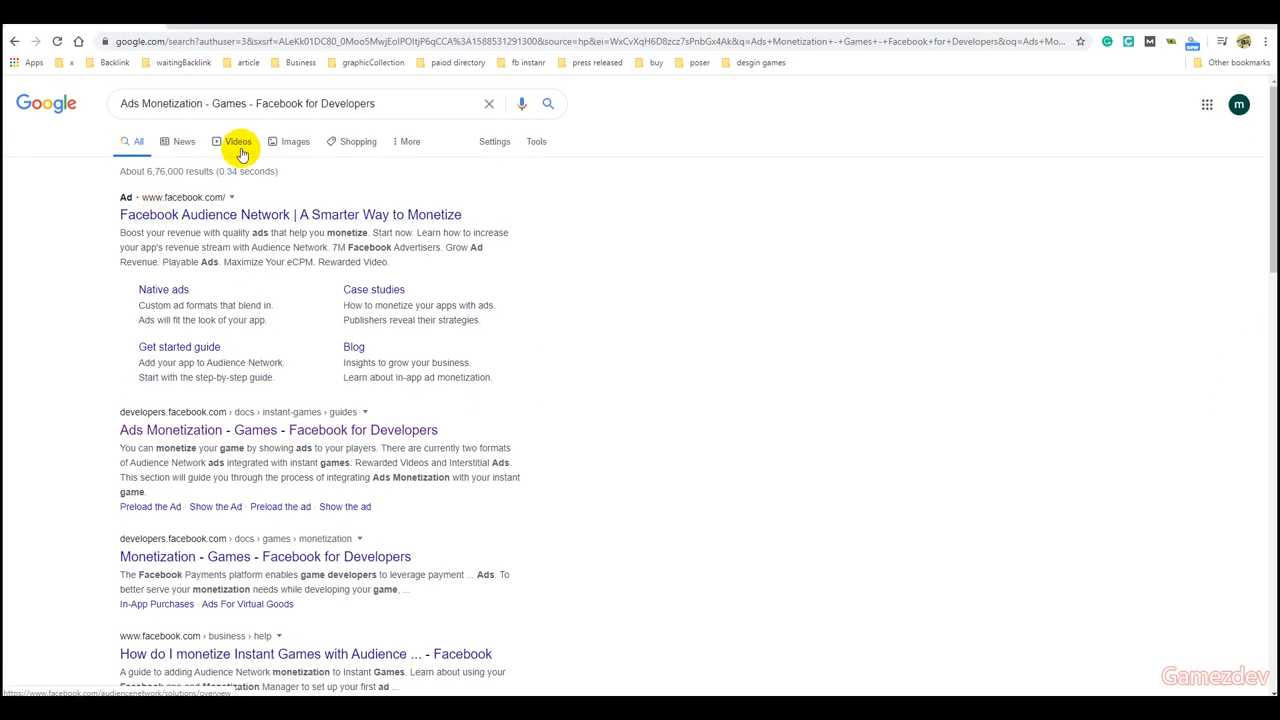
# Step: Read through the Instant Games Ads Monetization guide's interstitial and rewarded ad code
pyautogui.click(277, 429)
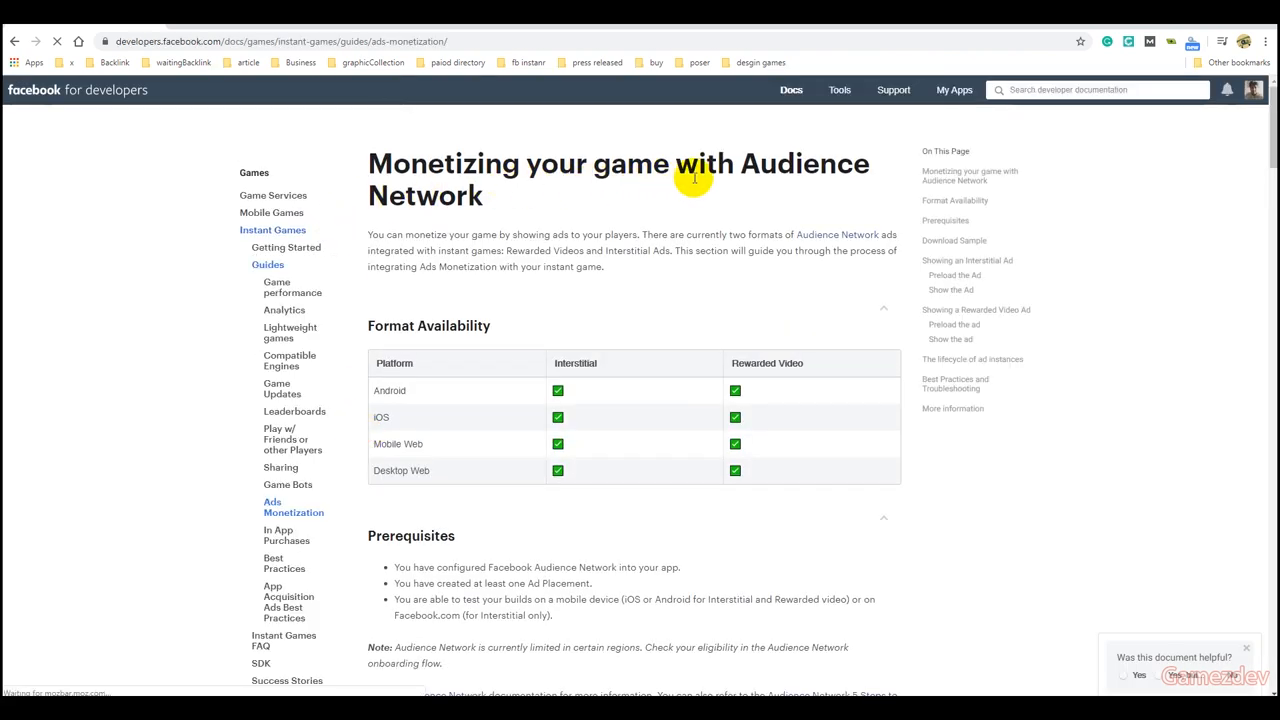
pyautogui.scroll(-3)
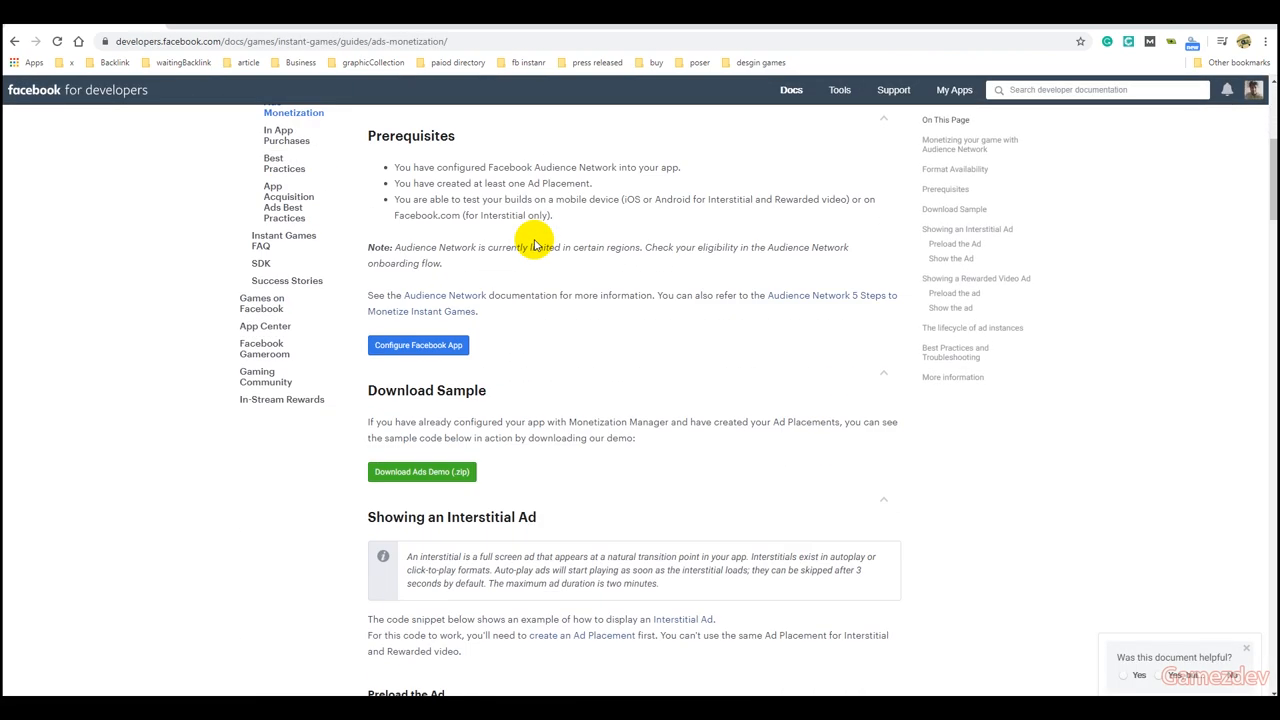
pyautogui.click(421, 471)
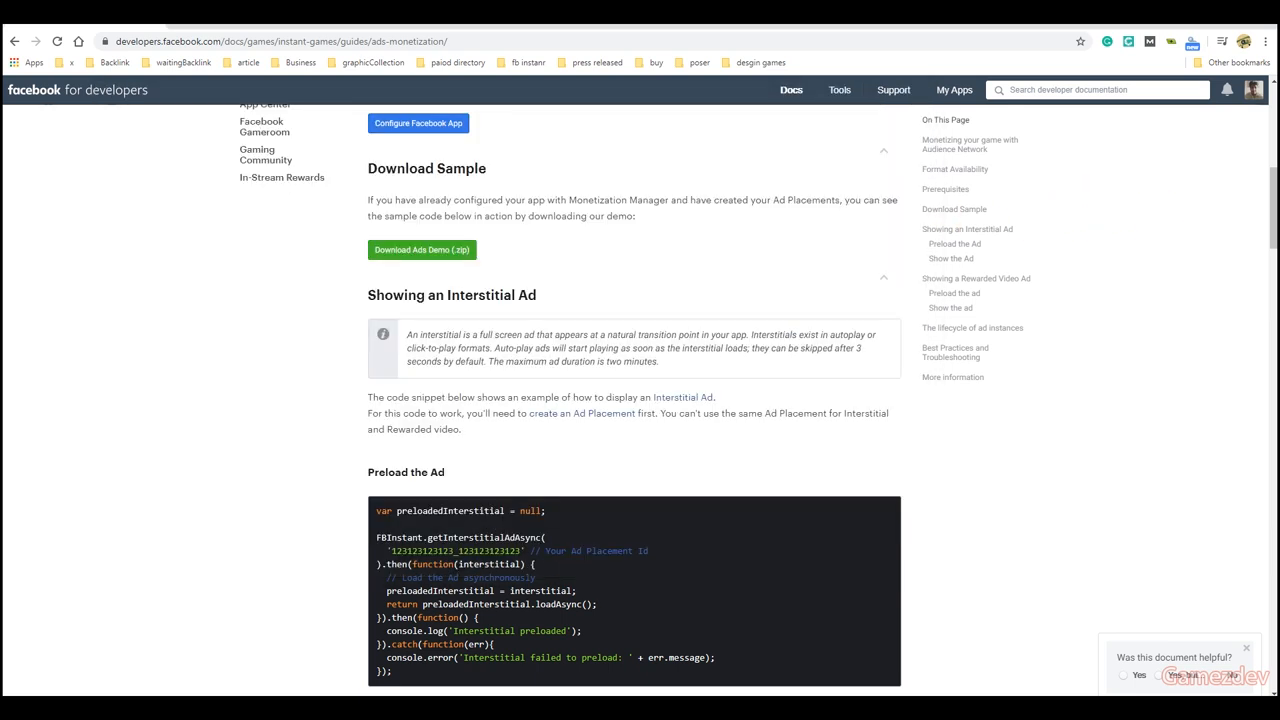
pyautogui.scroll(-3)
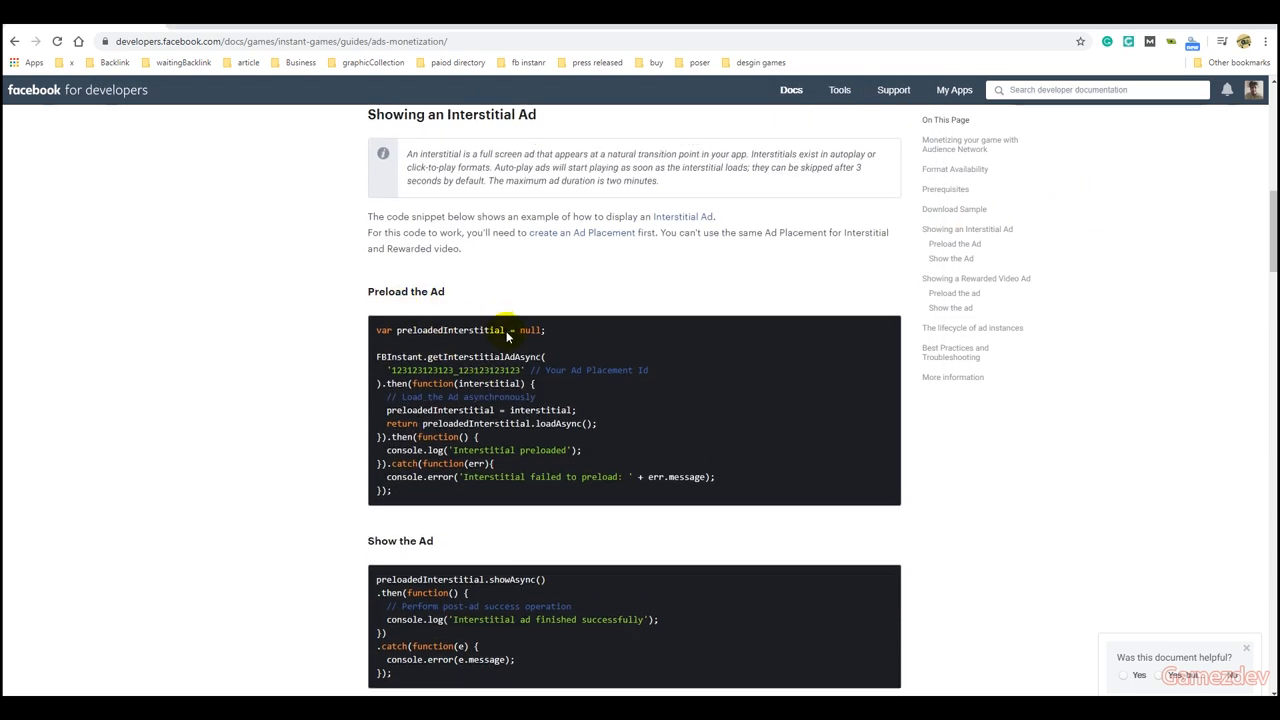
pyautogui.scroll(-3)
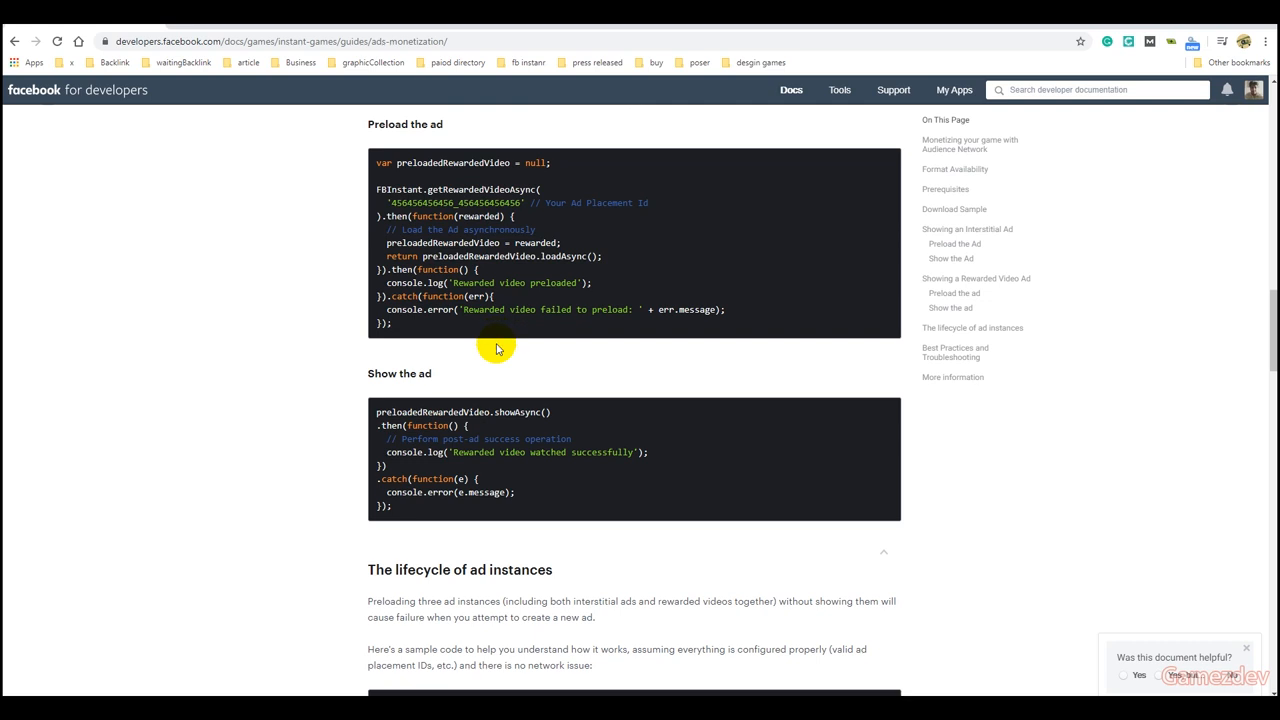
pyautogui.scroll(-3)
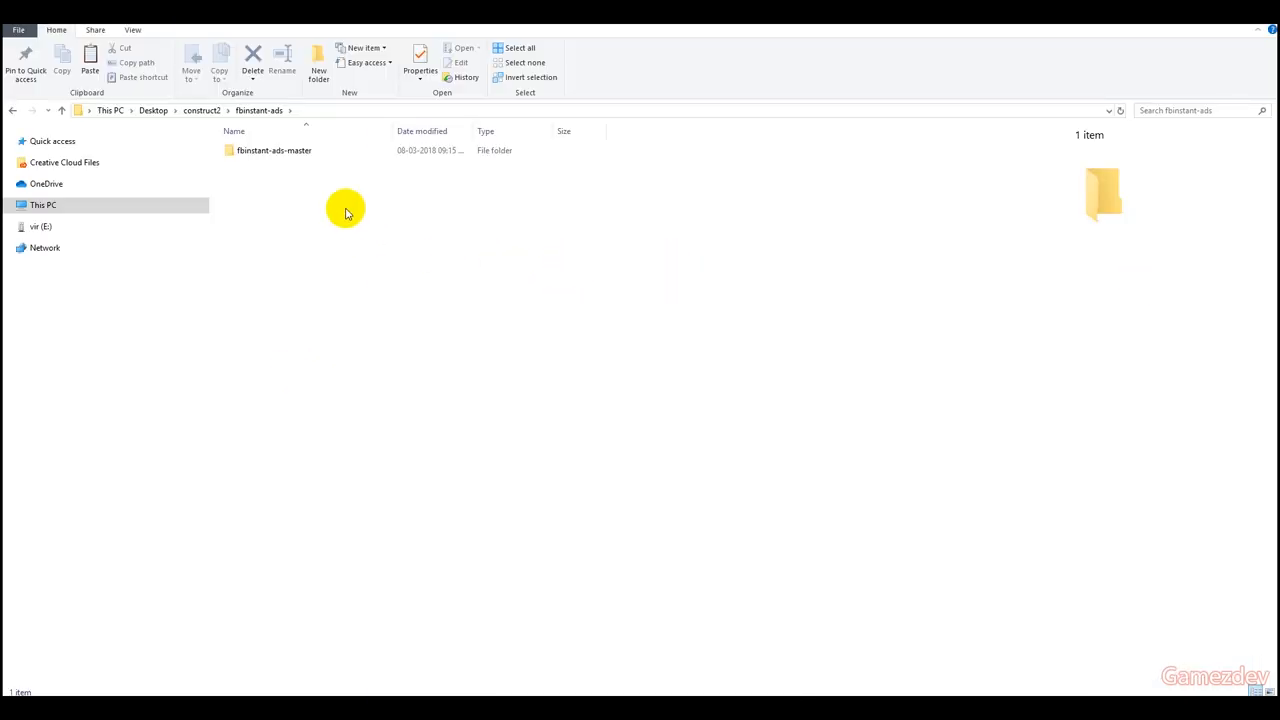
# Step: Open index.html from the fbinstant-ads-master folder in Notepad++
pyautogui.doubleClick(273, 150)
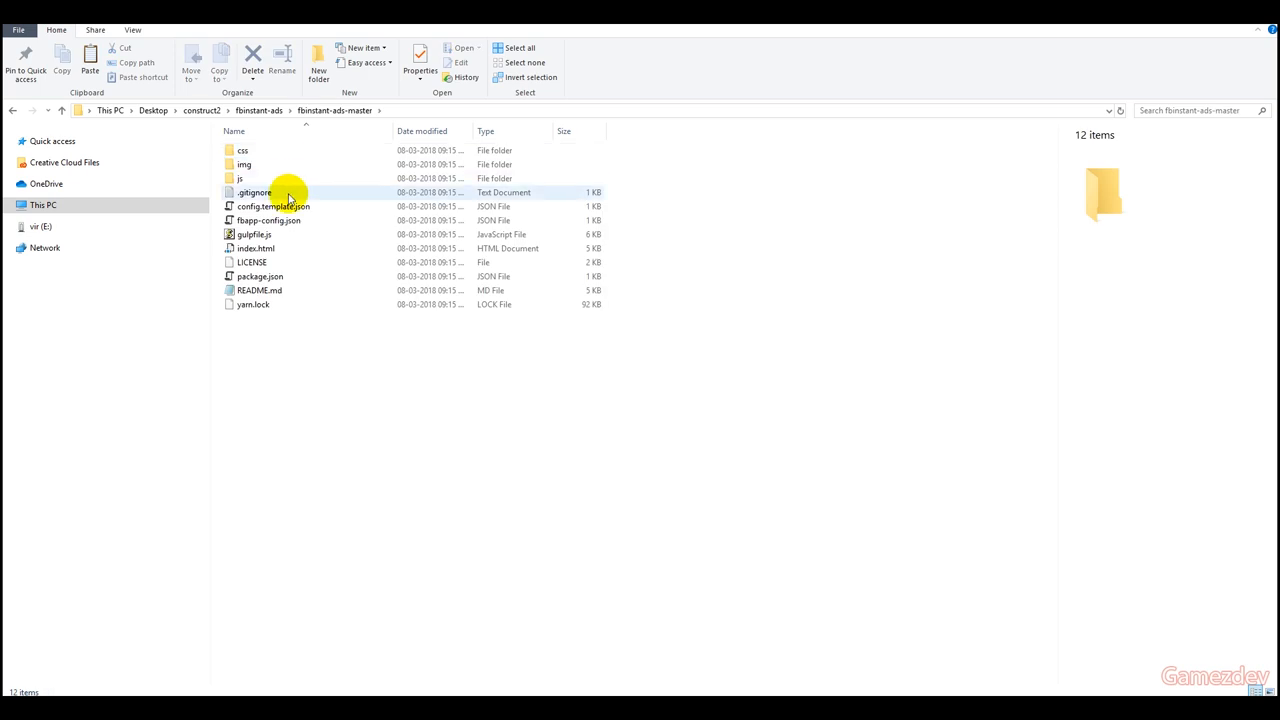
pyautogui.click(255, 248)
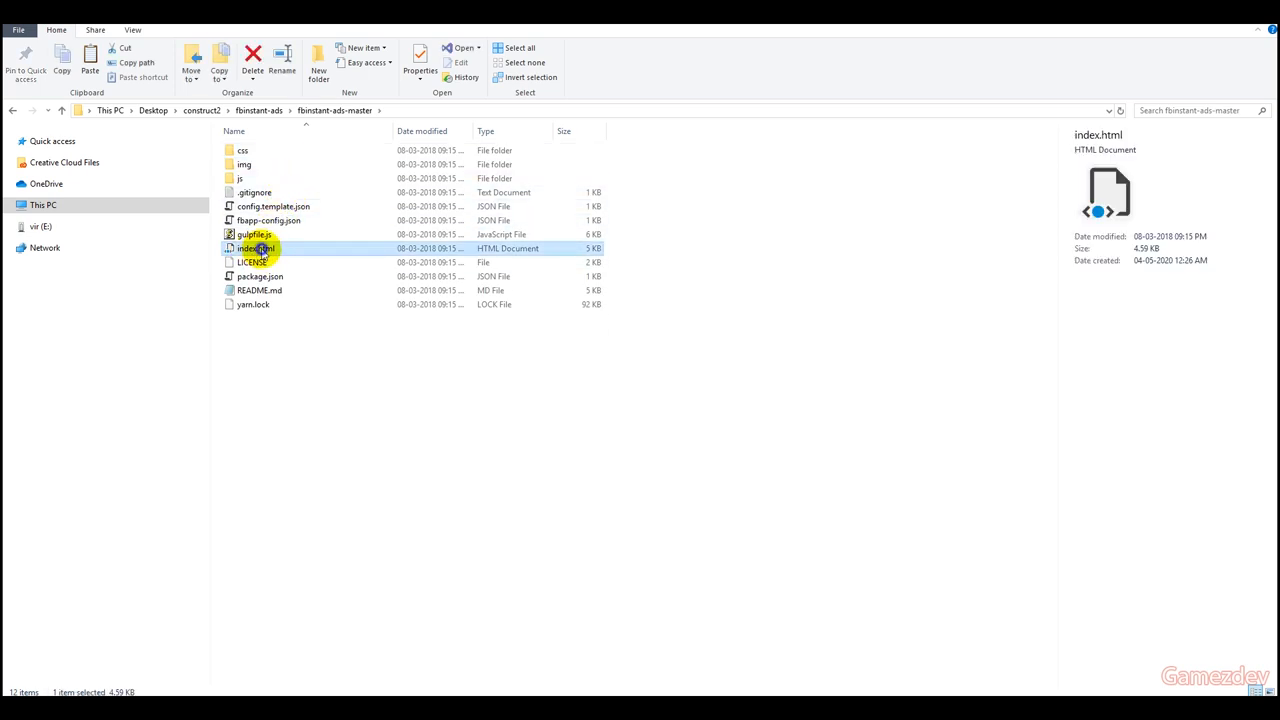
pyautogui.doubleClick(256, 248)
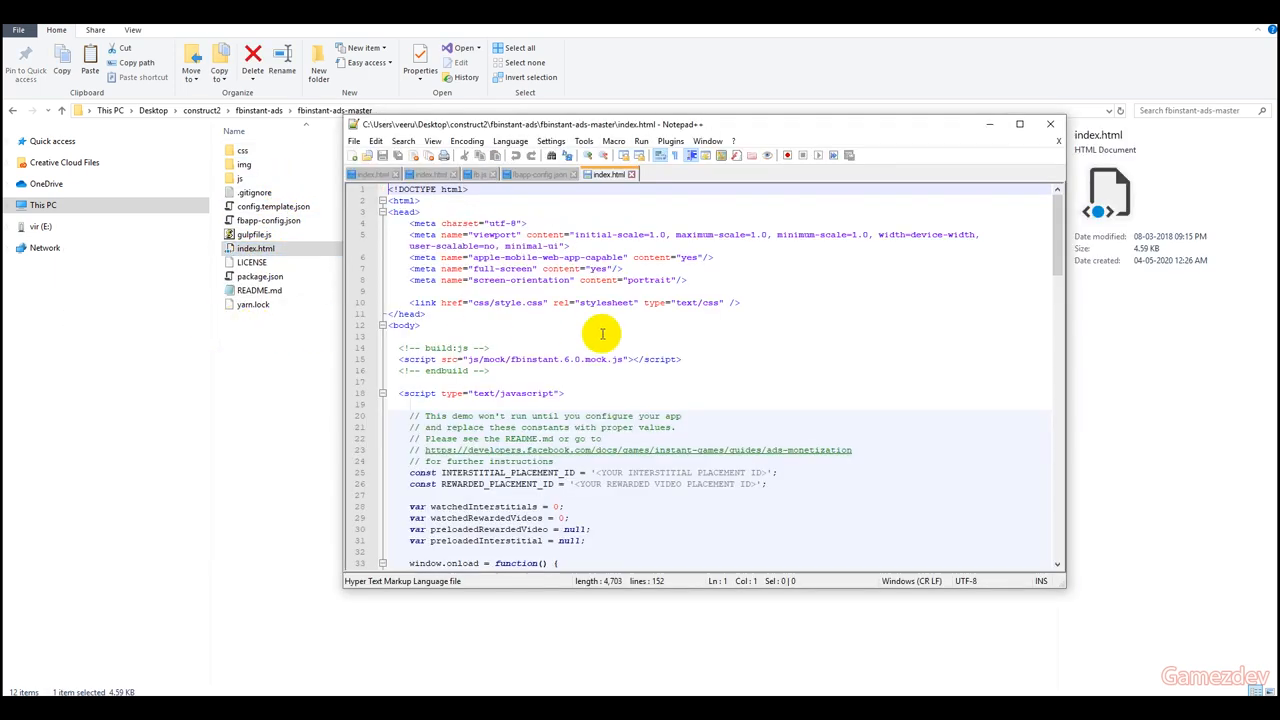
pyautogui.scroll(-3)
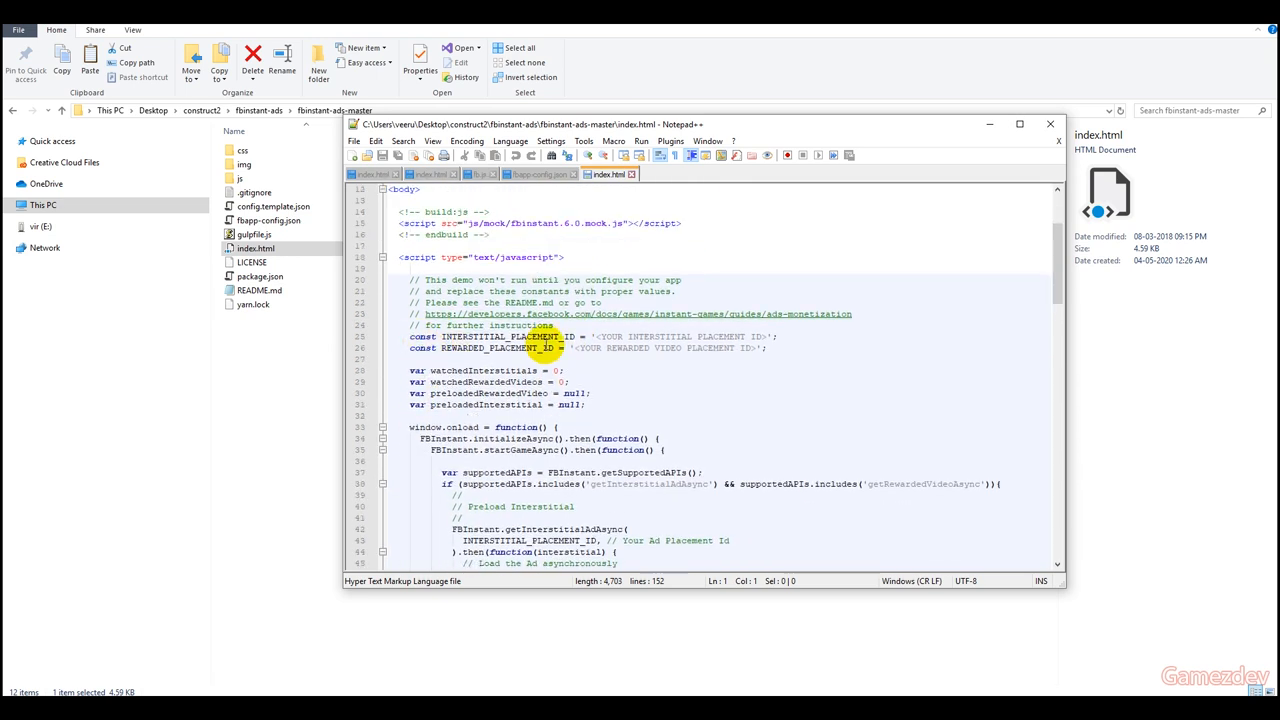
pyautogui.scroll(-3)
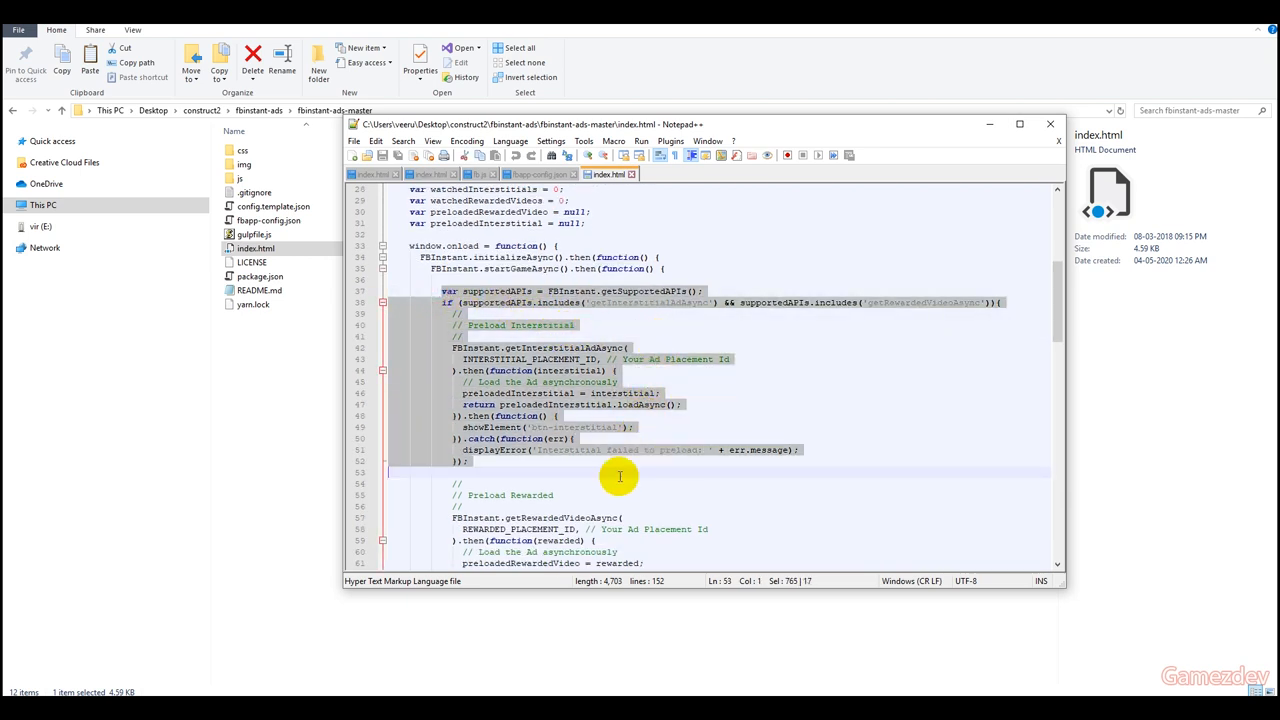
pyautogui.scroll(-3)
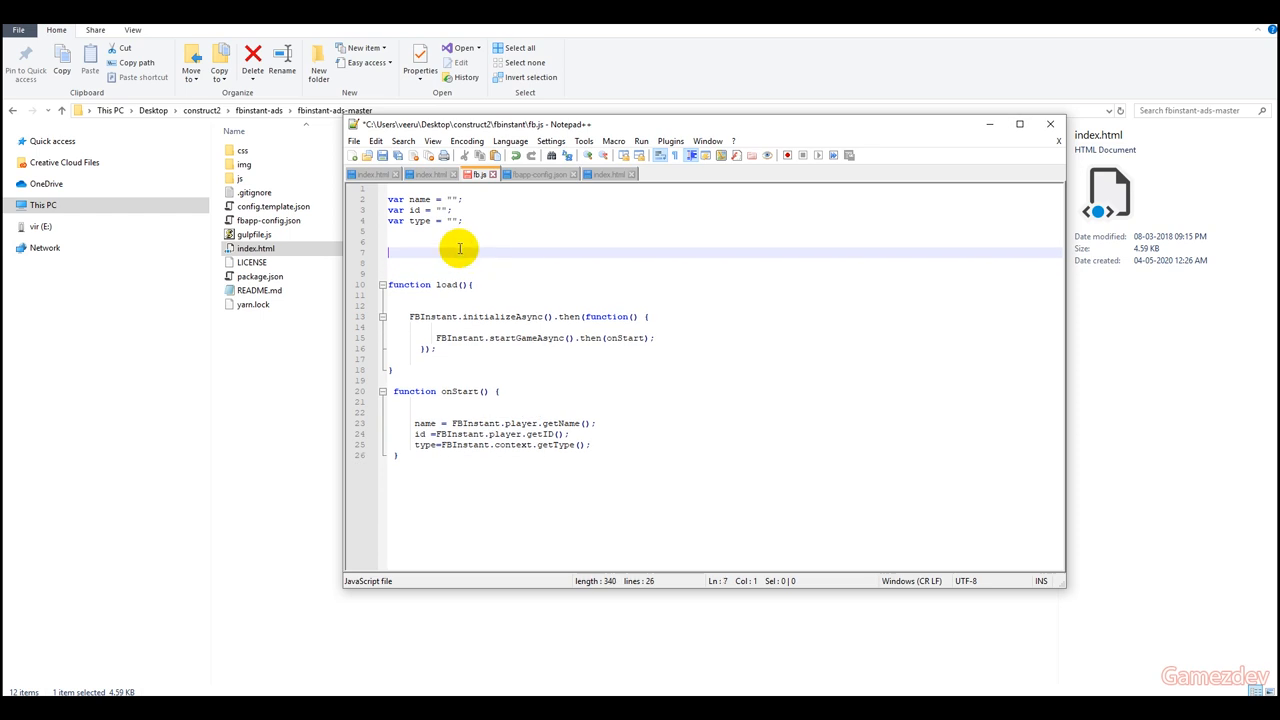
# Step: Add the INTERSTITIAL_PLACEMENT_ID constant to fb.js and copy the demo's interstitial and rewarded preload code
pyautogui.write("const INTERSTITIAL_PLACEMENT_ID = '<YOUR INTERSTITIAL PLACEMENT ID>';")
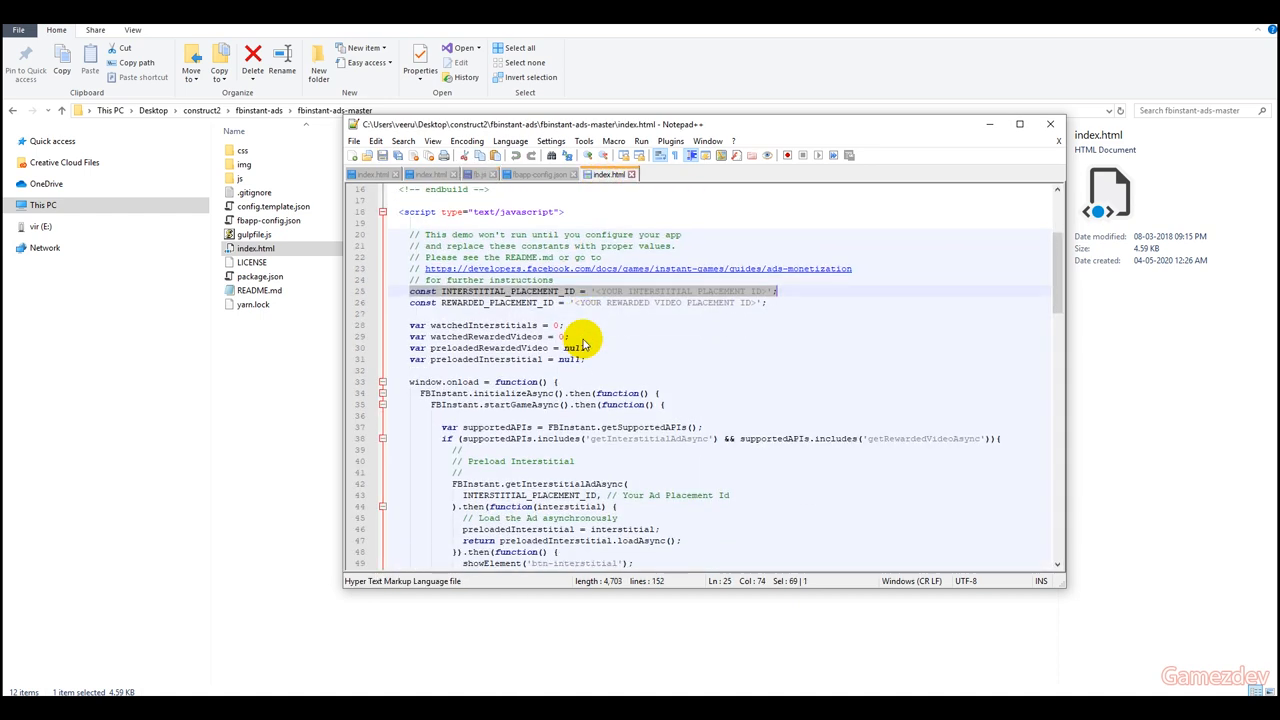
pyautogui.scroll(-3)
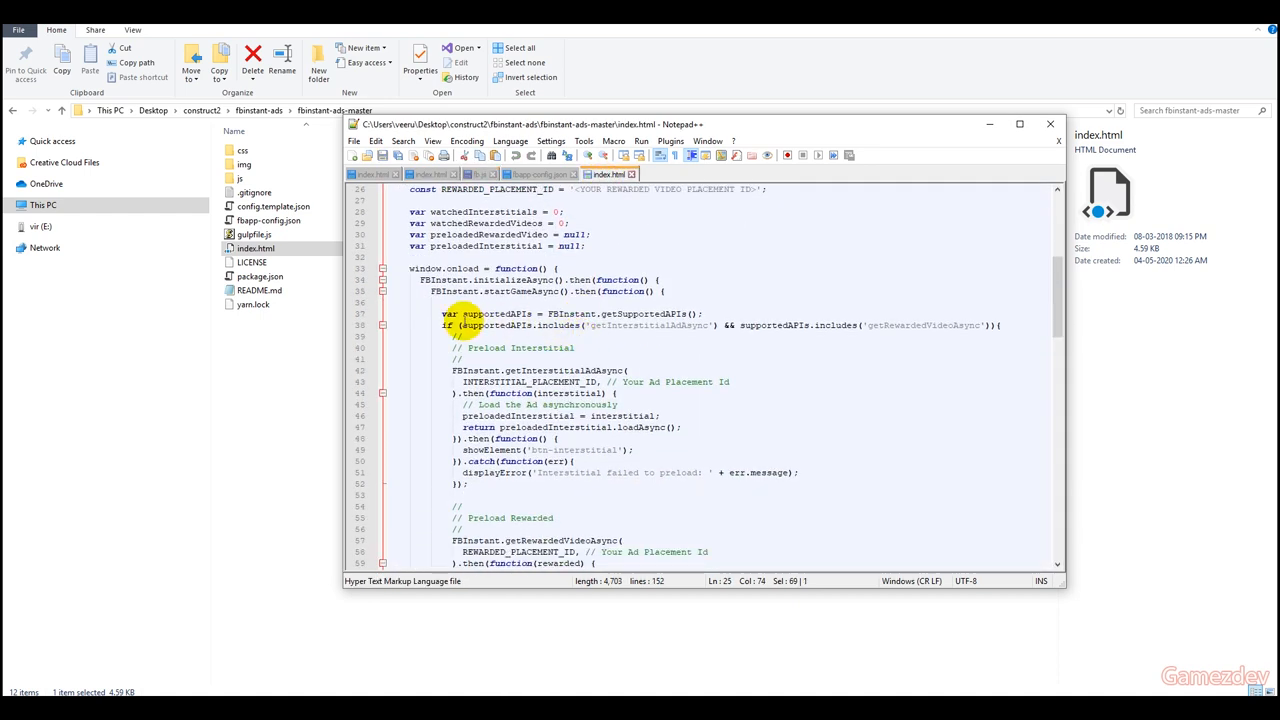
pyautogui.doubleClick(449, 314)
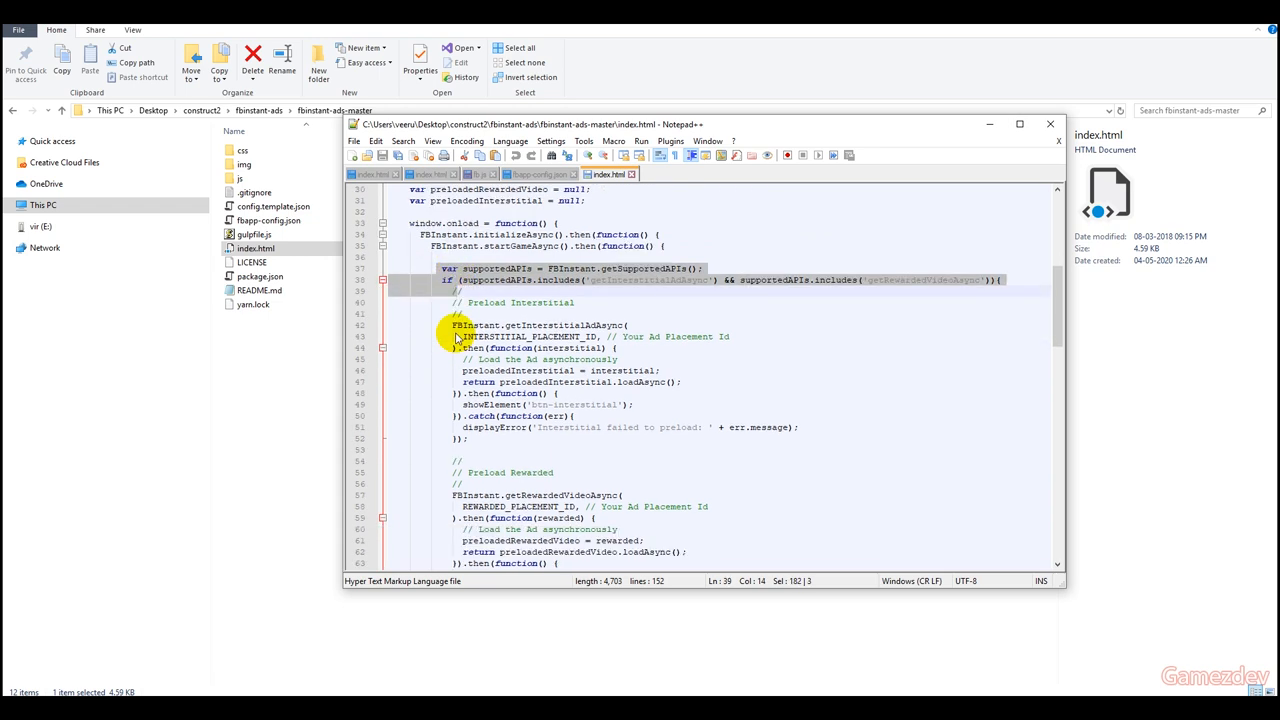
pyautogui.click(489, 291)
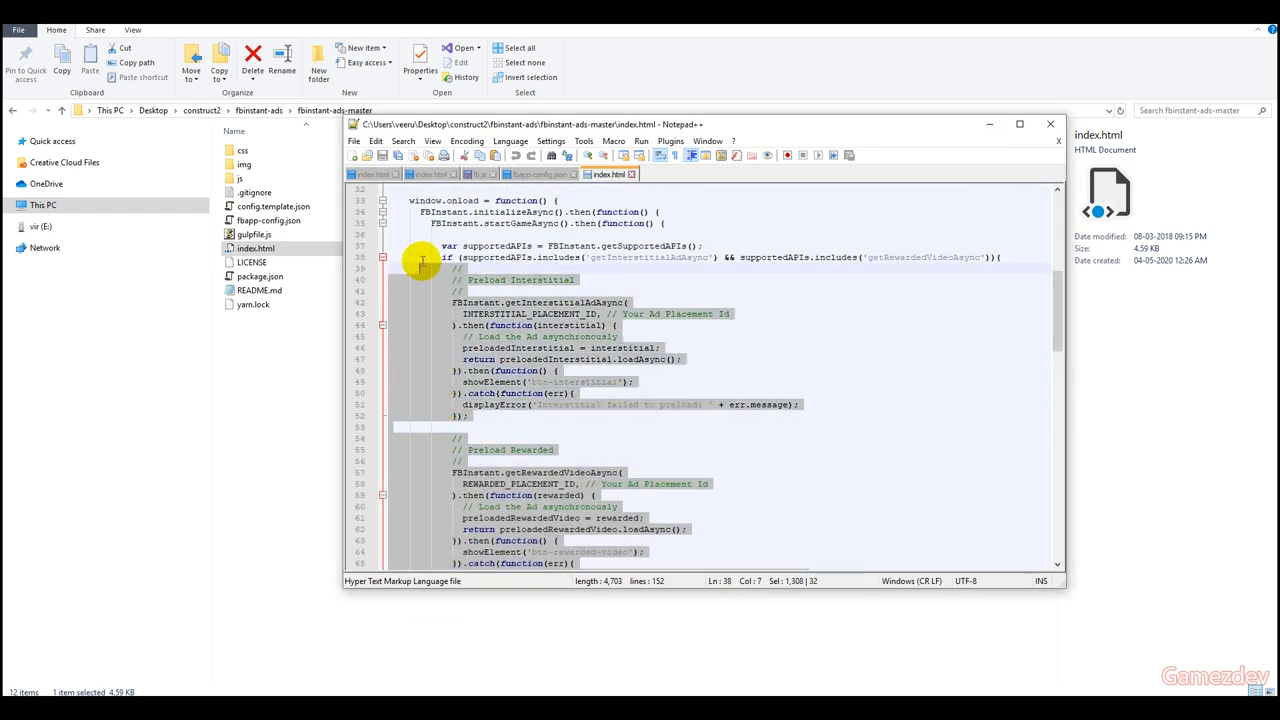
pyautogui.rightClick(450, 265)
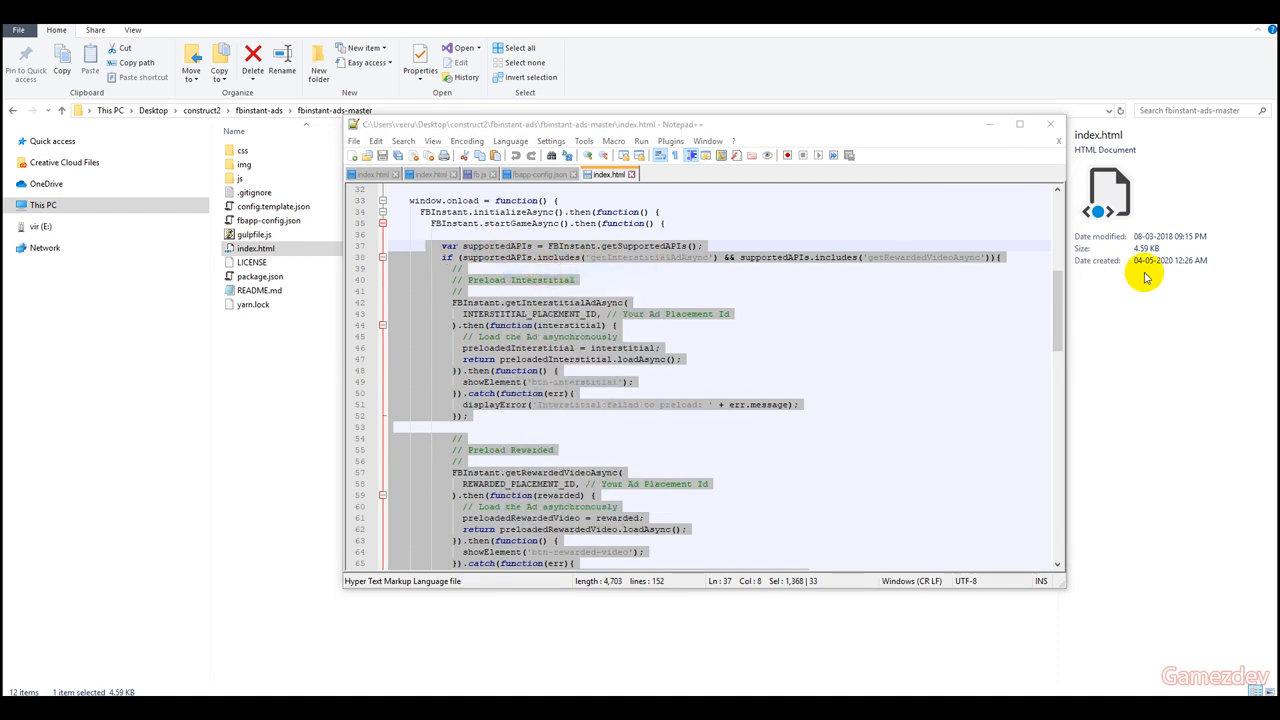
# Step: Insert the preload code into fb.js and copy the demo's showInterstitial function
pyautogui.click(478, 173)
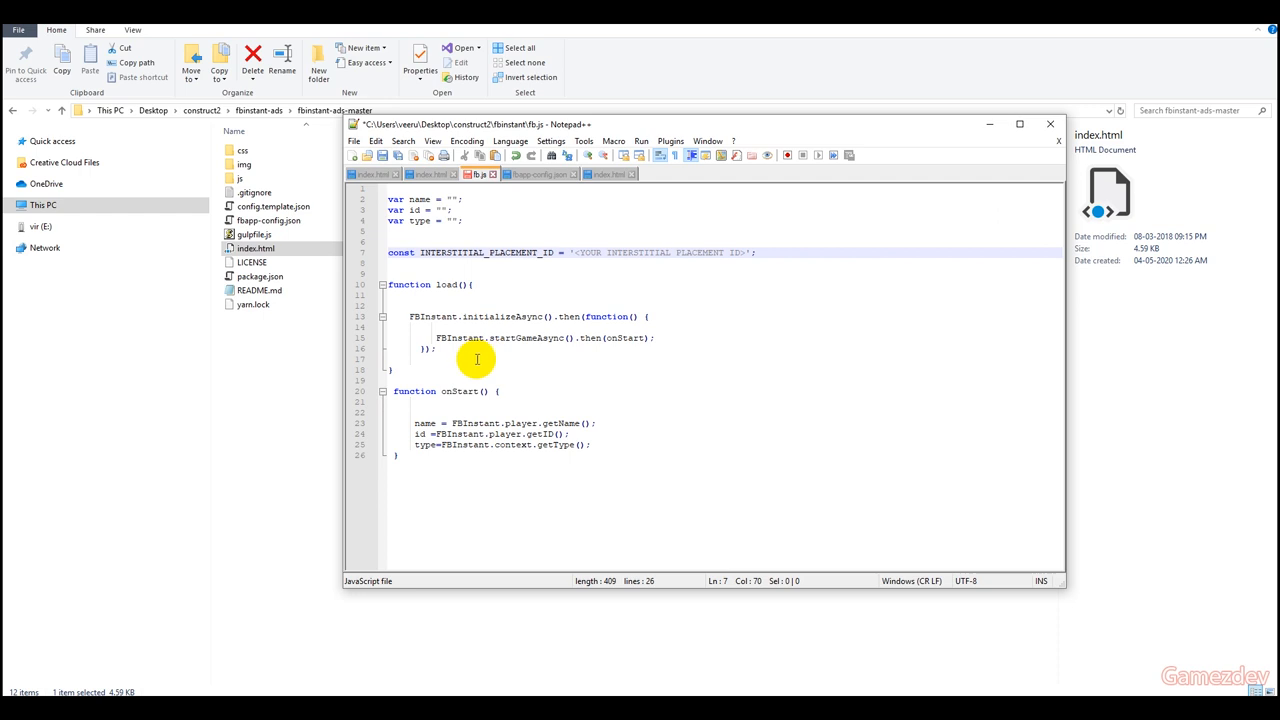
pyautogui.click(458, 305)
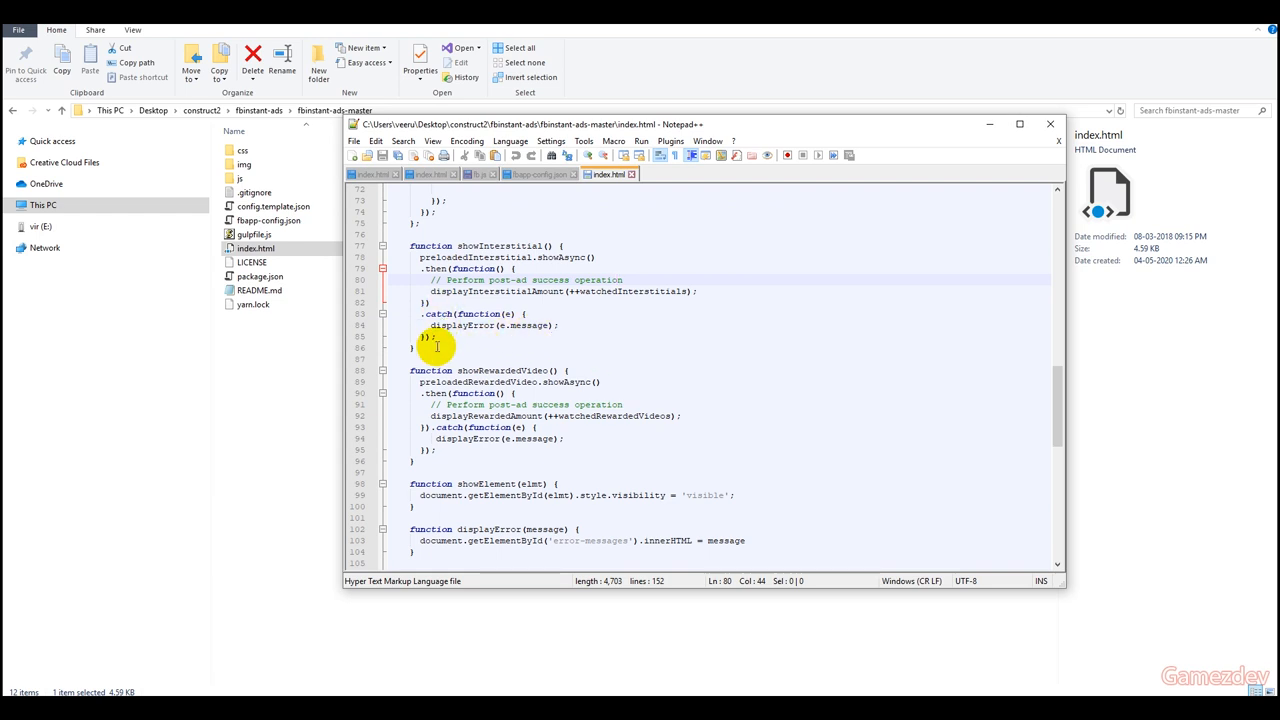
pyautogui.rightClick(437, 347)
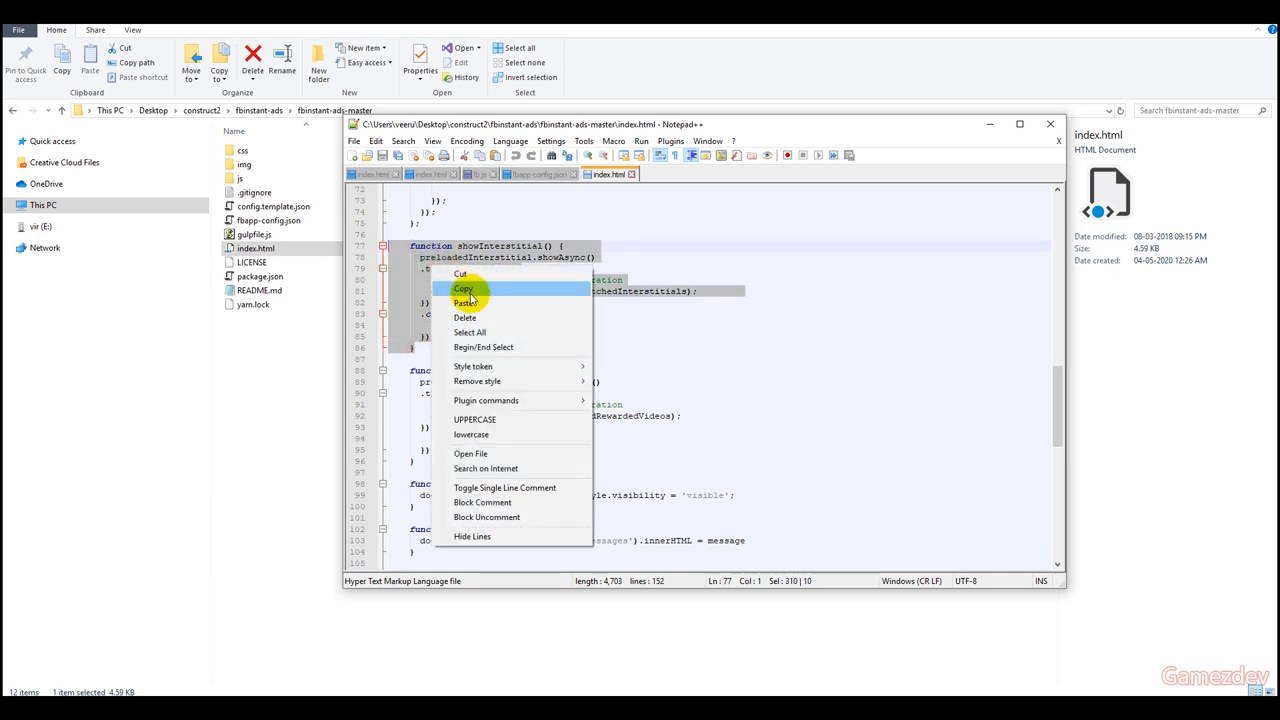
pyautogui.click(463, 288)
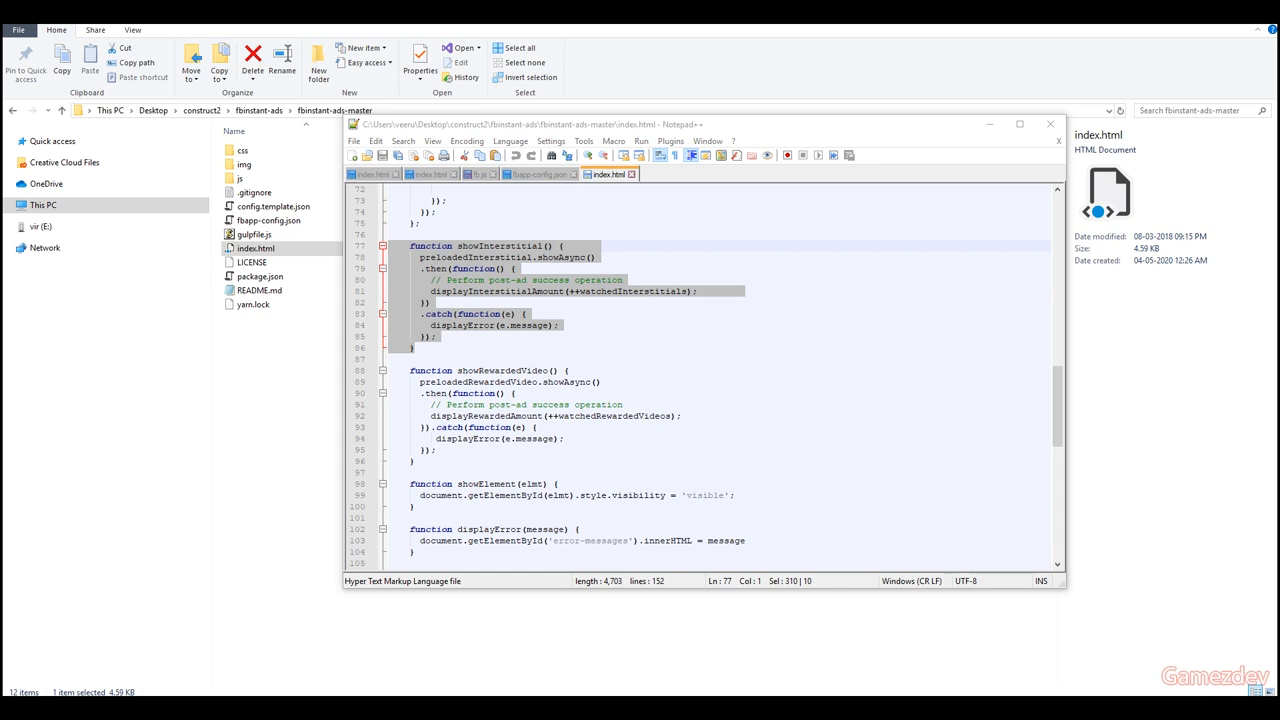
pyautogui.click(478, 173)
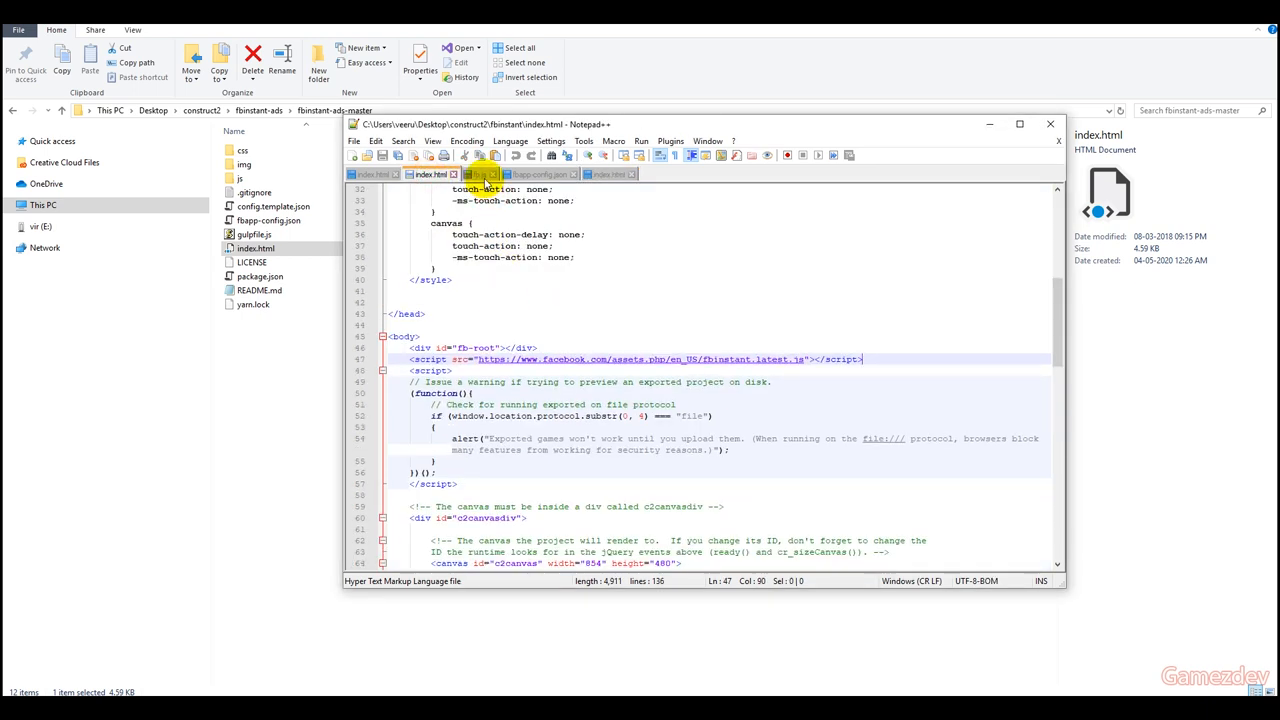
# Step: Paste showInterstitial at the bottom of fb.js and copy the function name
pyautogui.click(480, 173)
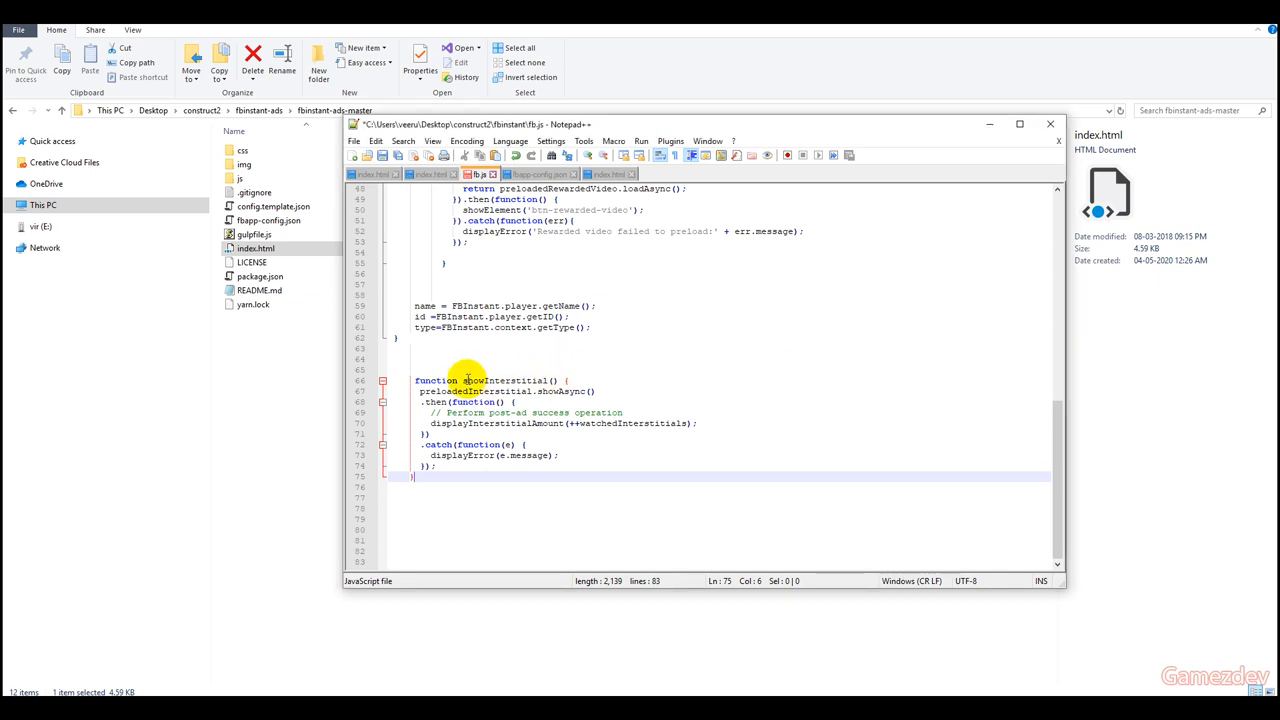
pyautogui.rightClick(510, 380)
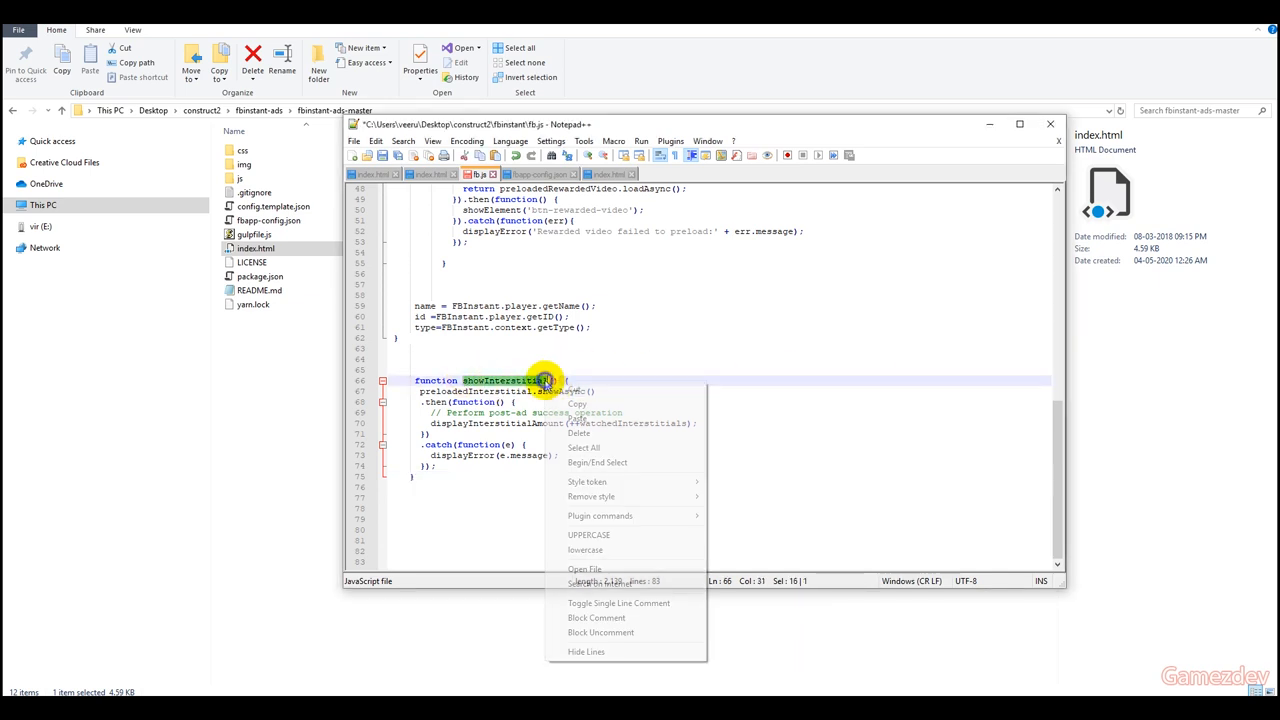
pyautogui.click(647, 202)
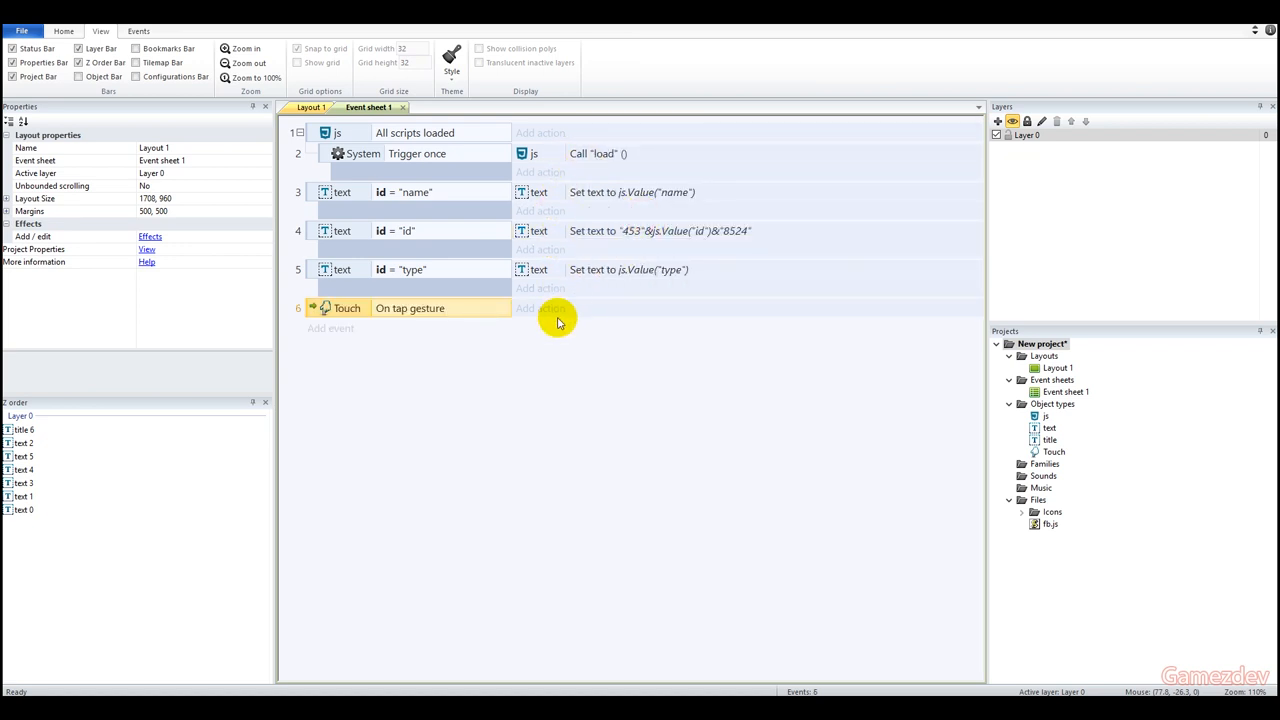
# Step: Add a js Call function "showInterstitial" action to the Touch On tap gesture event
pyautogui.click(540, 308)
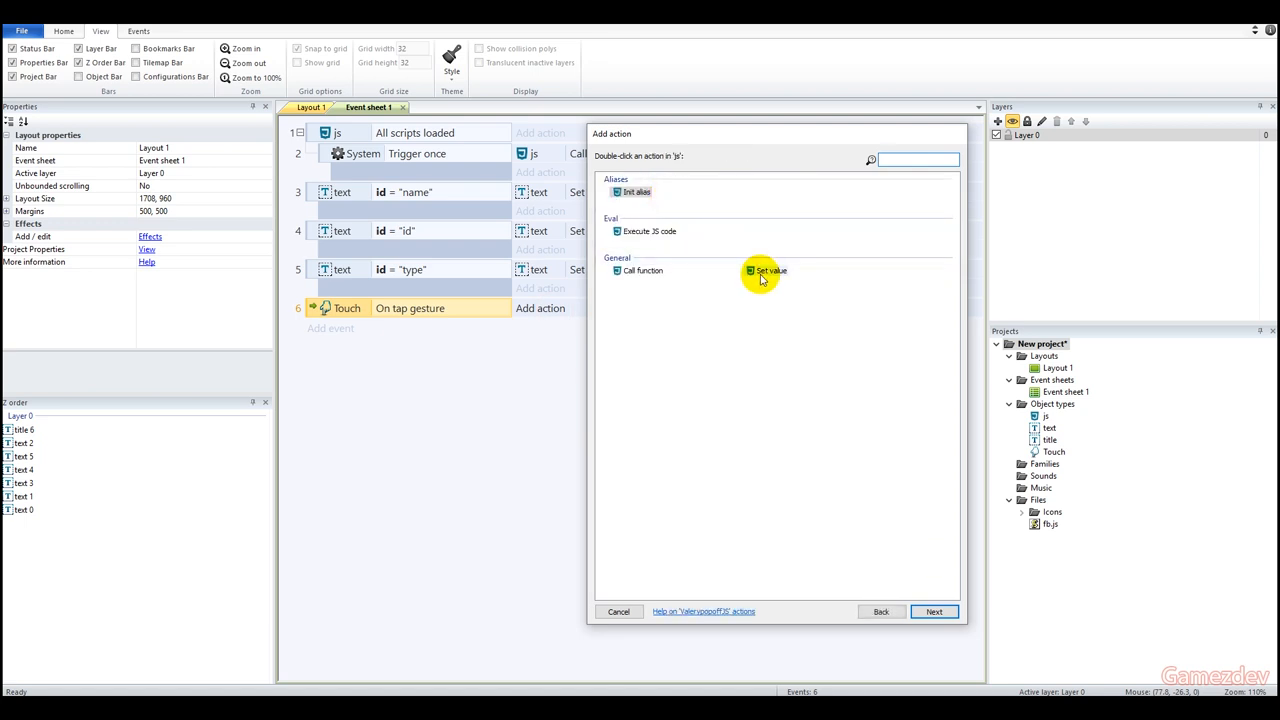
pyautogui.doubleClick(770, 270)
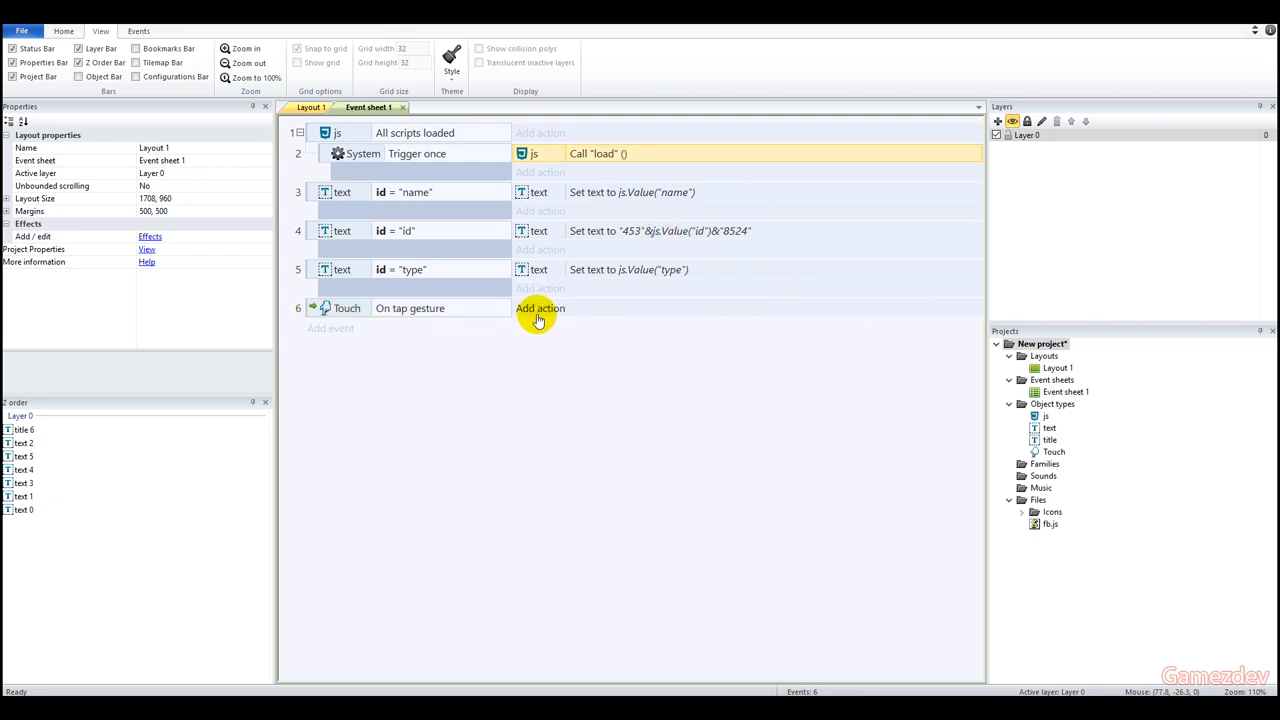
pyautogui.click(540, 308)
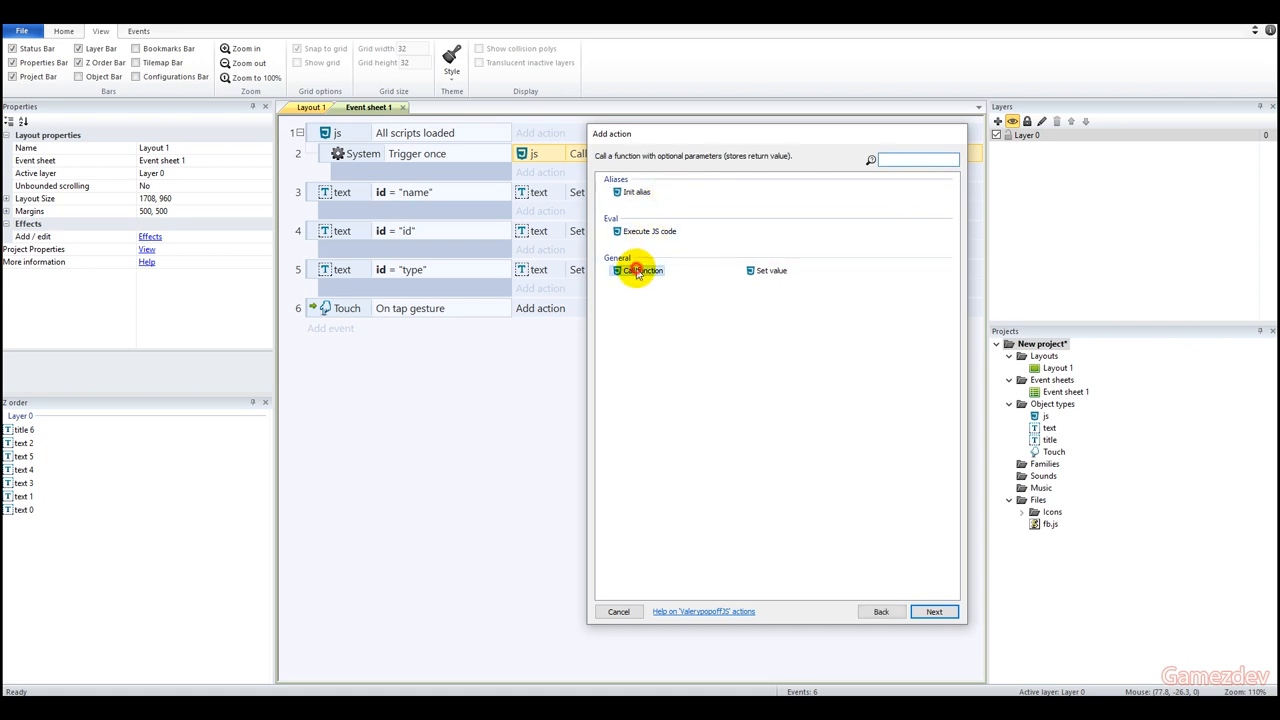
pyautogui.click(638, 270)
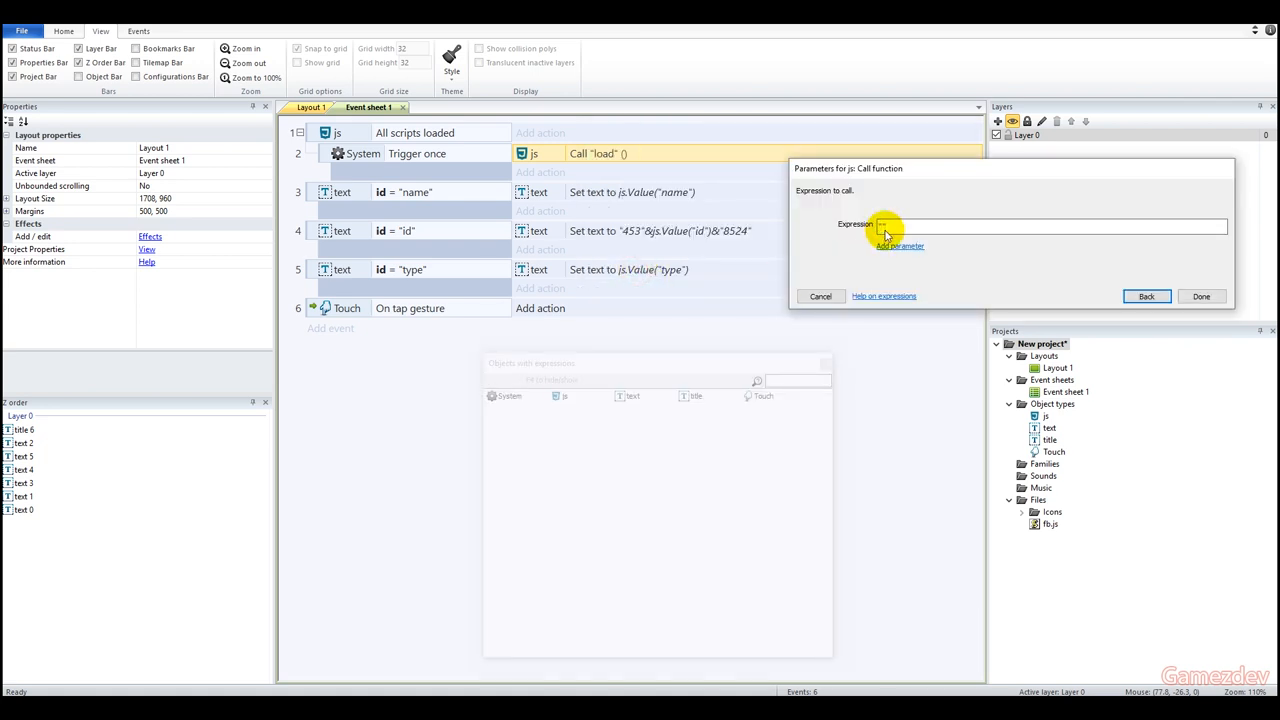
pyautogui.write('showInterstitial')
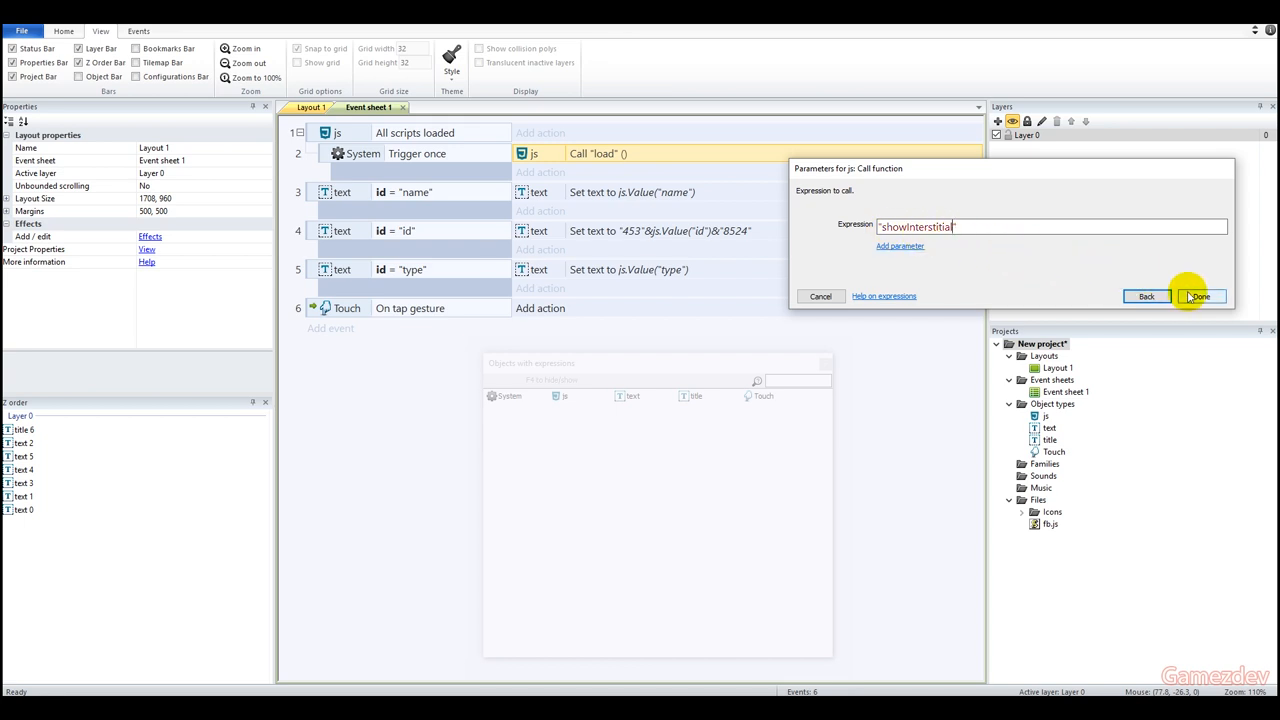
pyautogui.click(1199, 296)
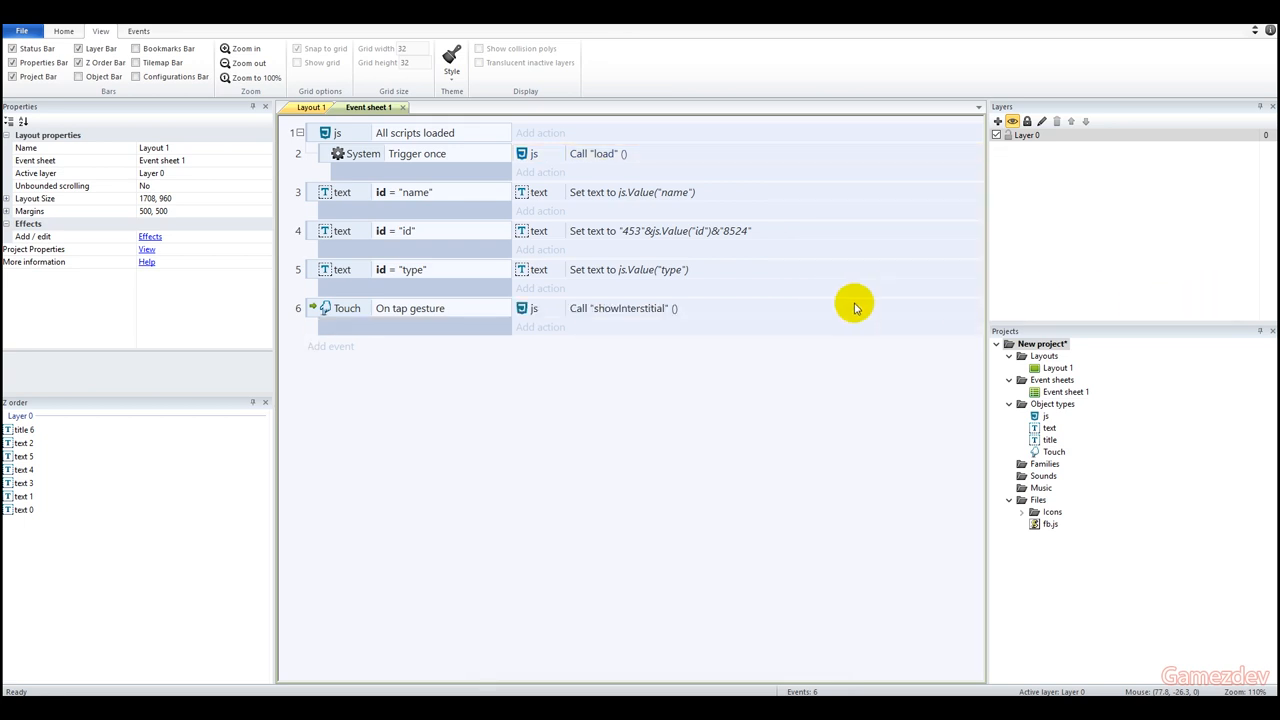